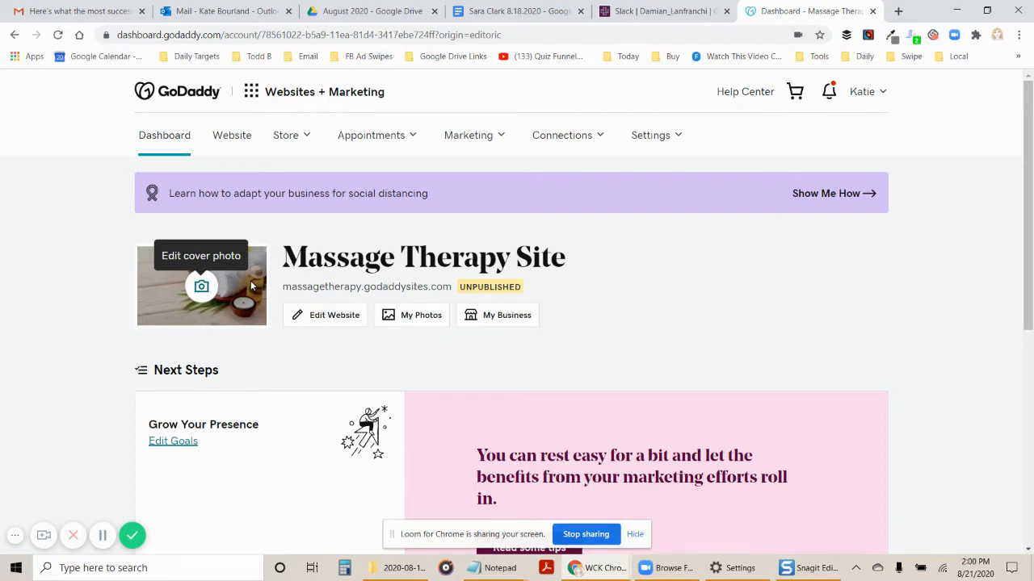
mouse_move(249, 472)
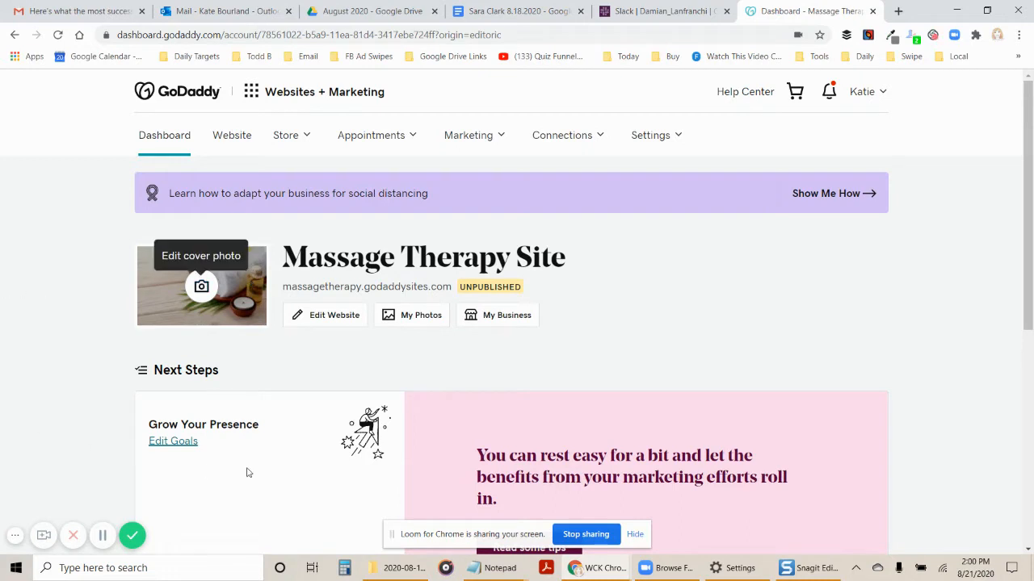
mouse_move(201, 286)
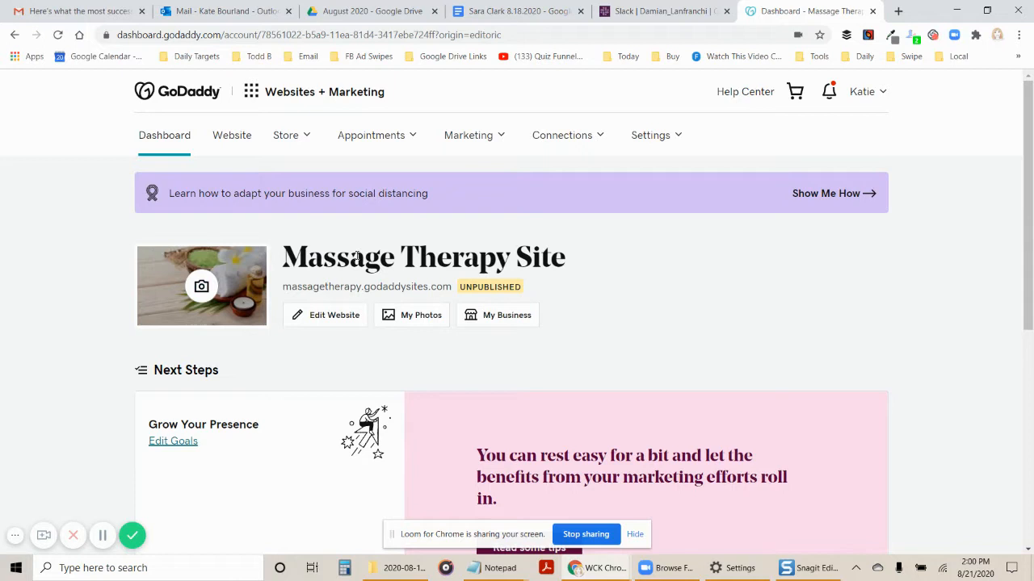
mouse_move(282, 310)
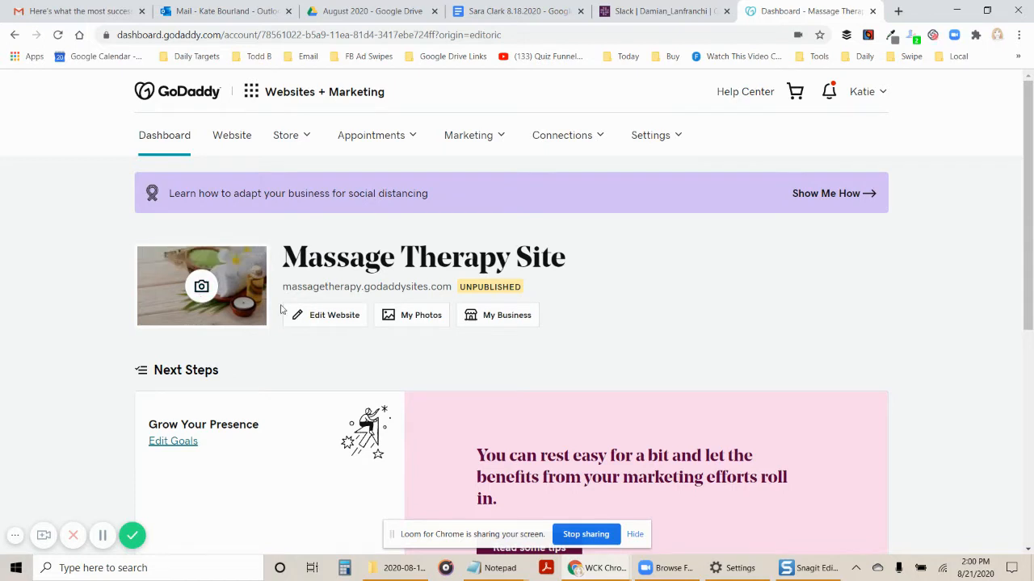
Step: Open the Massage Therapy Site's website preview with Edit Website on the dashboard
left_click(201, 286)
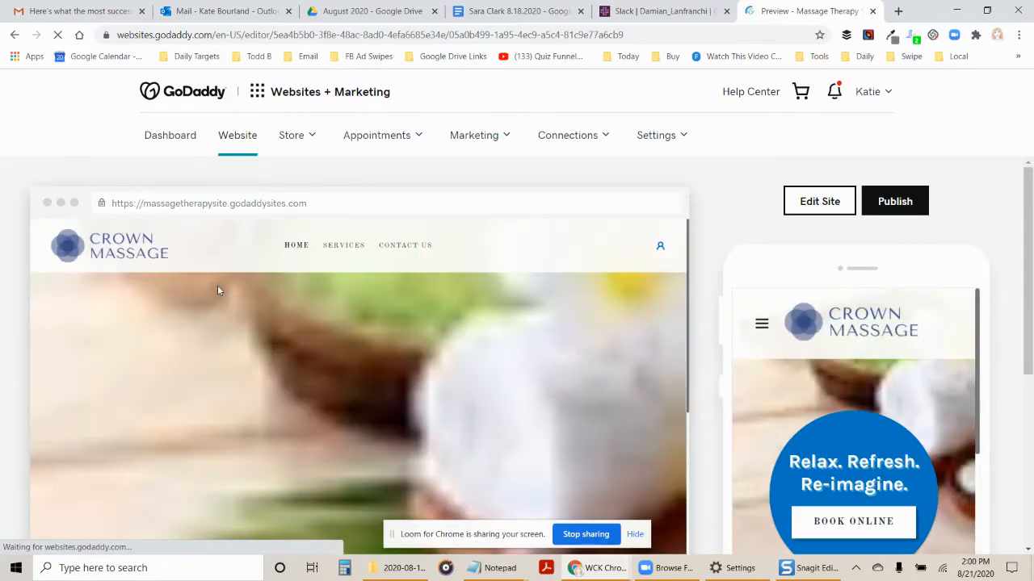
Step: Open the Crown Massage site in the editor and browse stock massage photos for the cover
left_click(818, 201)
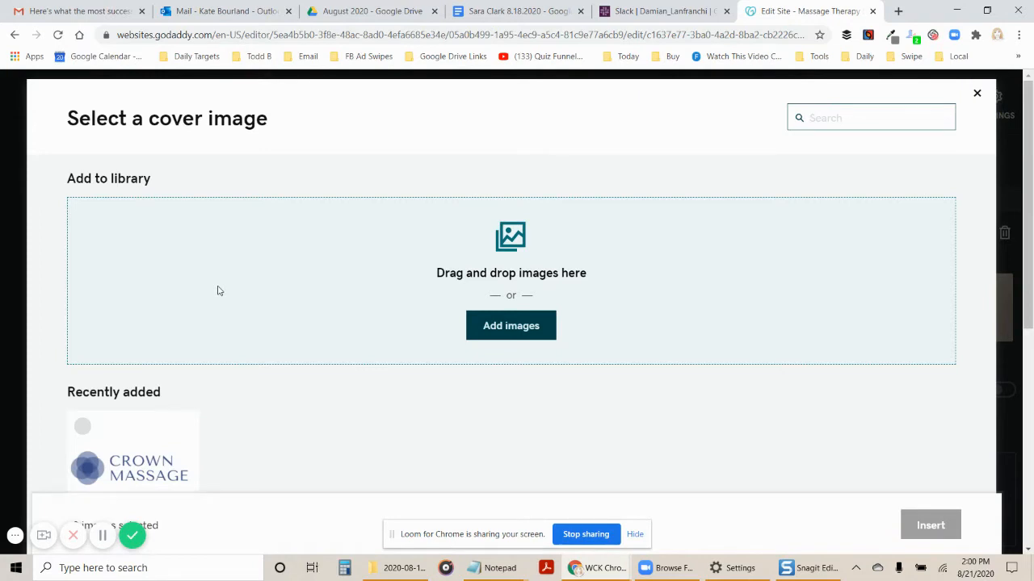
mouse_move(0, 238)
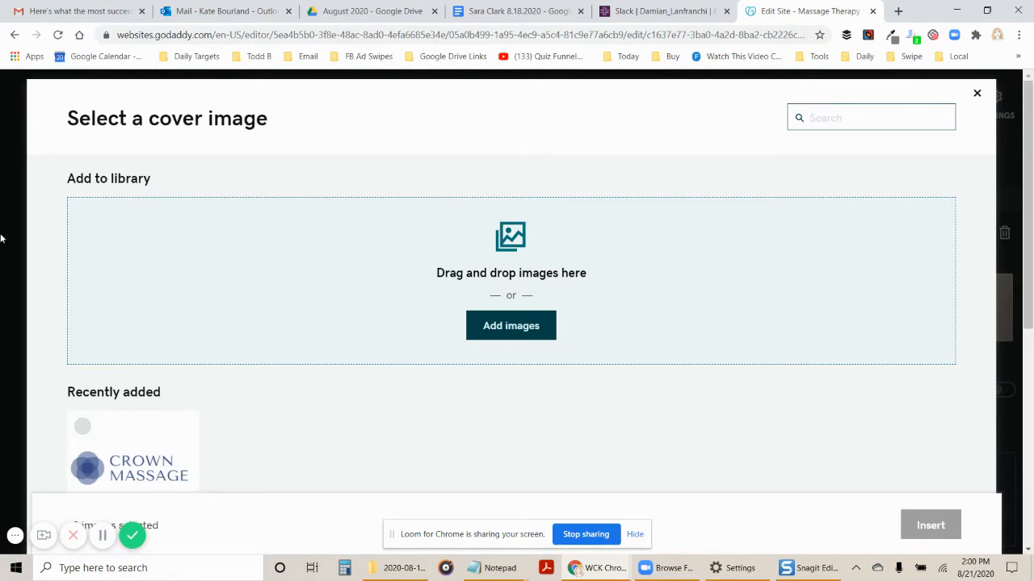
scroll("down", 3)
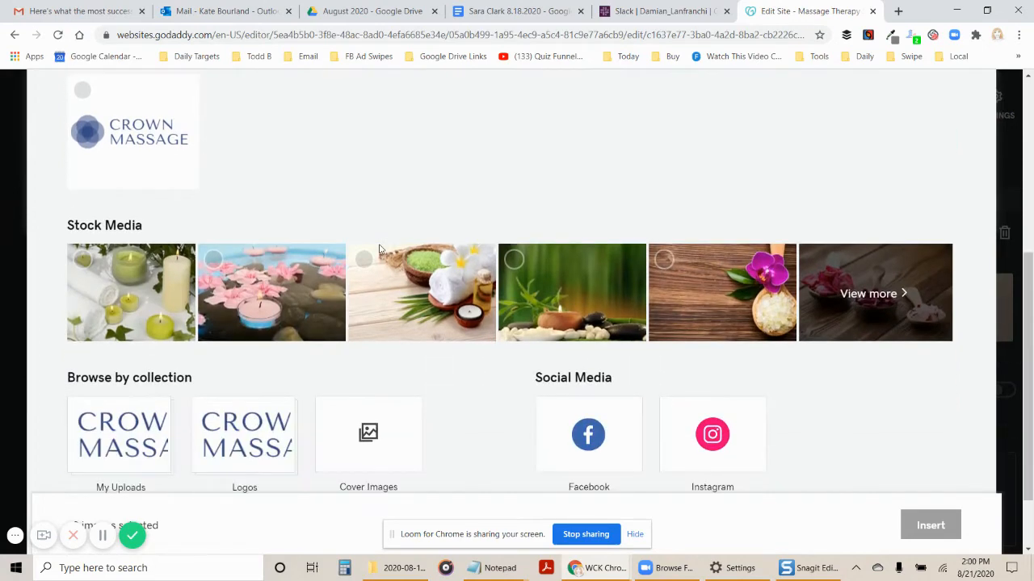
left_click(369, 433)
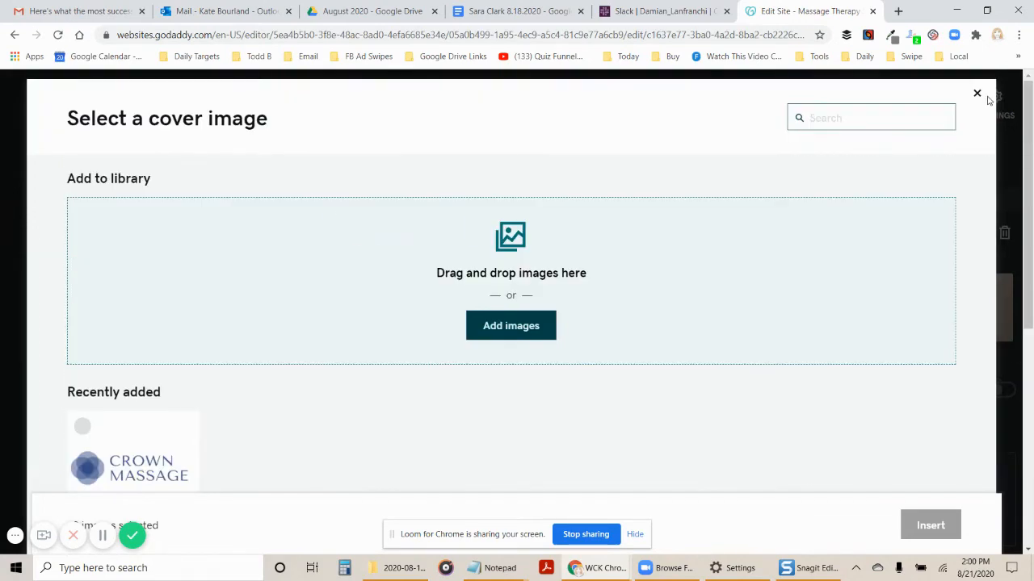
Step: Close the cover image picker without changes and scroll the Crown Massage page preview
left_click(976, 94)
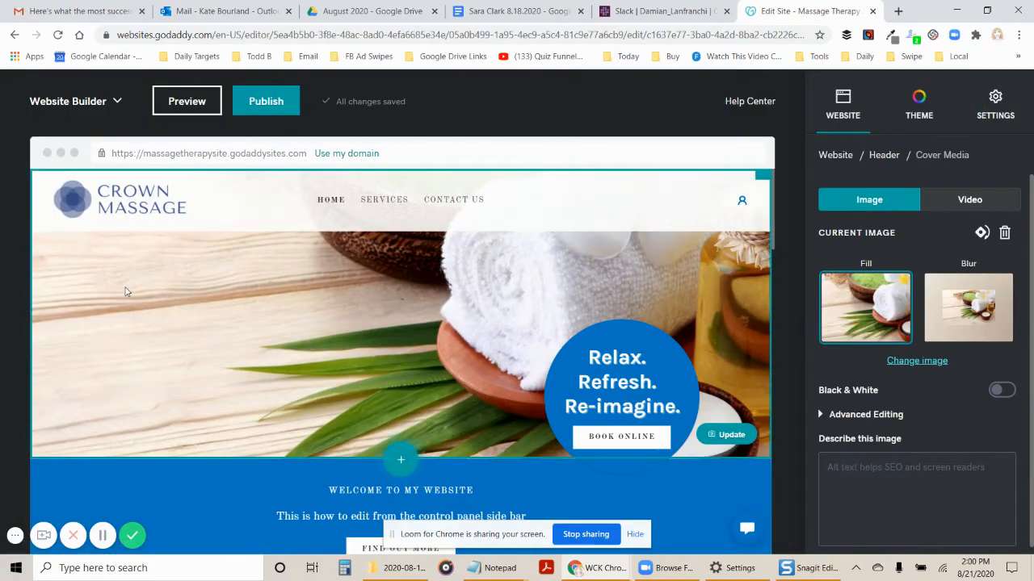
scroll("down", 3)
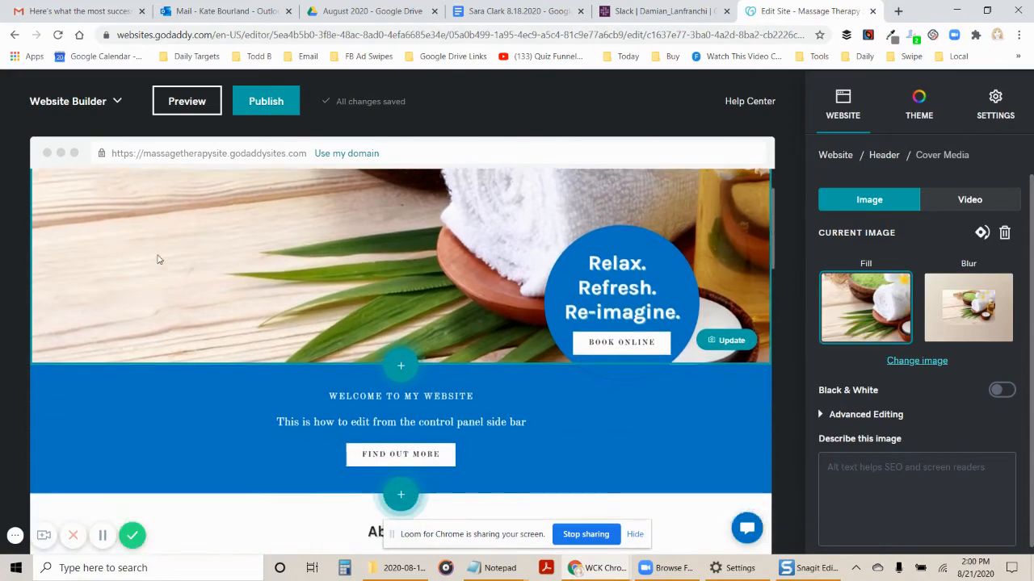
scroll("down", 3)
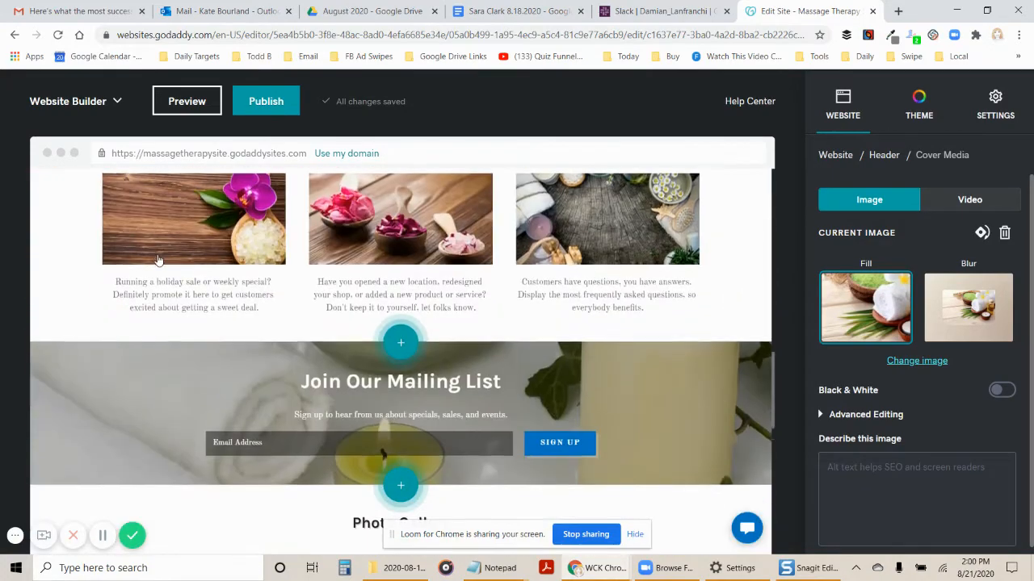
scroll("up", 3)
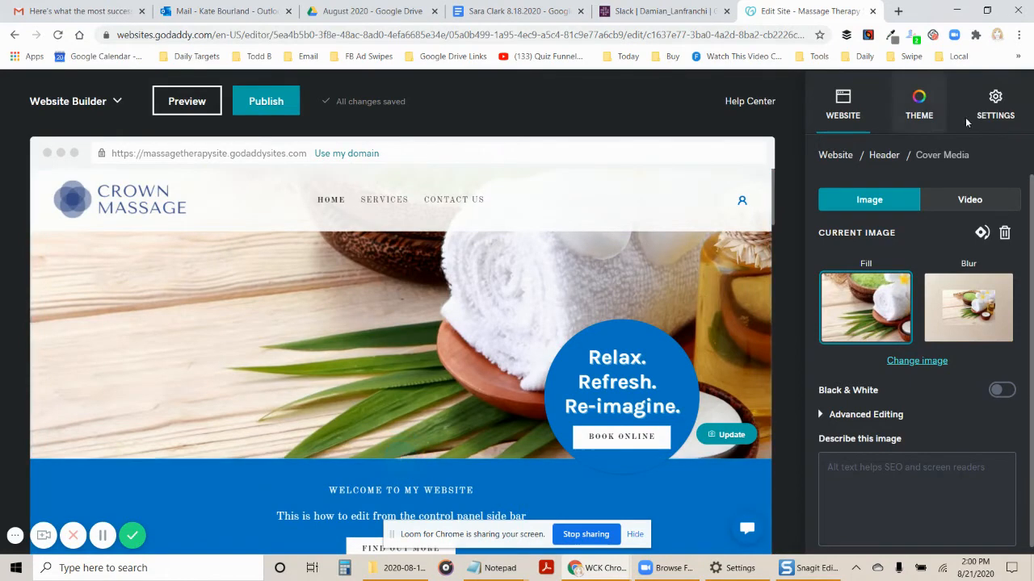
mouse_move(120, 142)
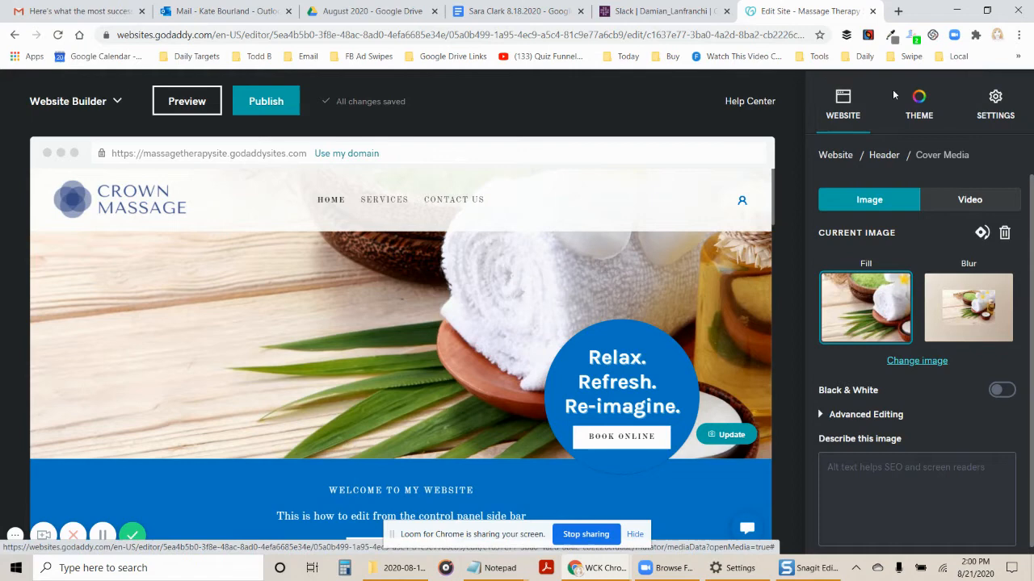
mouse_move(995, 101)
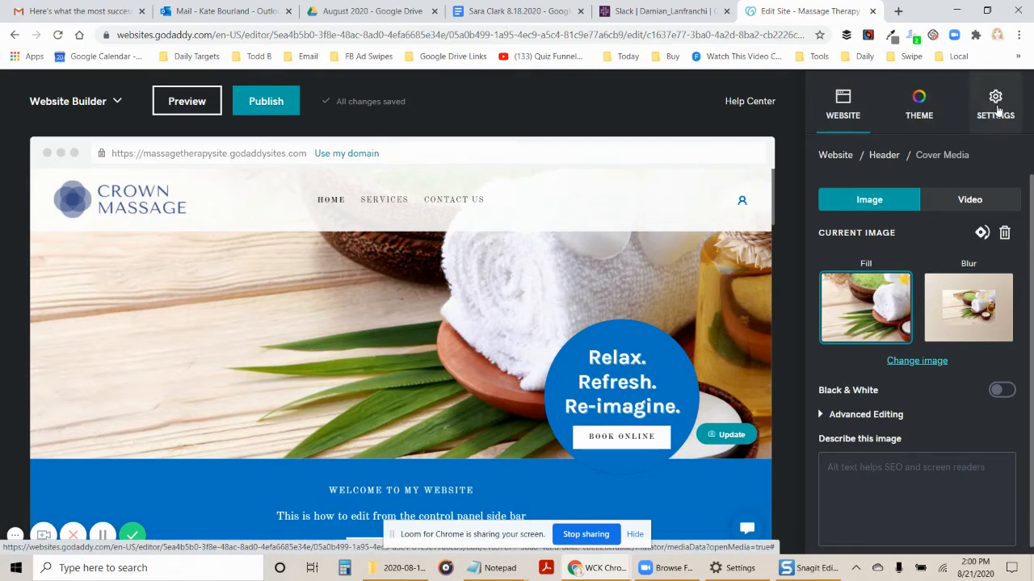
mouse_move(843, 101)
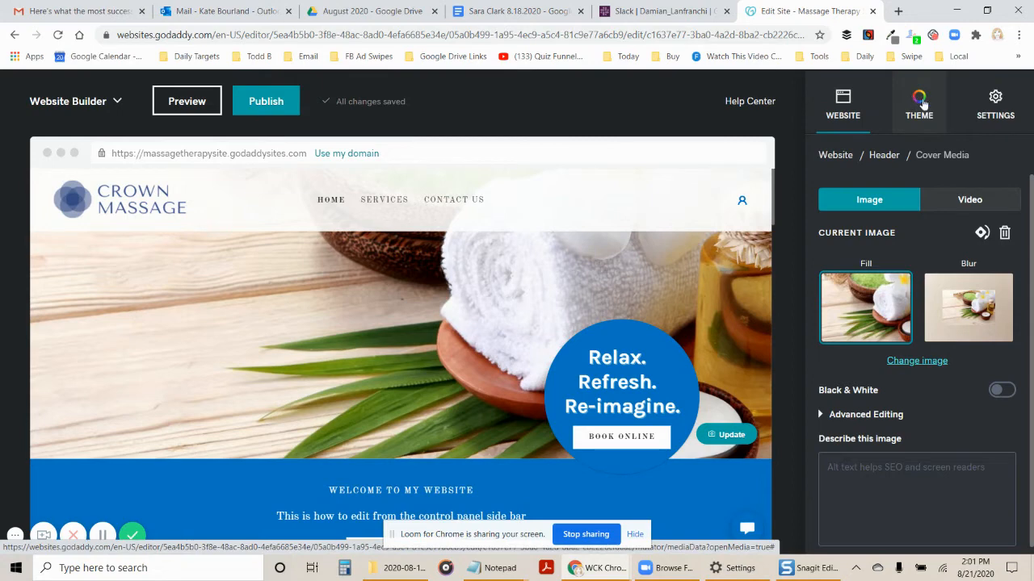
mouse_move(995, 101)
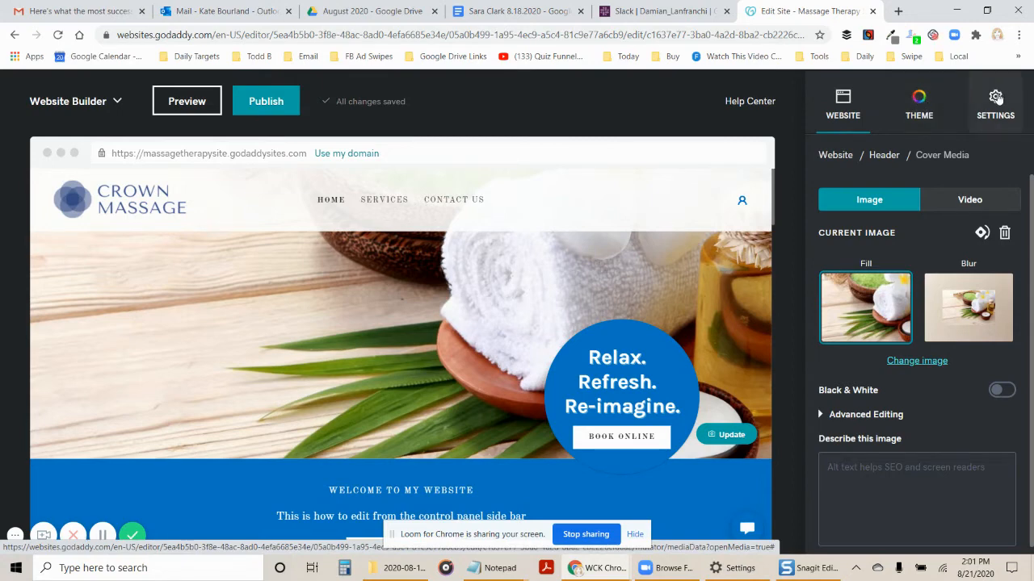
Step: Open the sidebar Settings and scroll past domain and site profile toward Site History
left_click(995, 101)
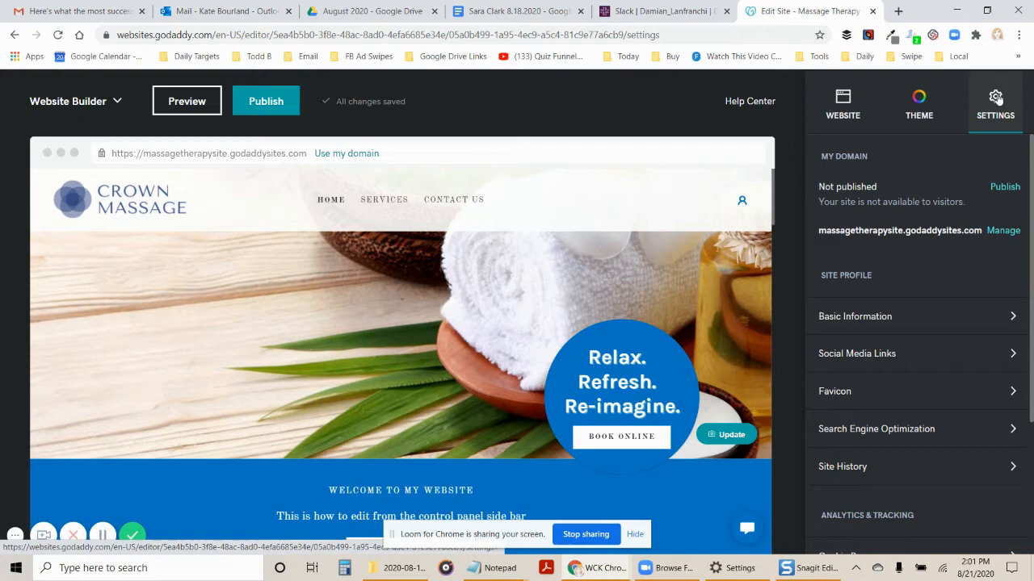
mouse_move(961, 130)
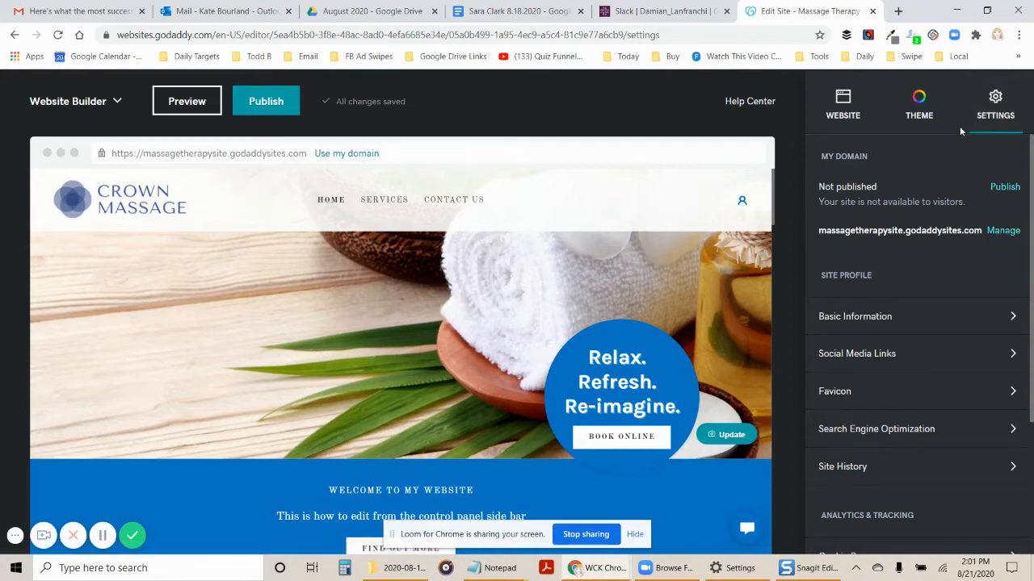
scroll("down", 3)
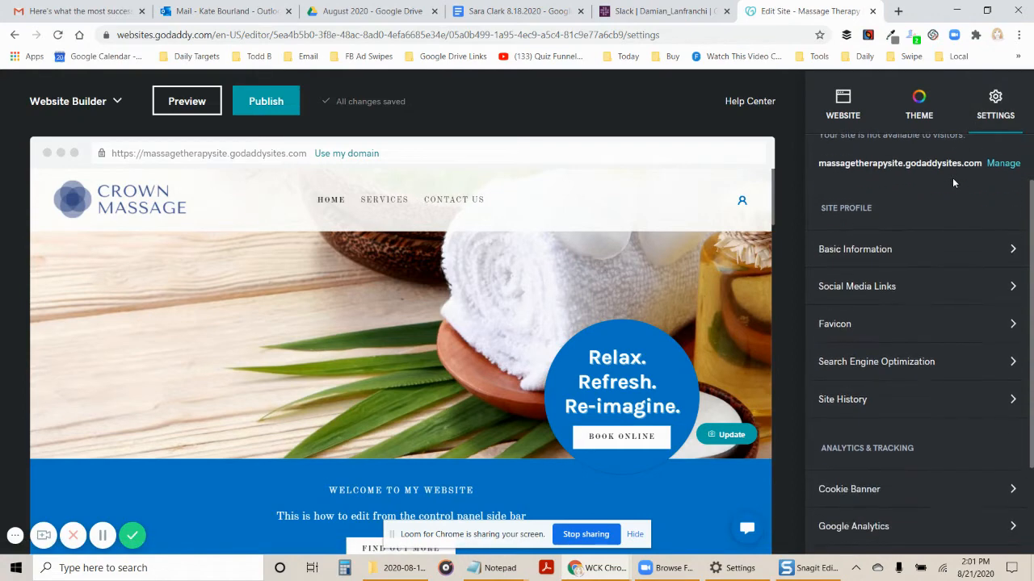
scroll("down", 3)
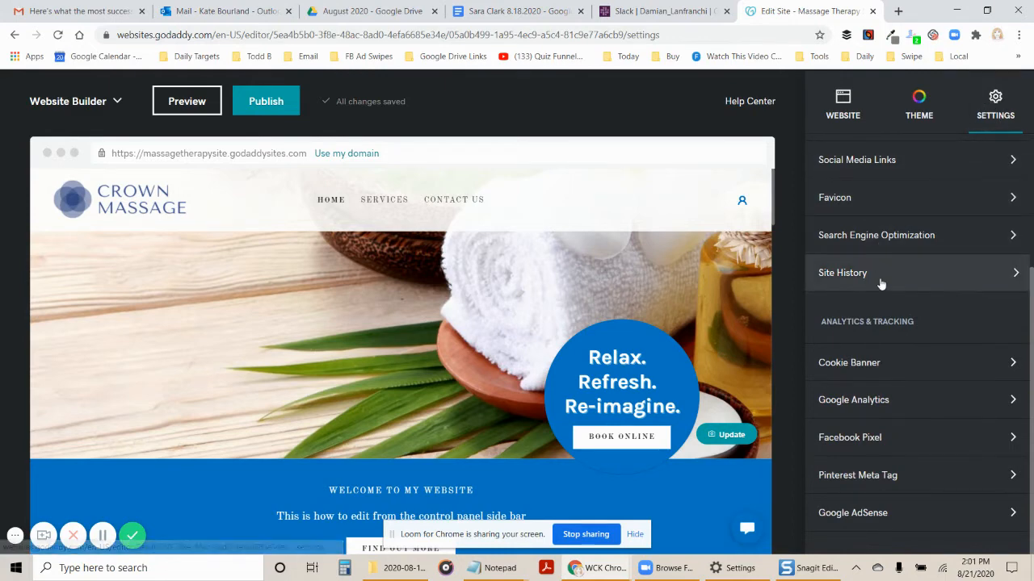
Step: Open Site History and scroll through the list of automatic backups
left_click(843, 272)
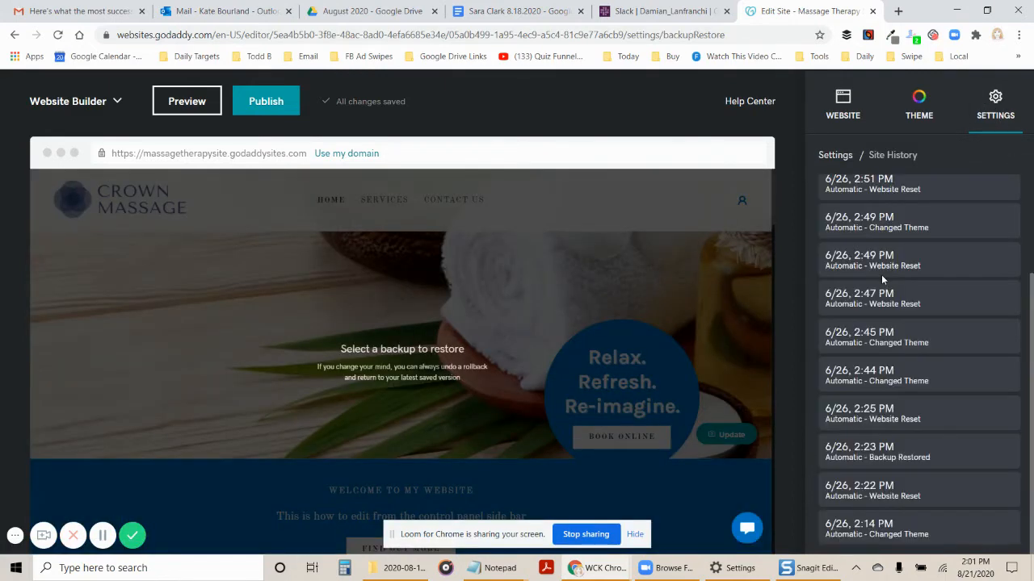
mouse_move(915, 298)
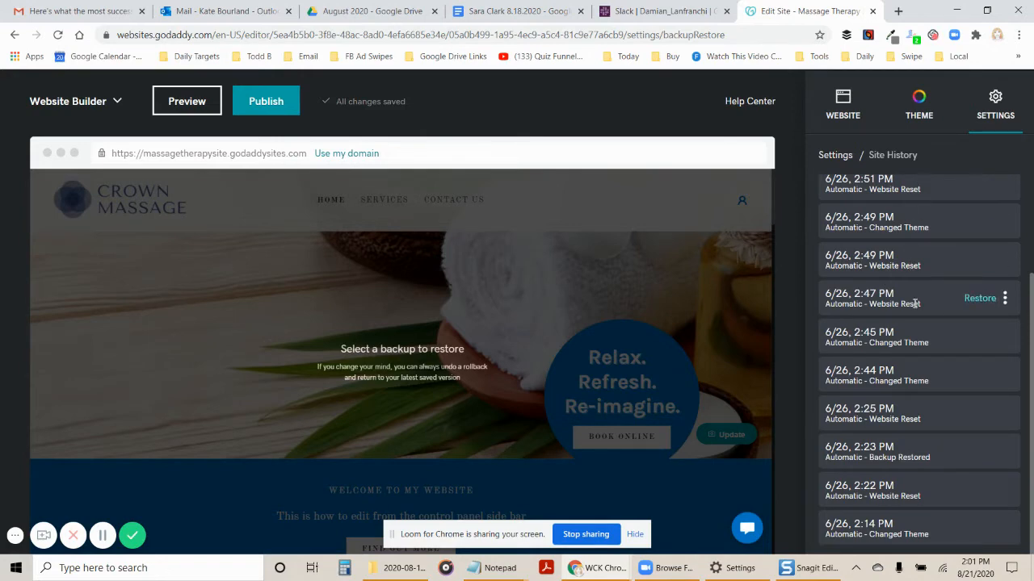
mouse_move(903, 375)
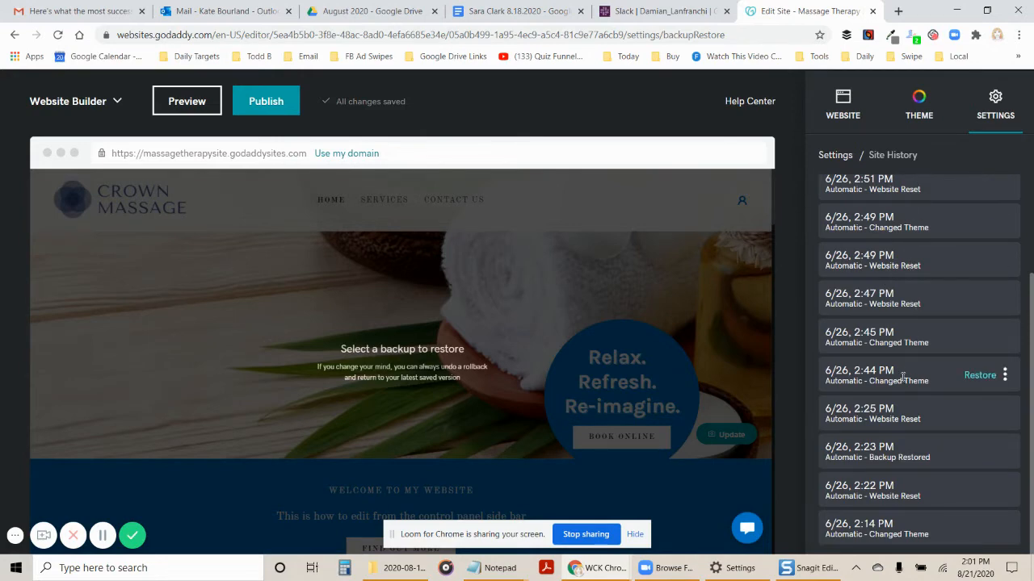
scroll("up", 3)
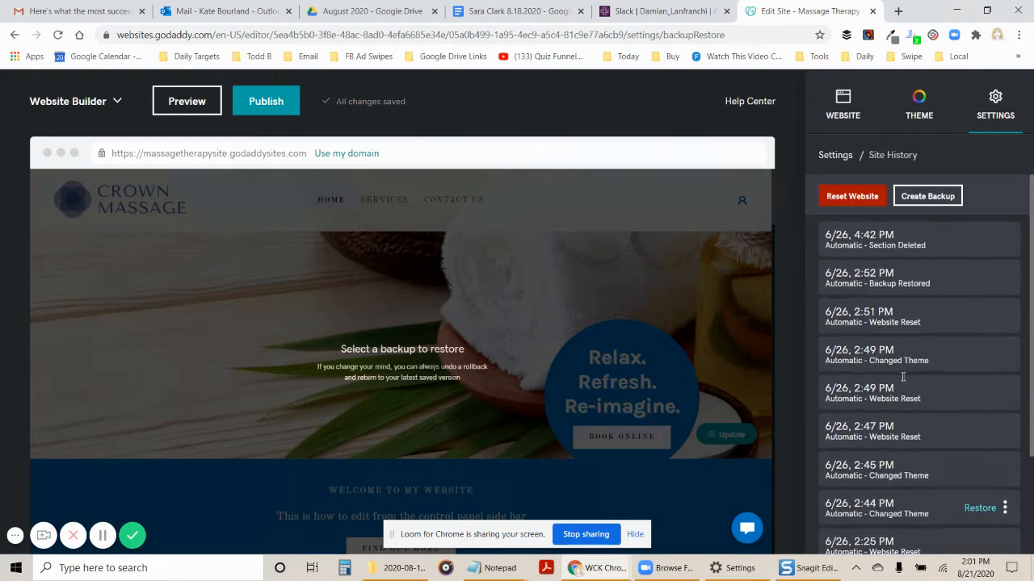
scroll("down", 3)
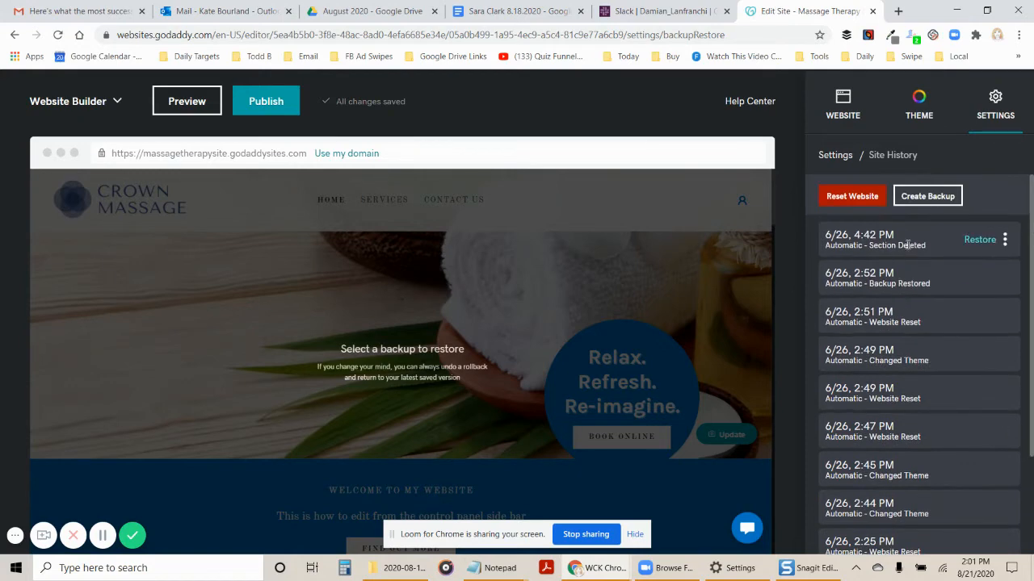
mouse_move(928, 495)
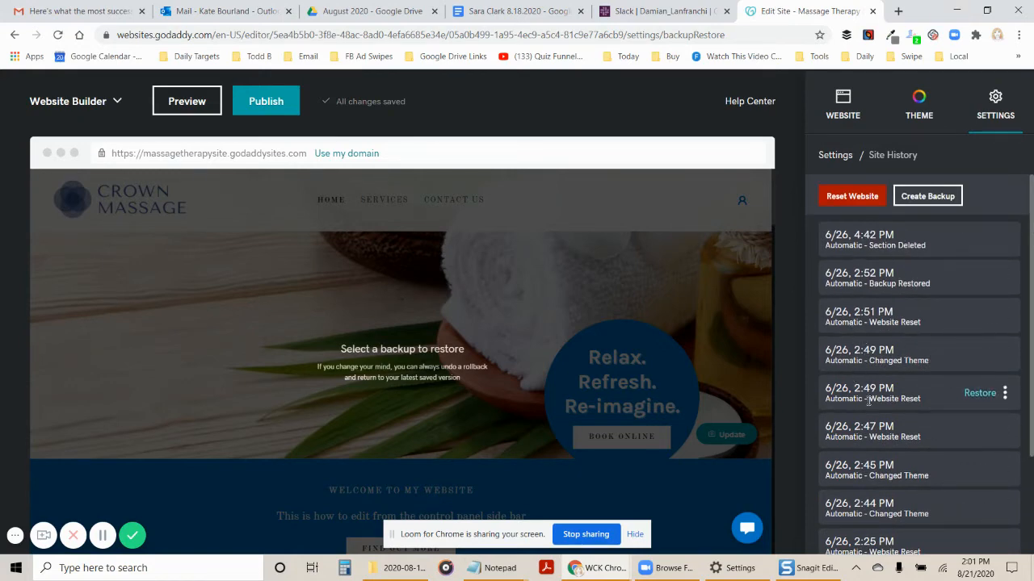
mouse_move(892, 354)
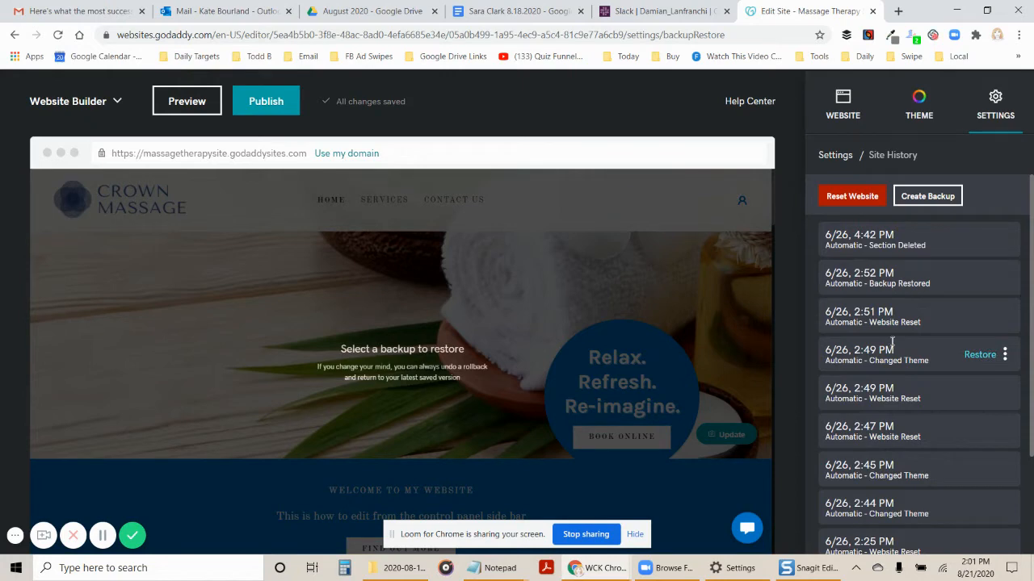
mouse_move(880, 239)
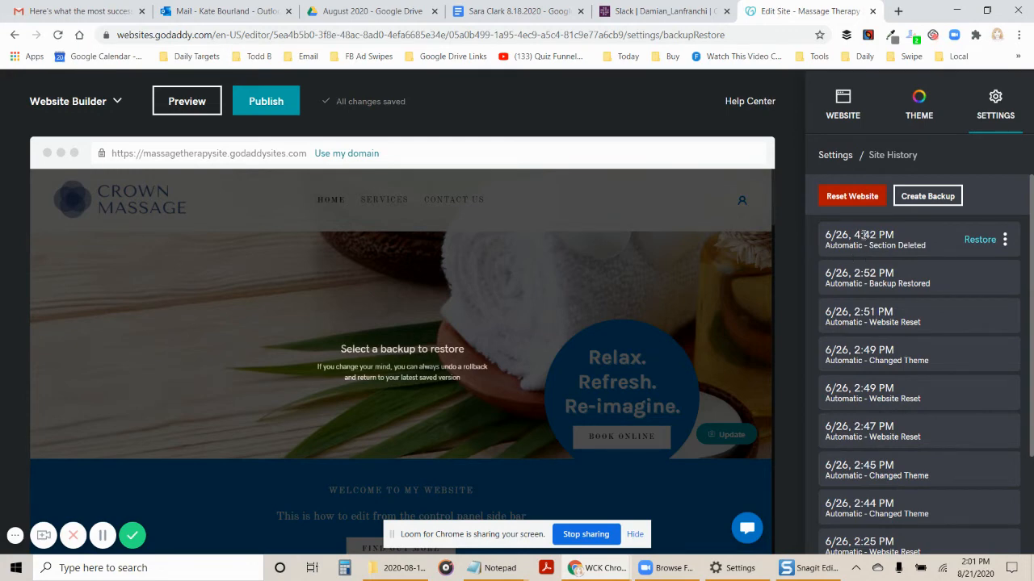
mouse_move(980, 239)
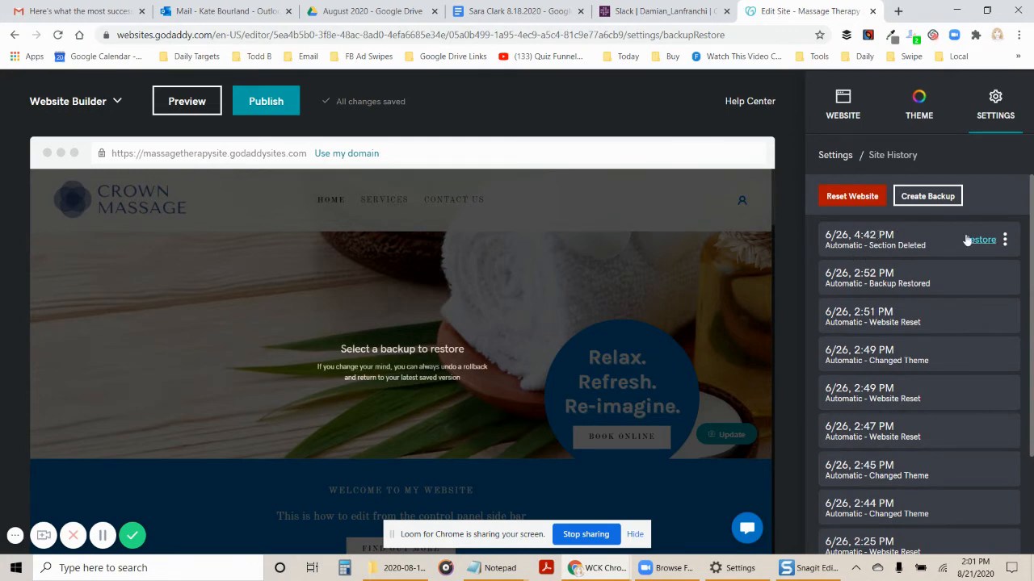
mouse_move(979, 240)
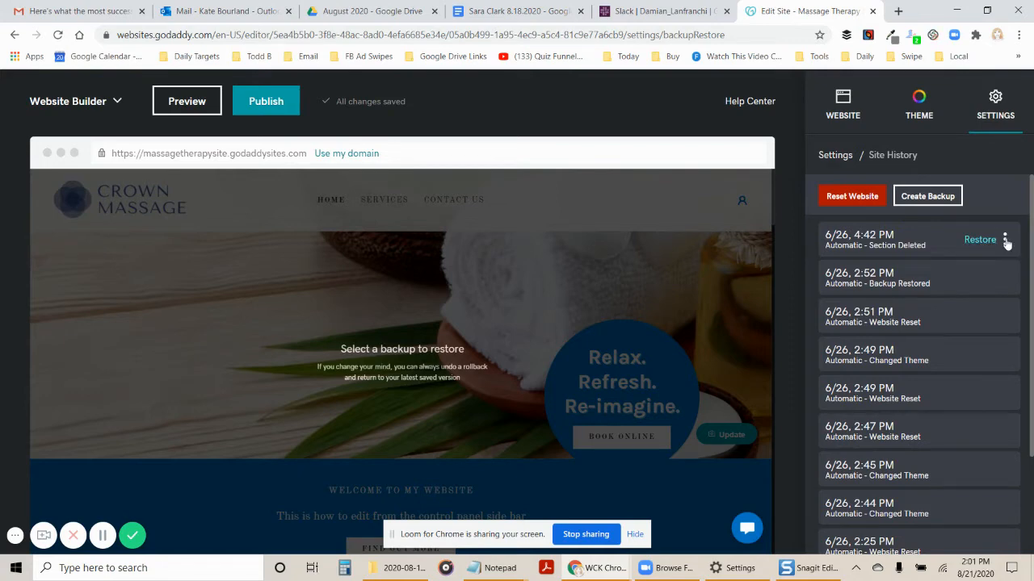
Step: Rename the newest backup 'Massage Therapy', then reset the website and start over
left_click(1005, 240)
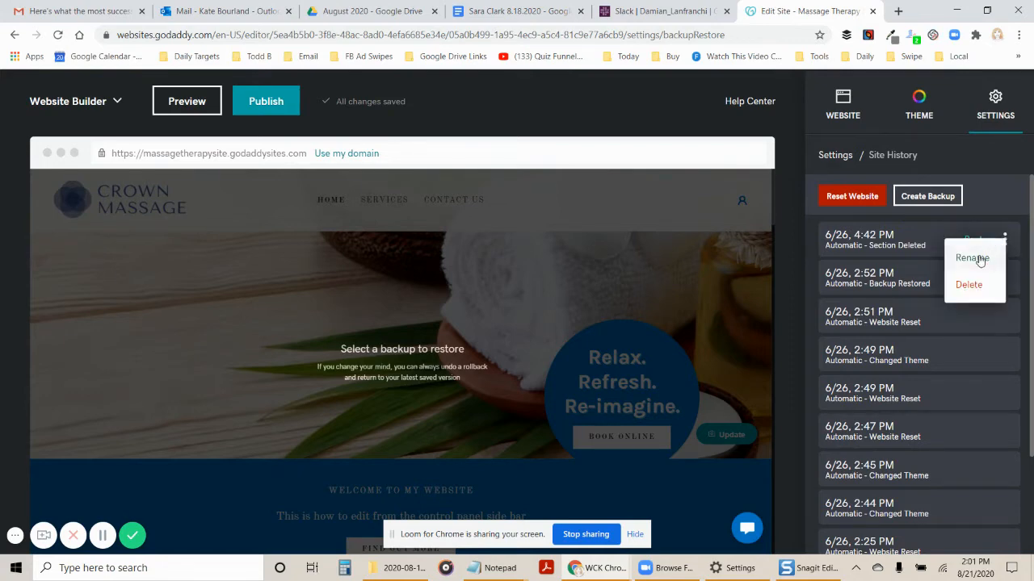
left_click(971, 257)
type("M")
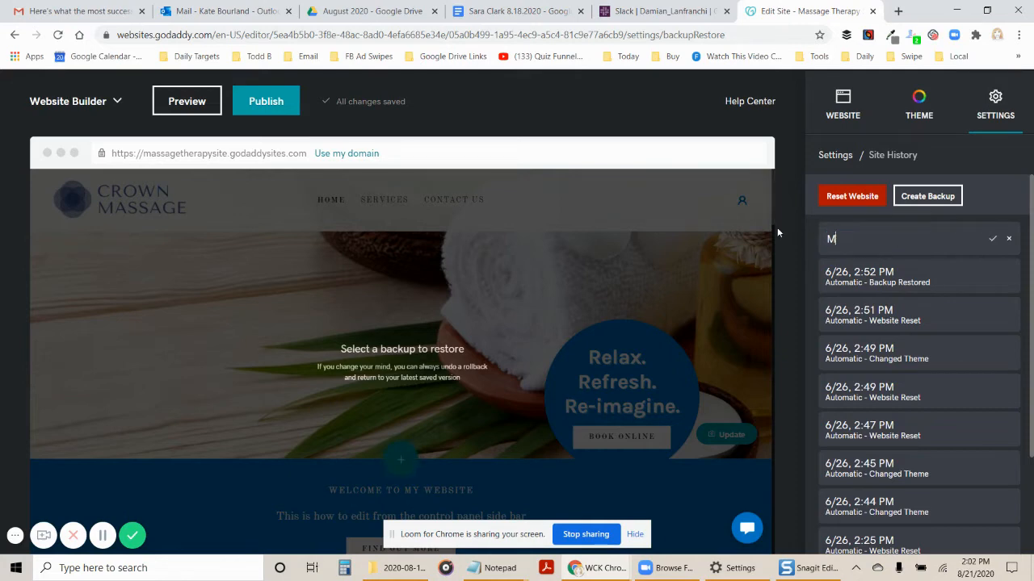
type("assage The")
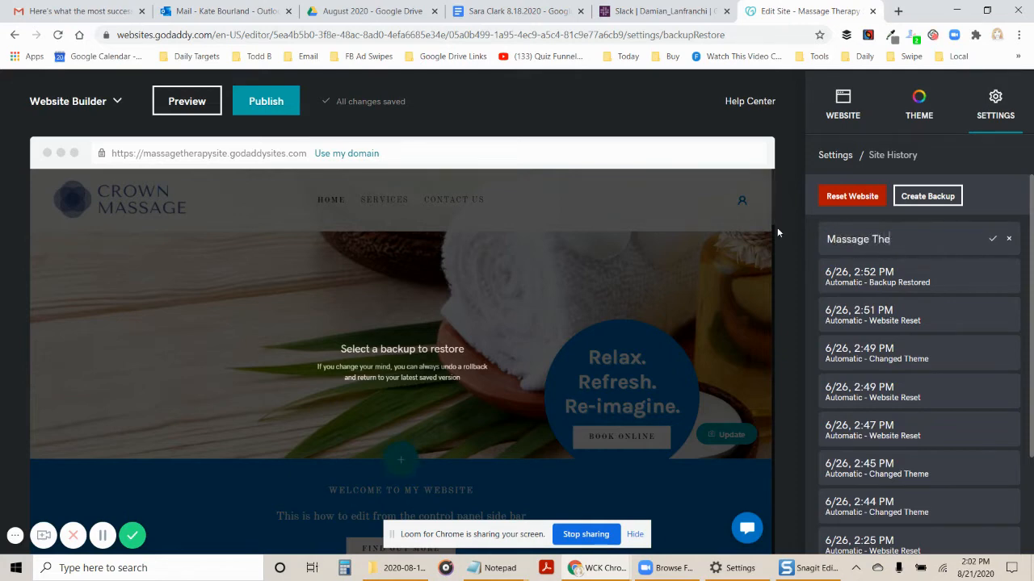
left_click(992, 238)
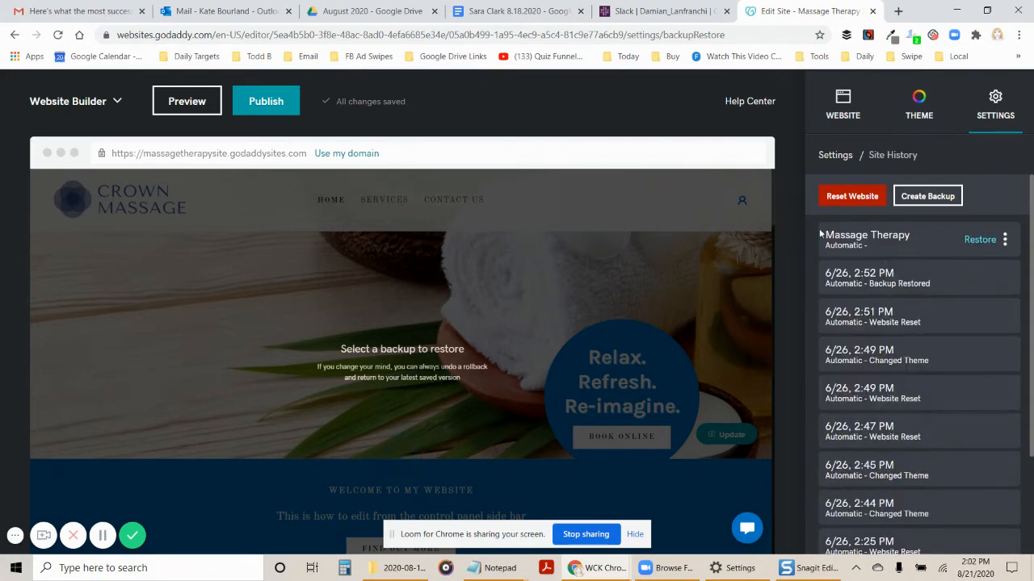
mouse_move(851, 196)
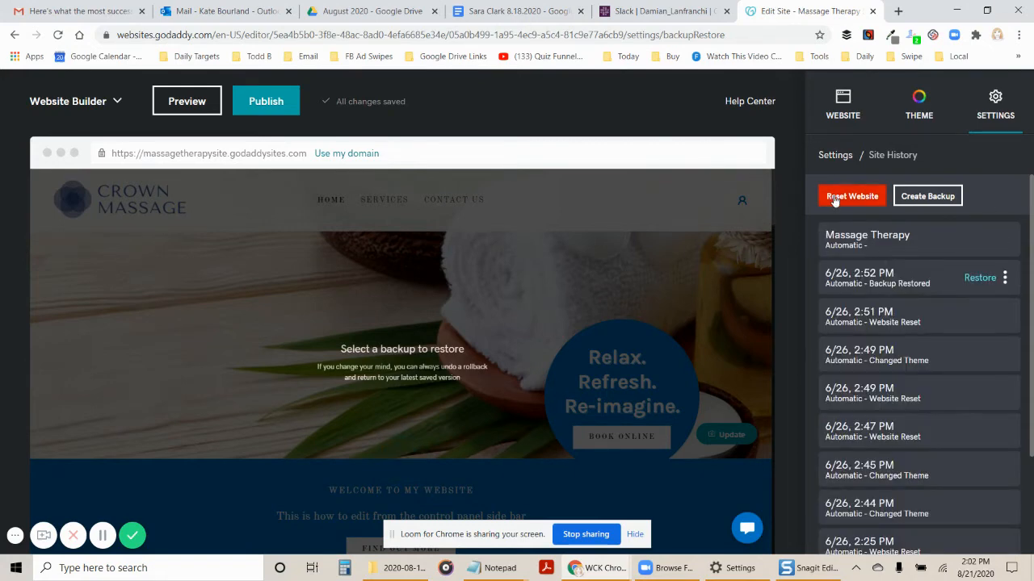
left_click(851, 195)
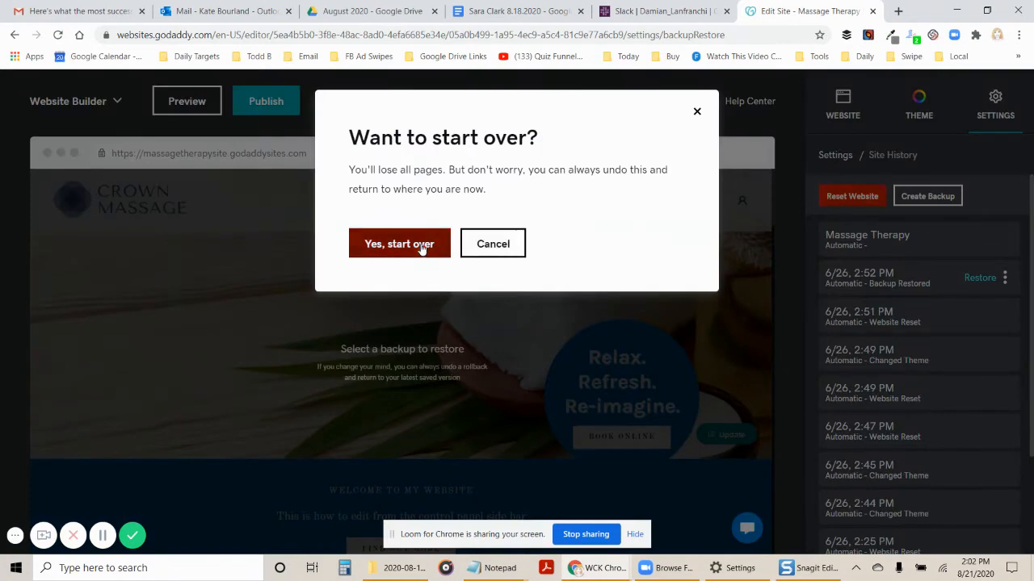
left_click(399, 243)
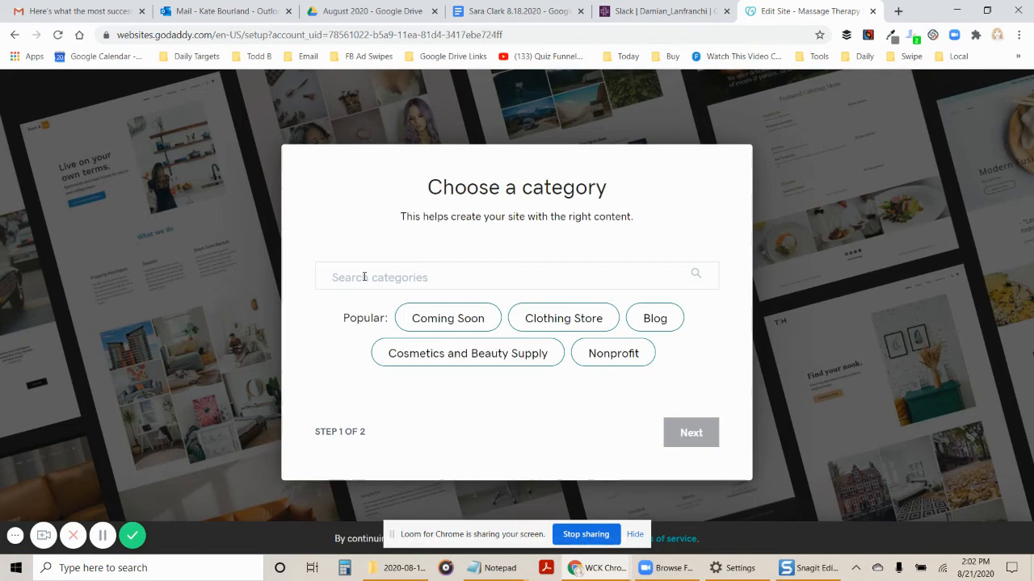
Step: Search for 'wedding' and pick Wedding Venue as the site category
type("w")
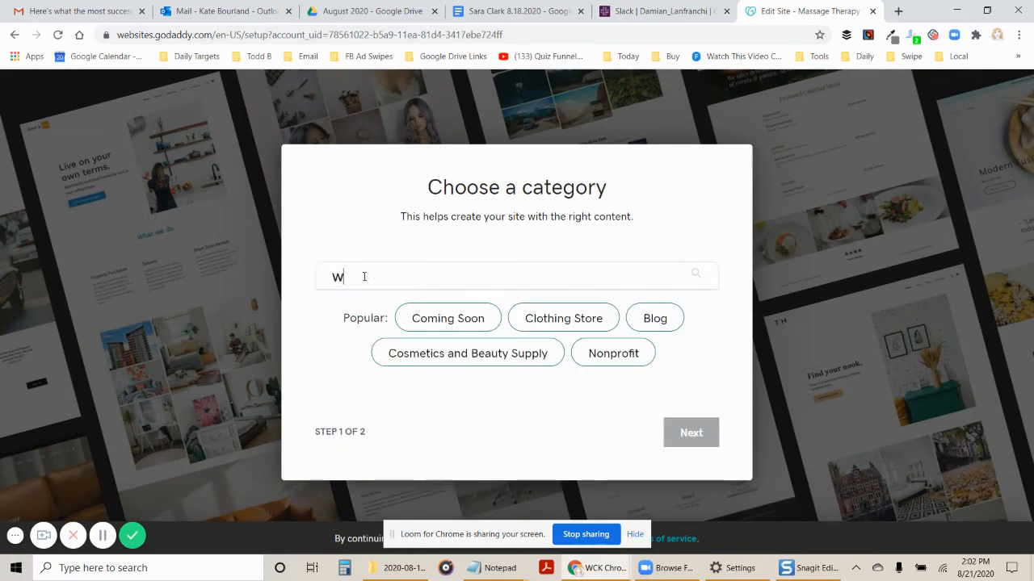
type("edding")
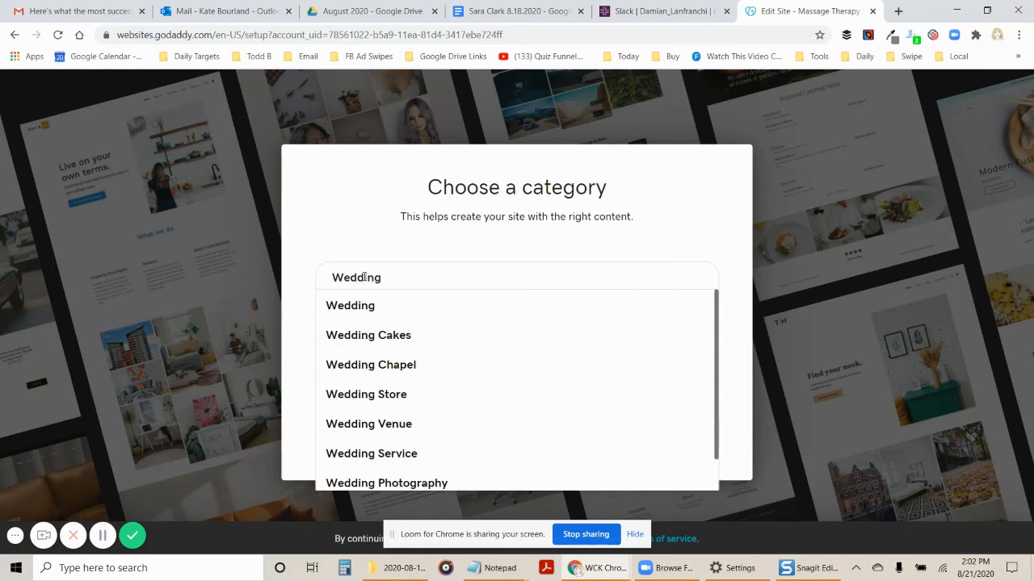
mouse_move(393, 364)
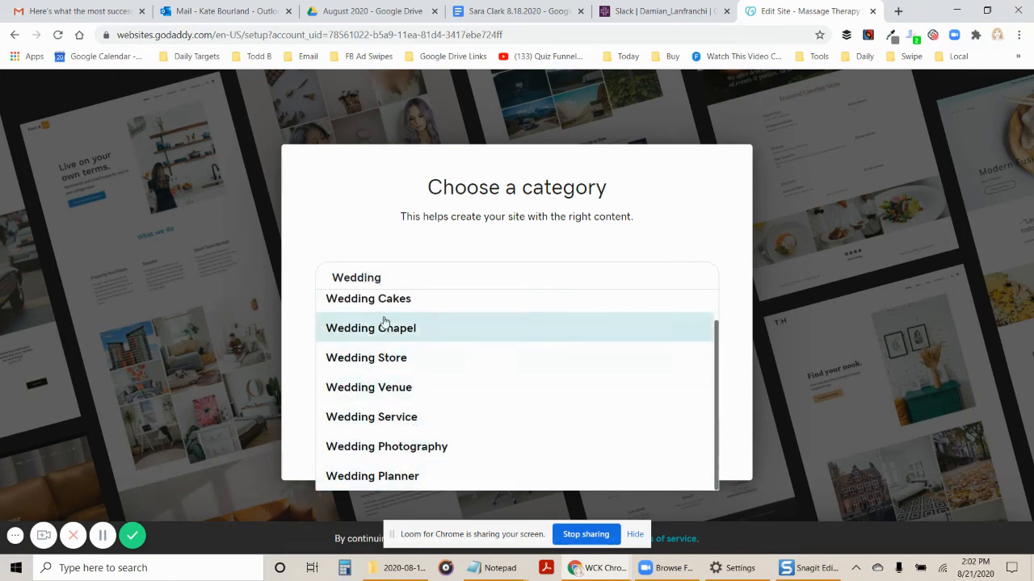
mouse_move(393, 358)
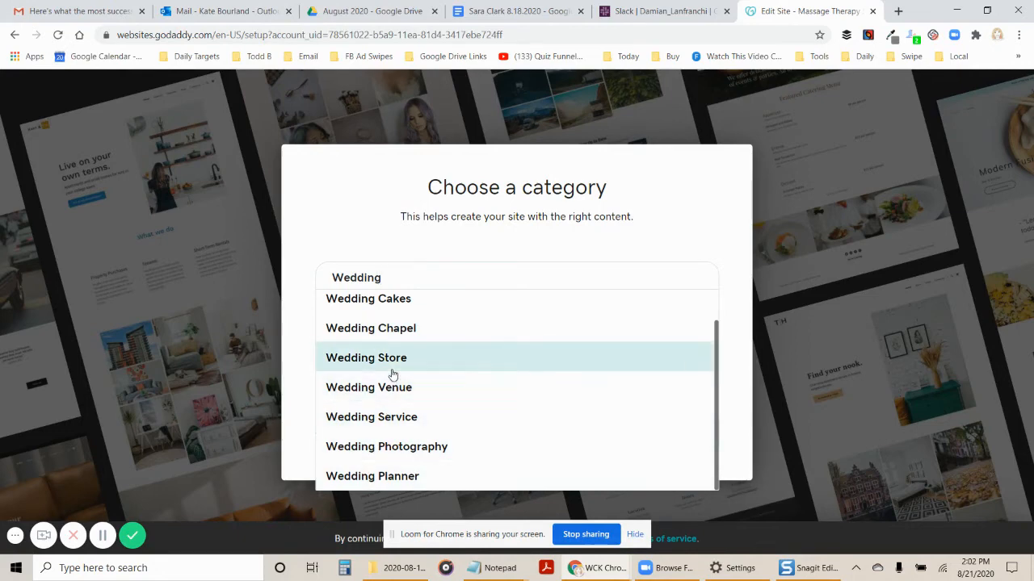
left_click(368, 387)
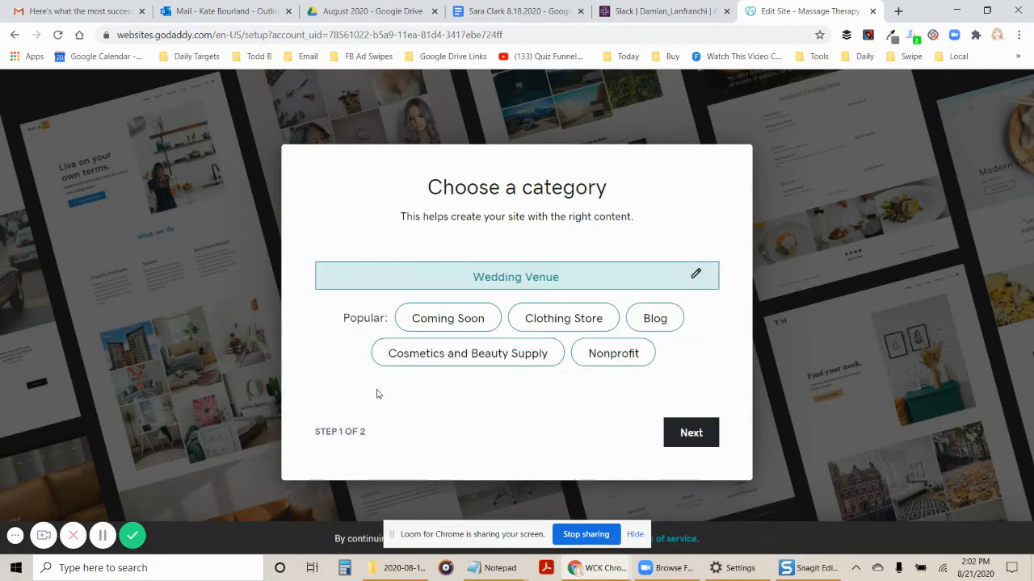
mouse_move(671, 403)
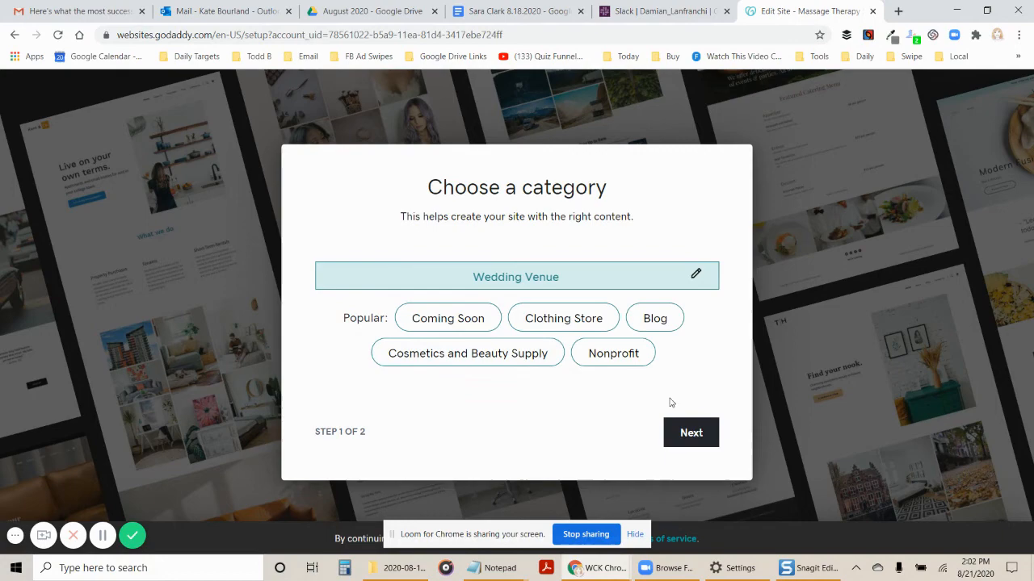
left_click(690, 432)
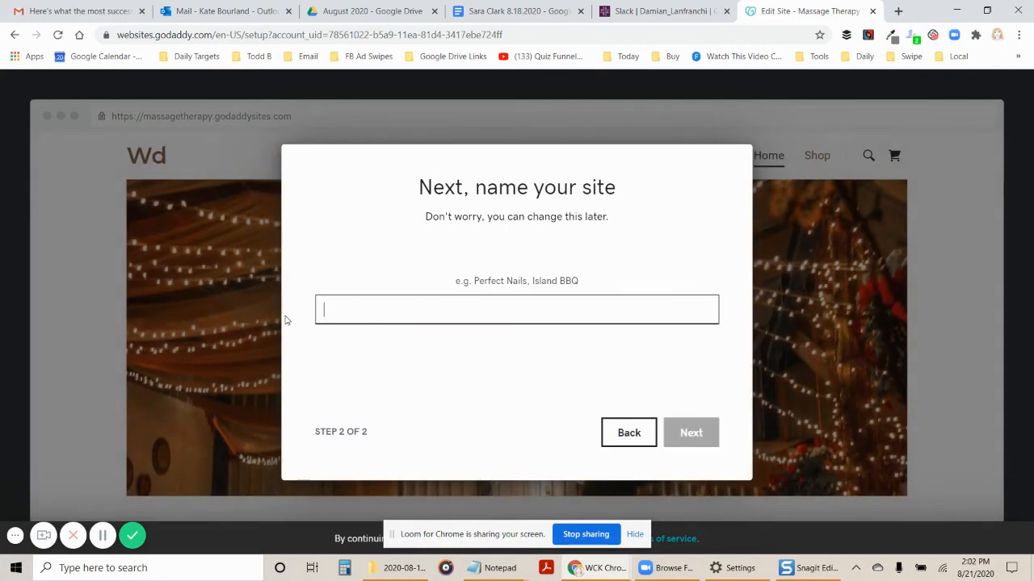
Step: Name the site 'Wedding Venue' and continue to the theme choices
type("Wedding Ven")
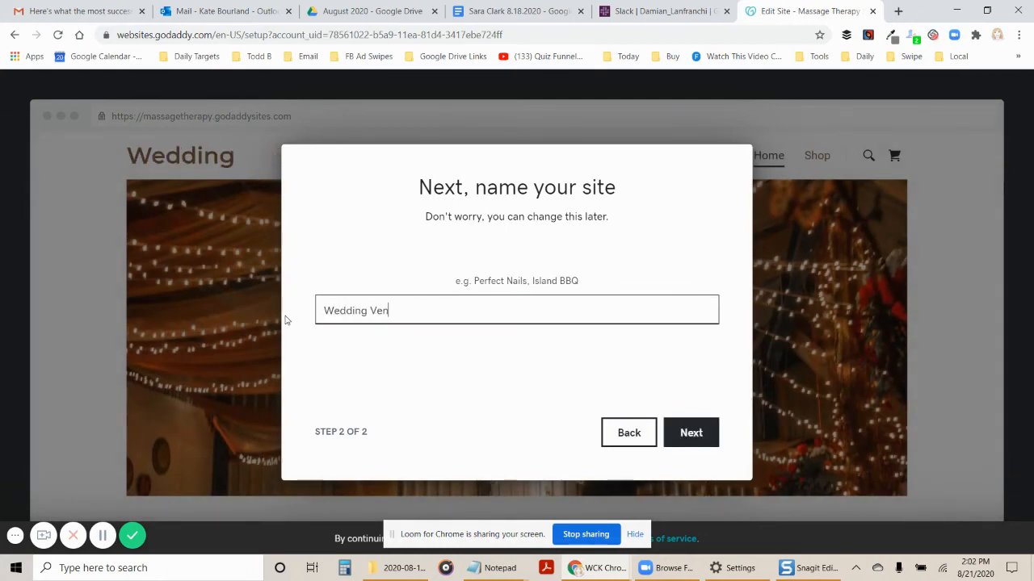
type("ue")
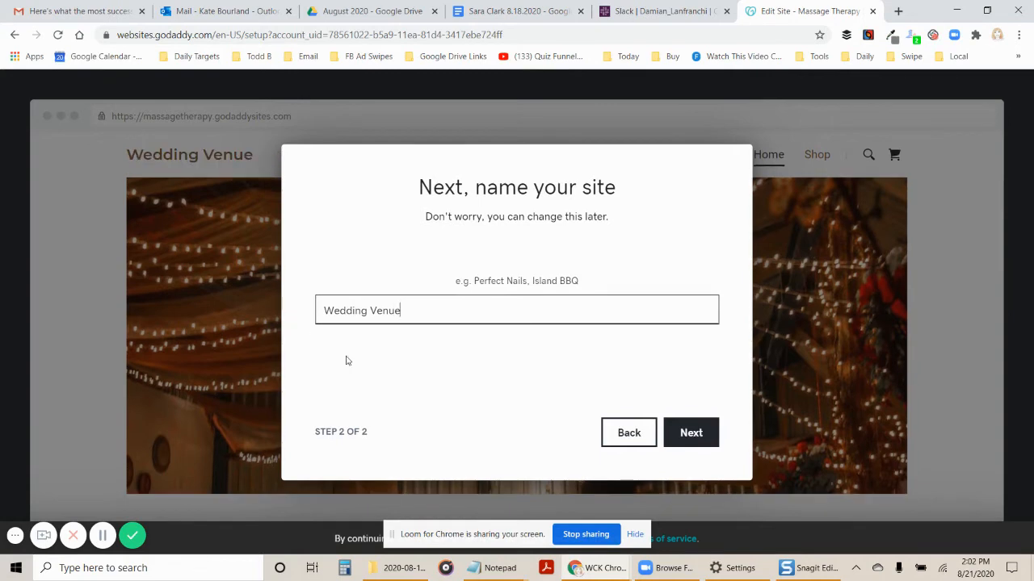
left_click(691, 432)
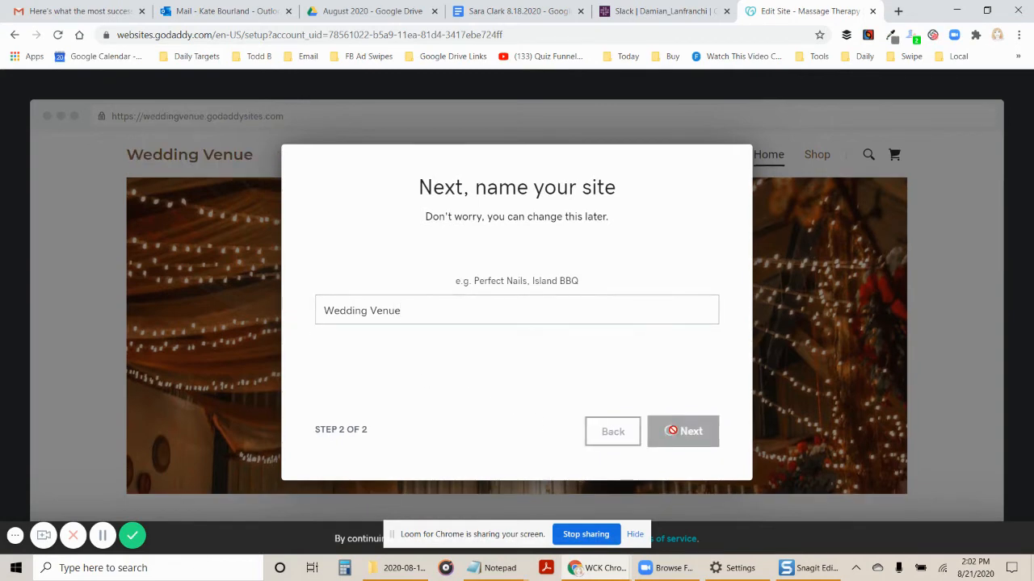
left_click(682, 430)
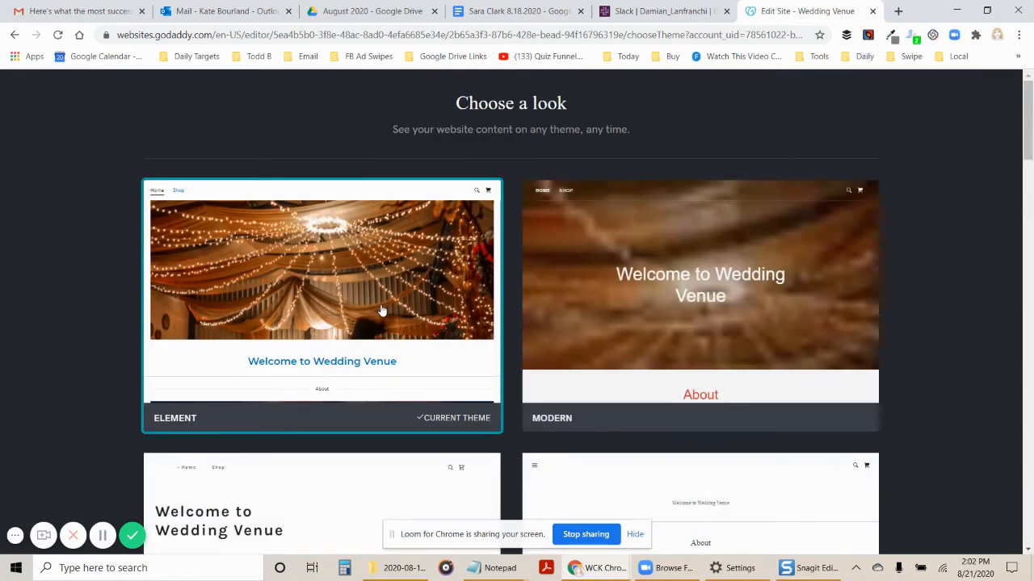
Step: Choose the Element theme and scroll through the Wedding Venue page in the editor
left_click(322, 303)
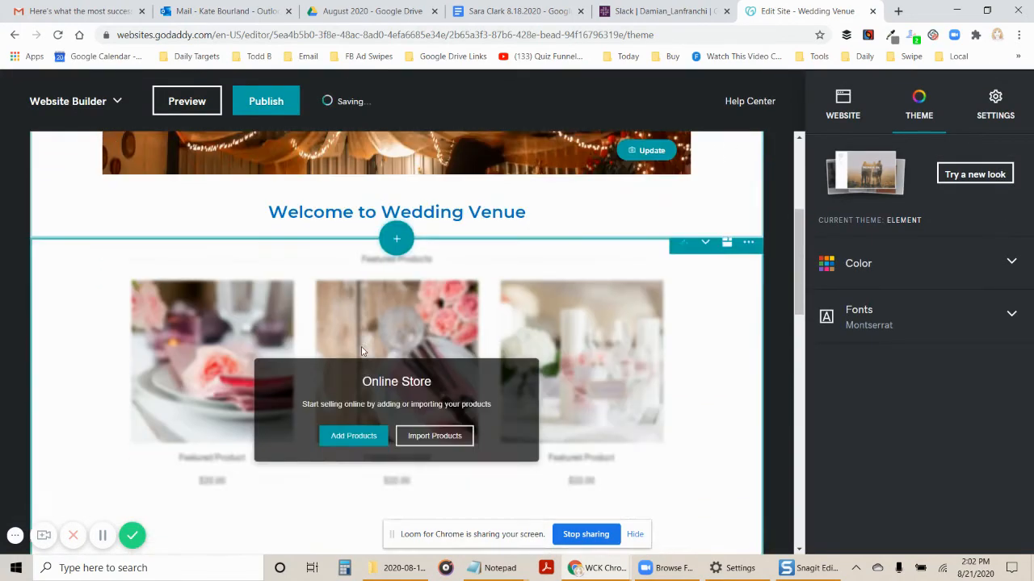
scroll("down", 3)
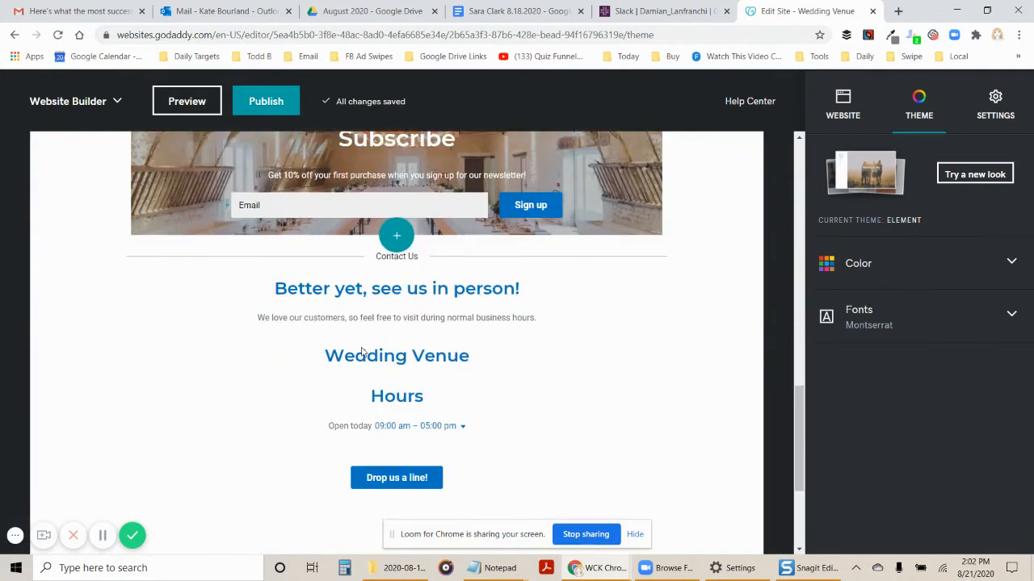
scroll("up", 3)
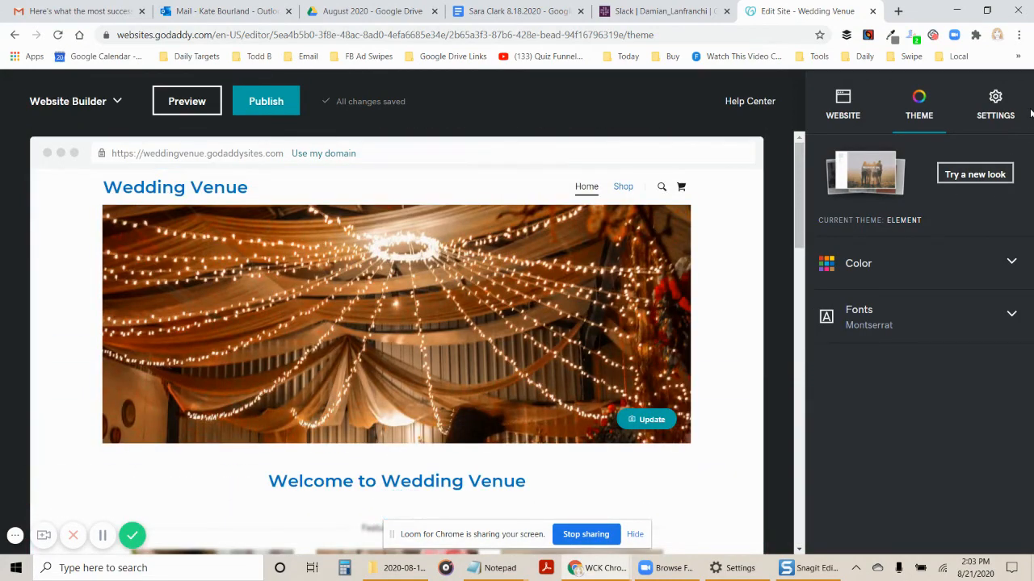
Step: Open the site Settings and go to Site History
left_click(995, 101)
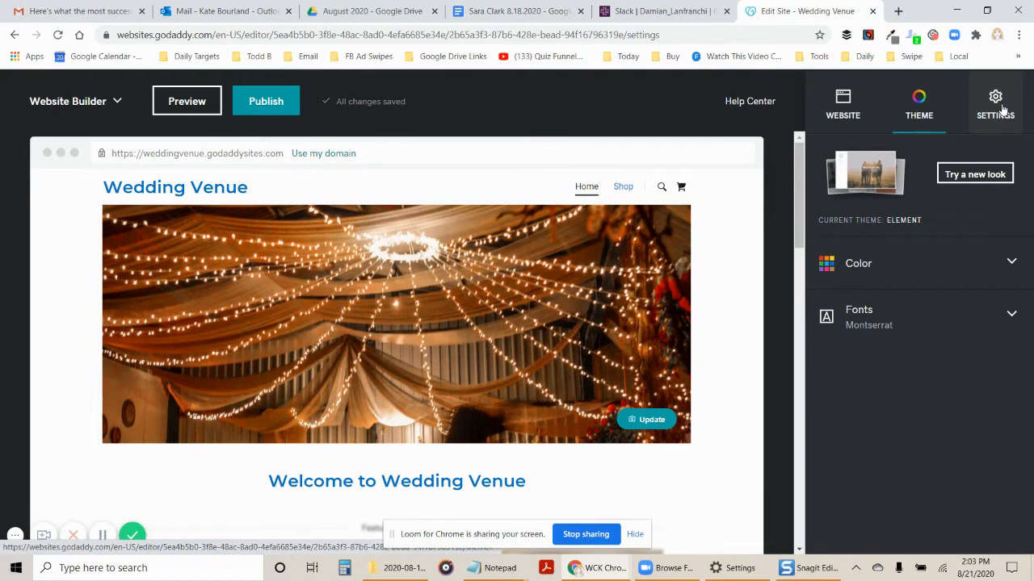
left_click(995, 103)
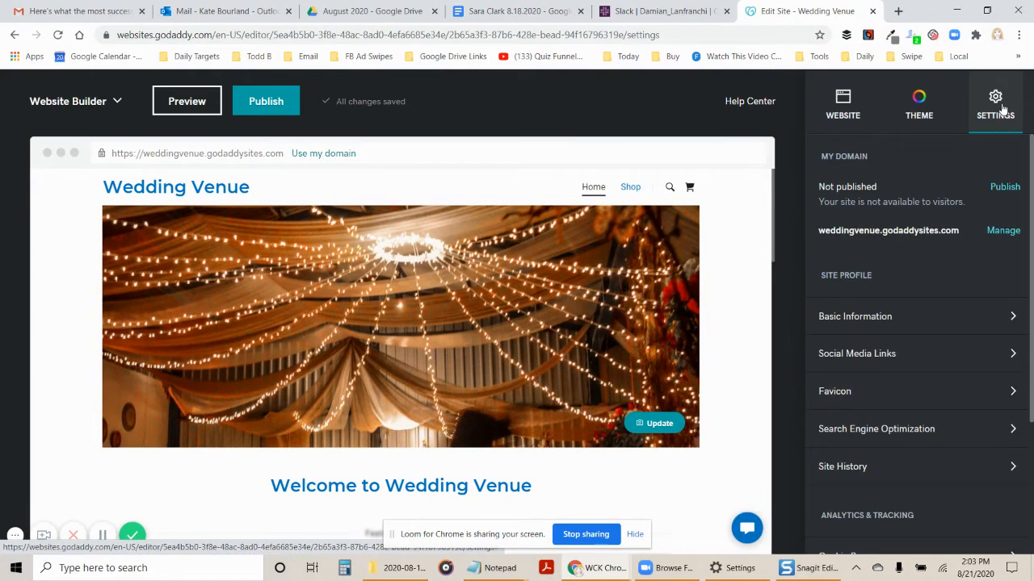
mouse_move(949, 391)
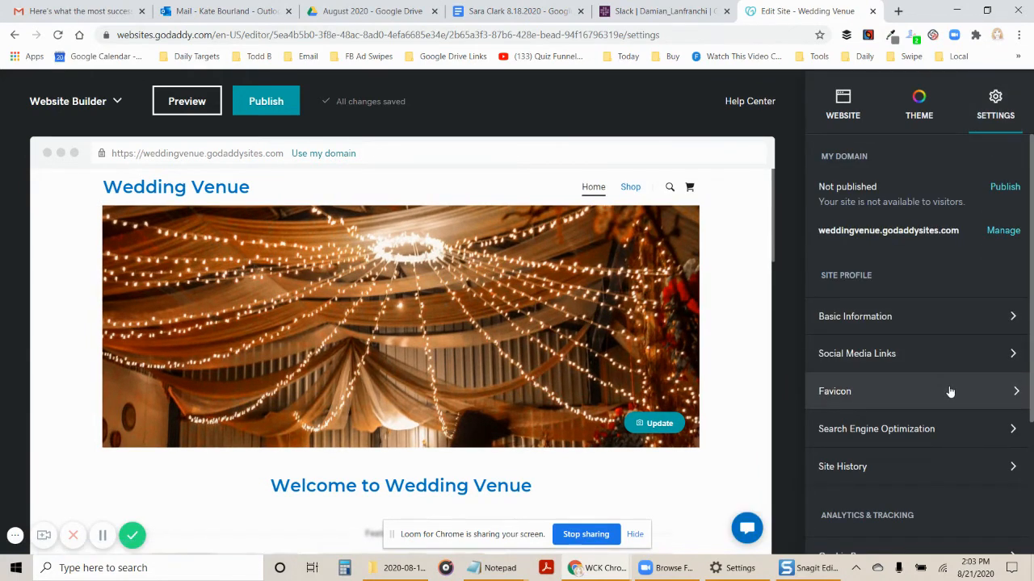
left_click(842, 466)
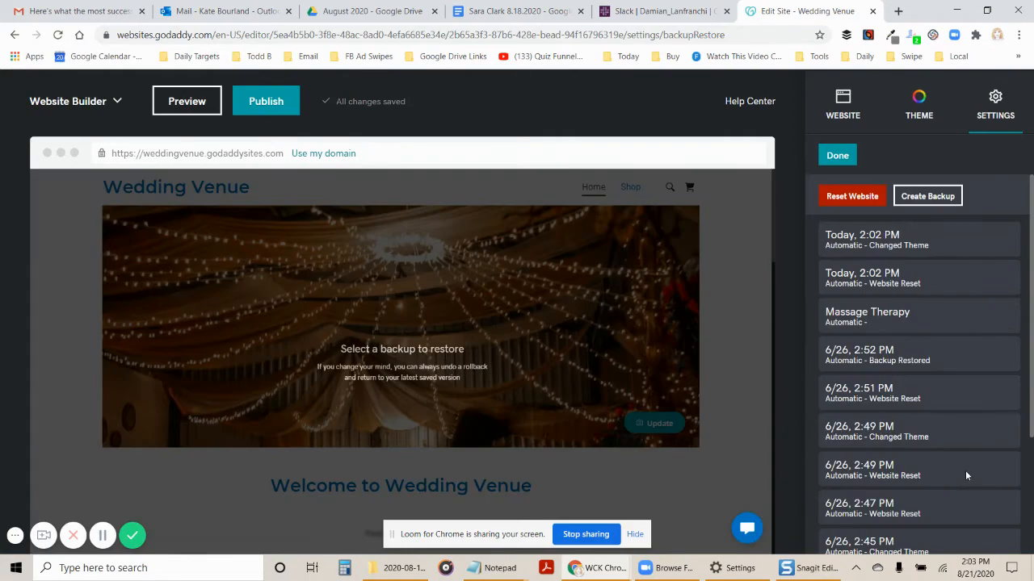
mouse_move(881, 239)
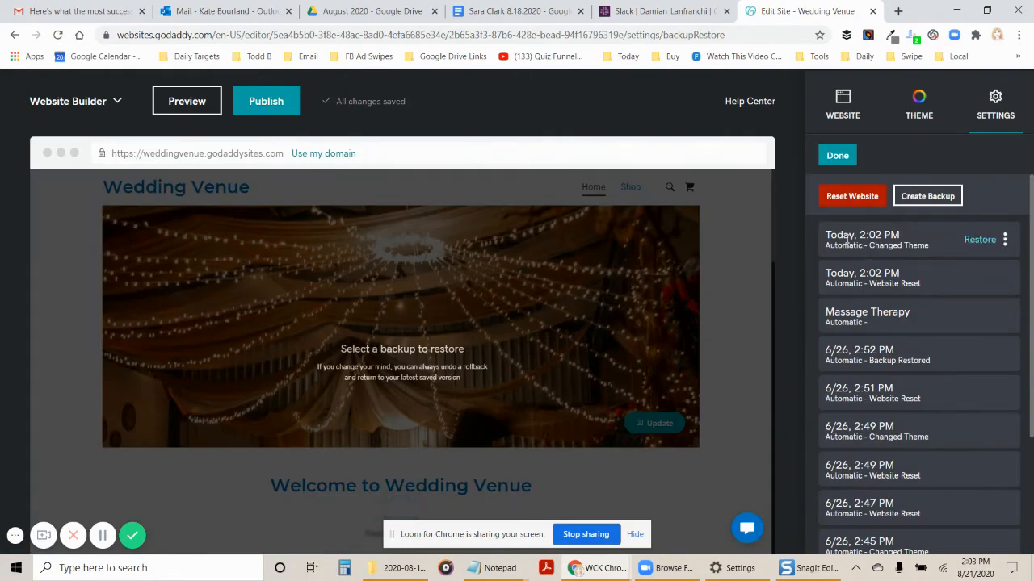
mouse_move(842, 299)
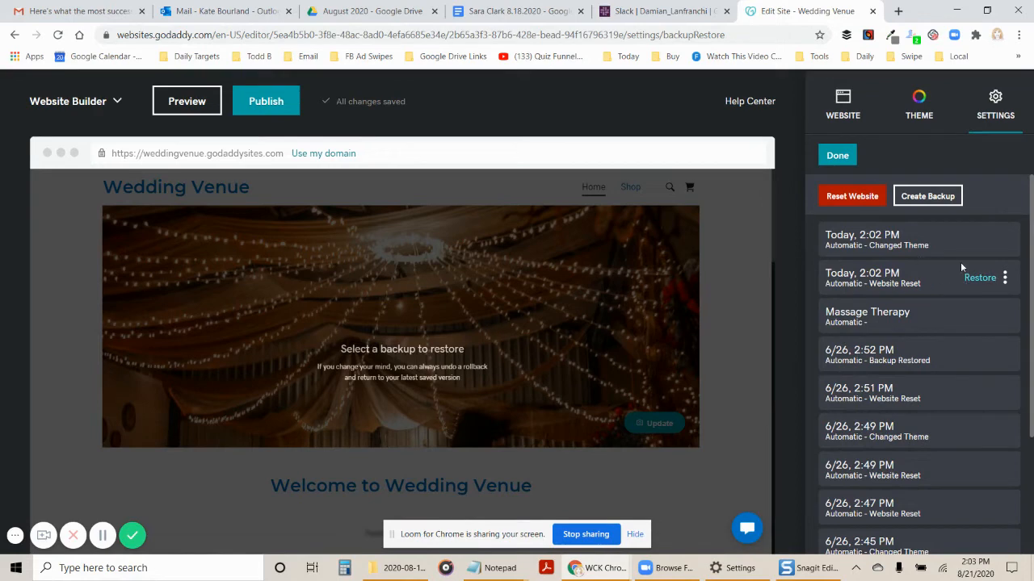
mouse_move(980, 239)
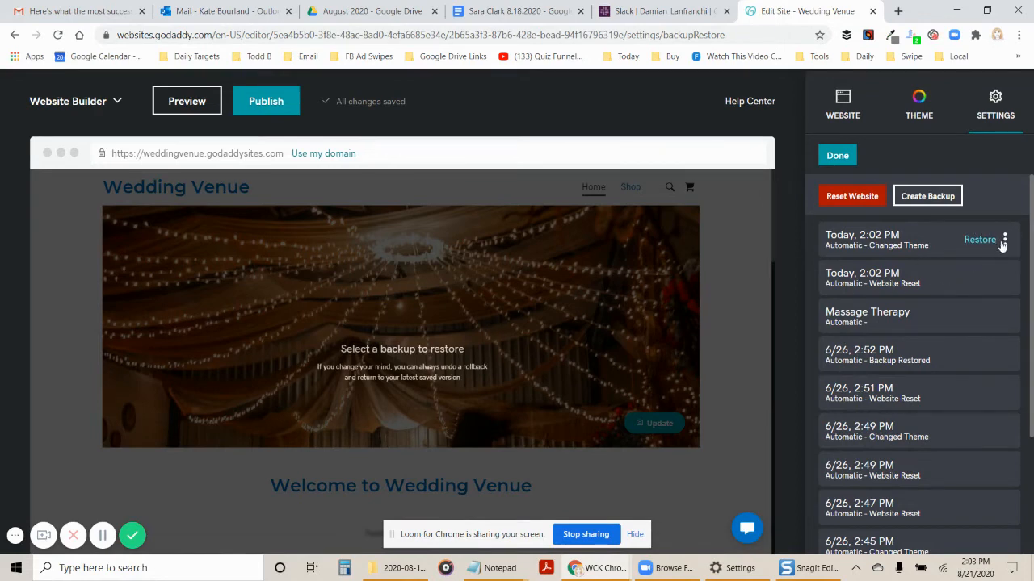
mouse_move(959, 264)
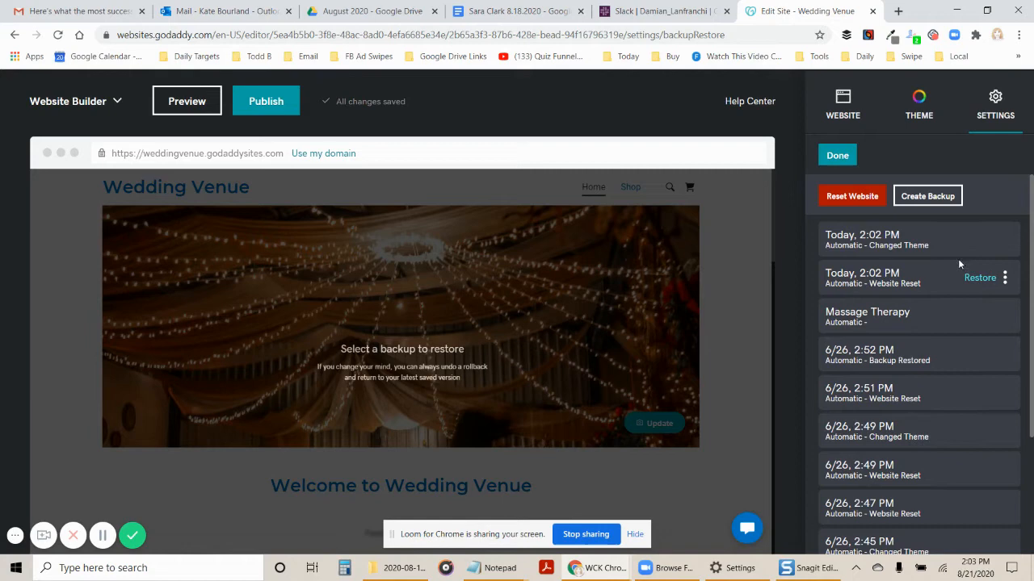
mouse_move(1006, 247)
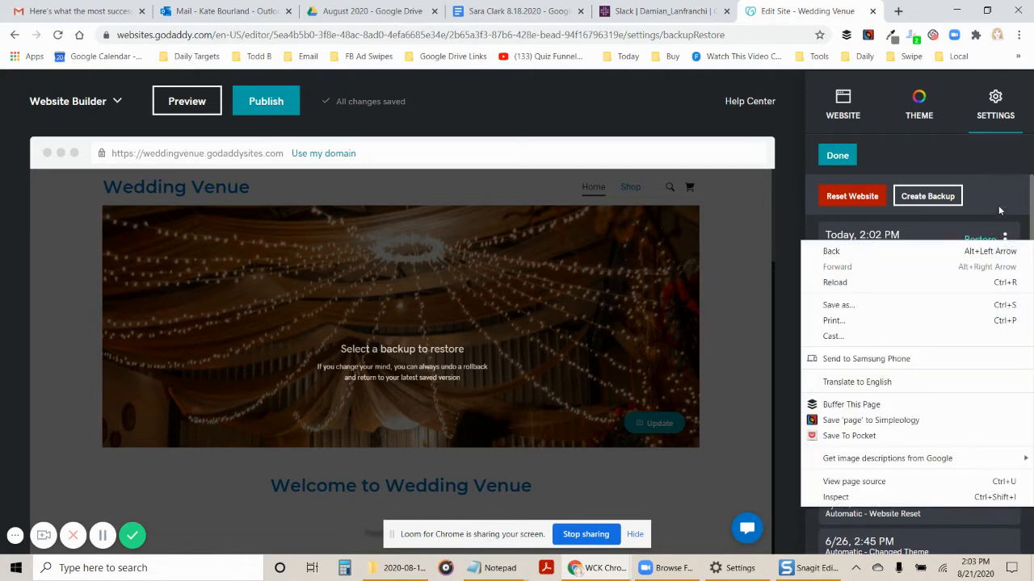
Step: Rename the newest backup to 'Wedding Theme'
left_click(1005, 235)
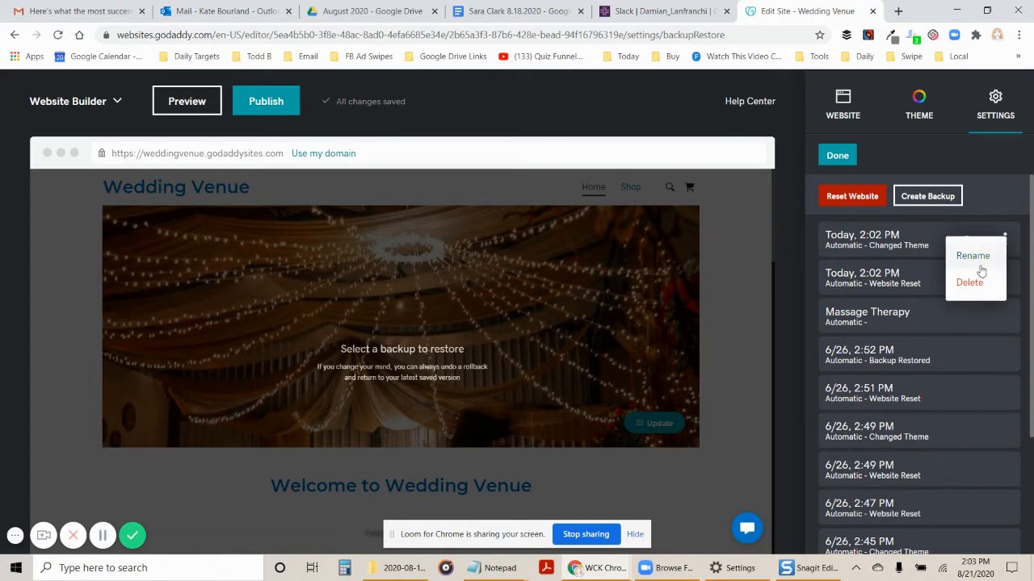
left_click(972, 255)
type("Wedding T")
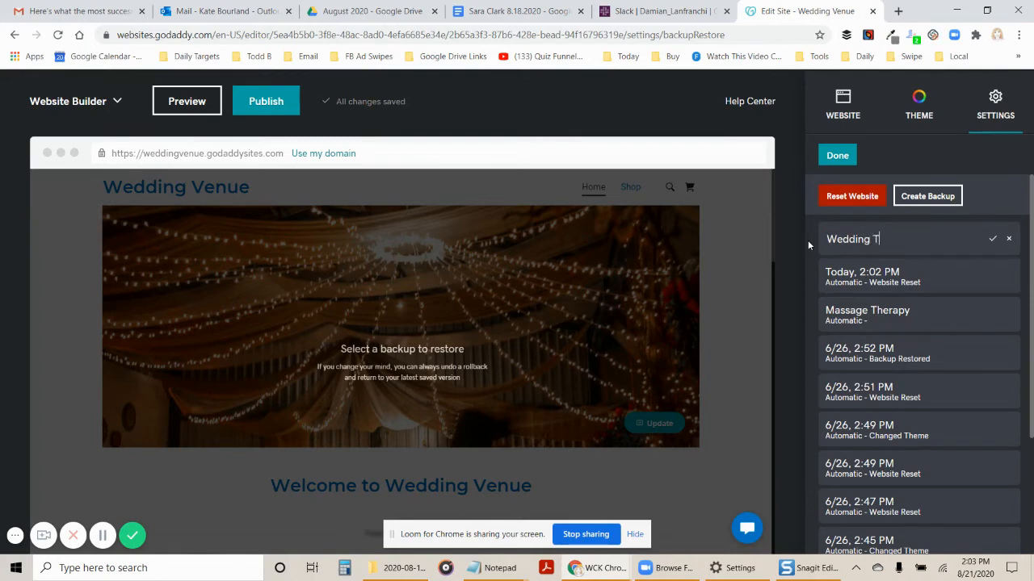
type("heme")
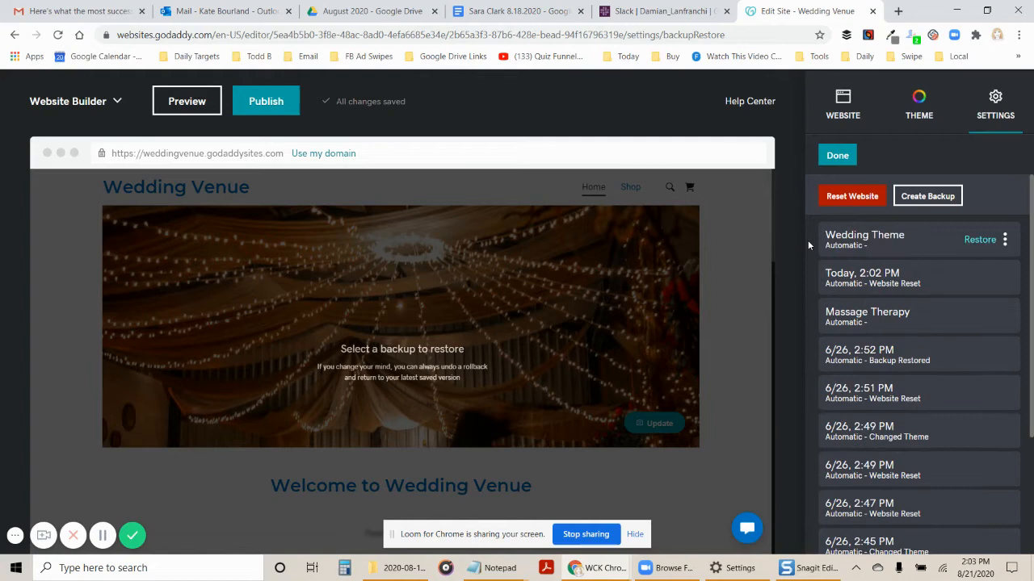
mouse_move(848, 315)
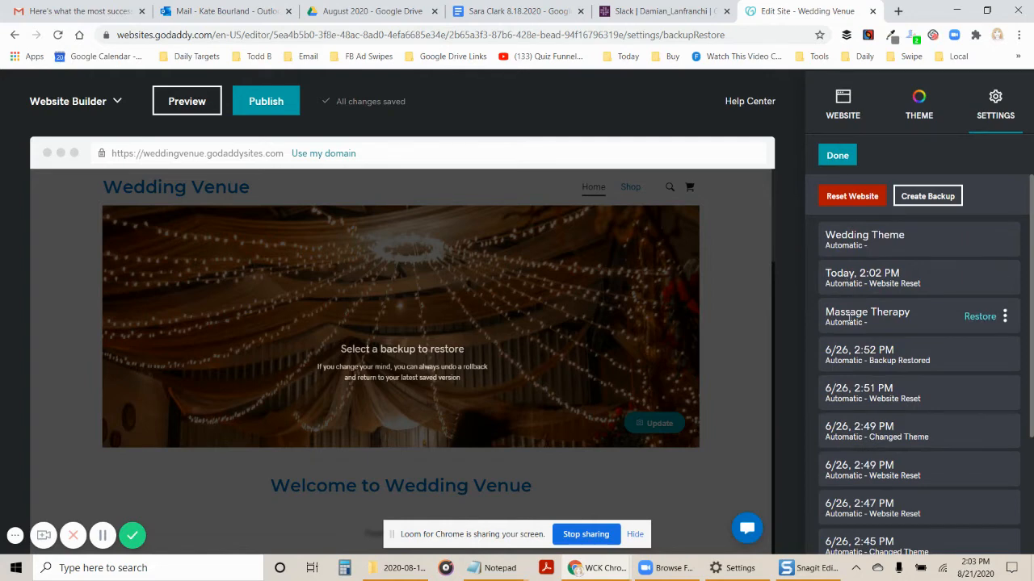
mouse_move(979, 278)
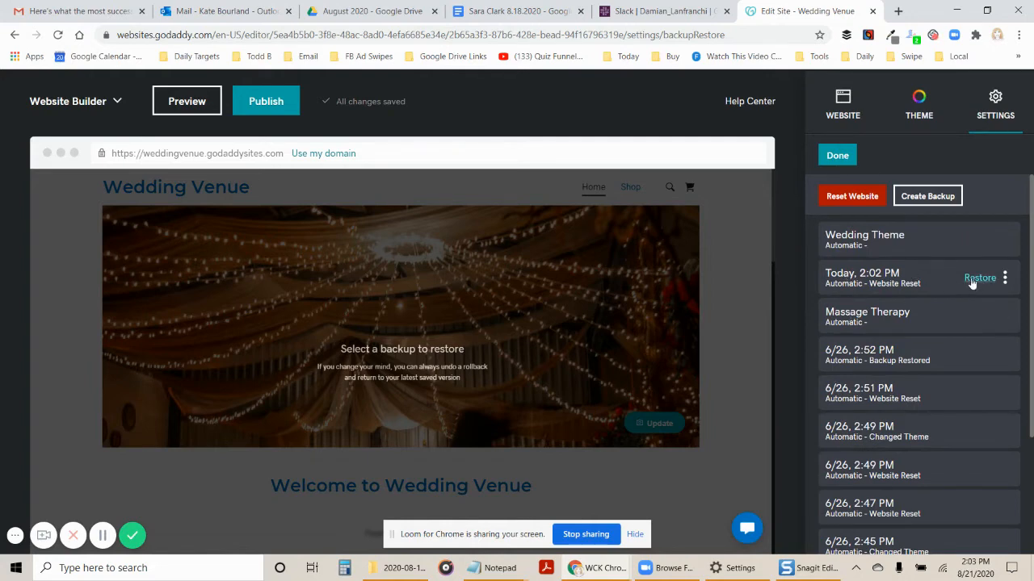
Step: Restore the earlier Massage Therapy backup to bring back the Crown Massage site
left_click(980, 277)
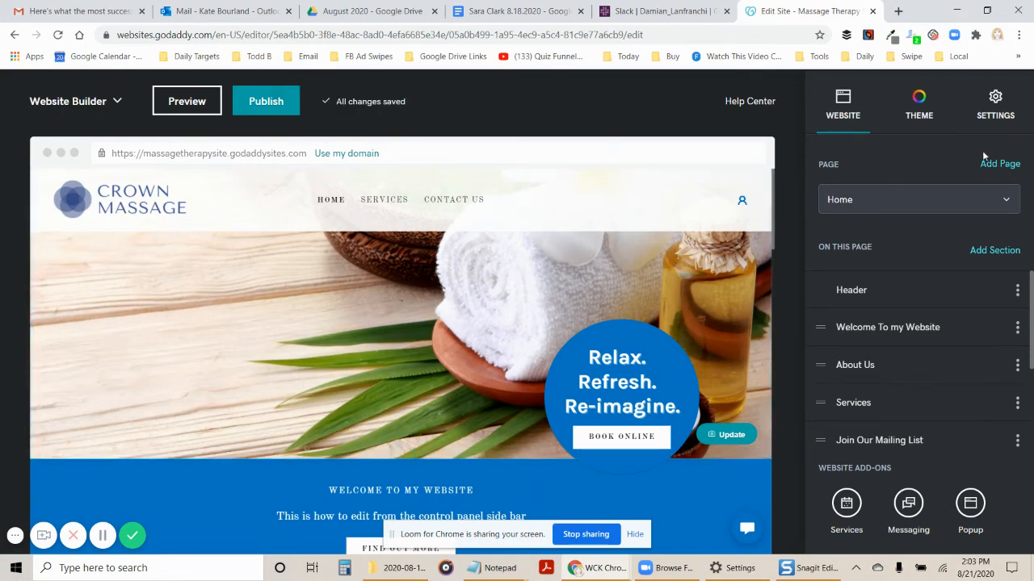
Step: Reset the restored Crown Massage site from Settings > Site History and confirm starting over
left_click(995, 104)
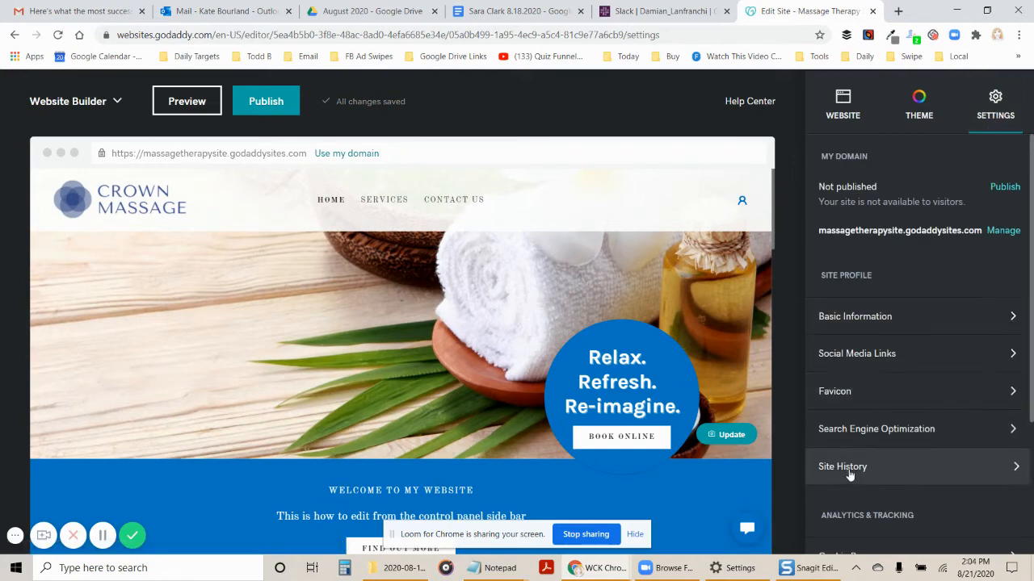
left_click(843, 466)
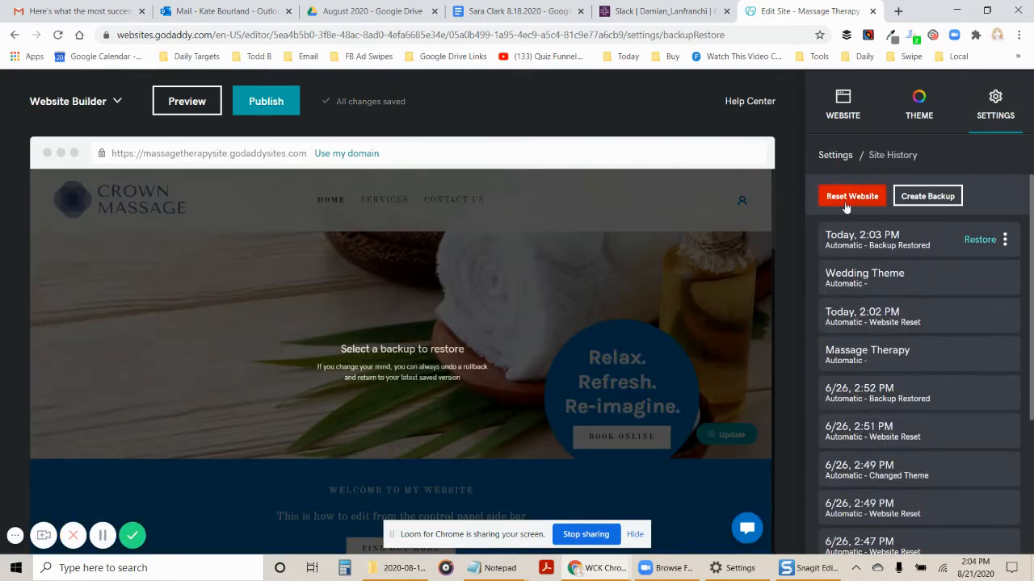
left_click(852, 196)
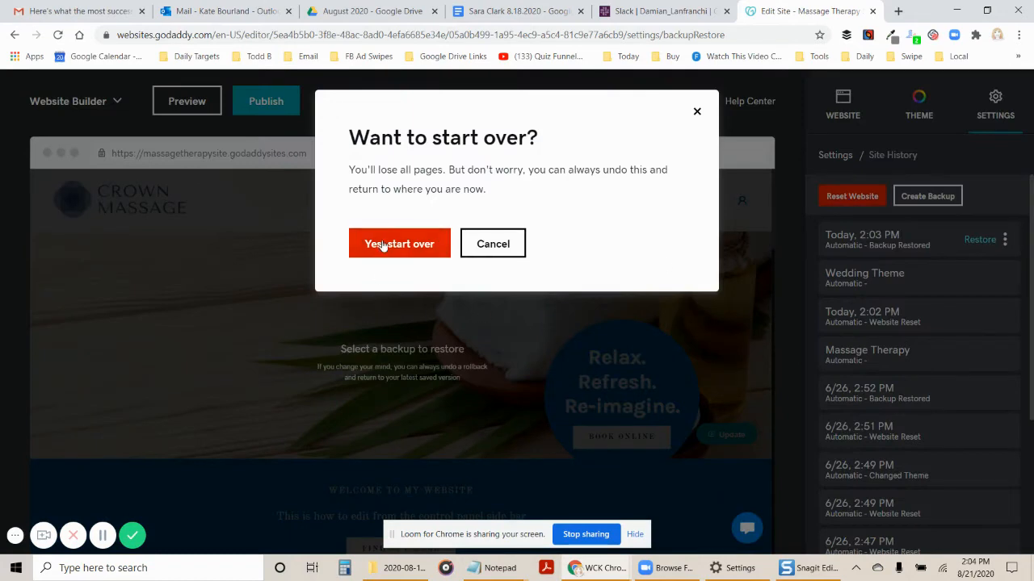
left_click(399, 243)
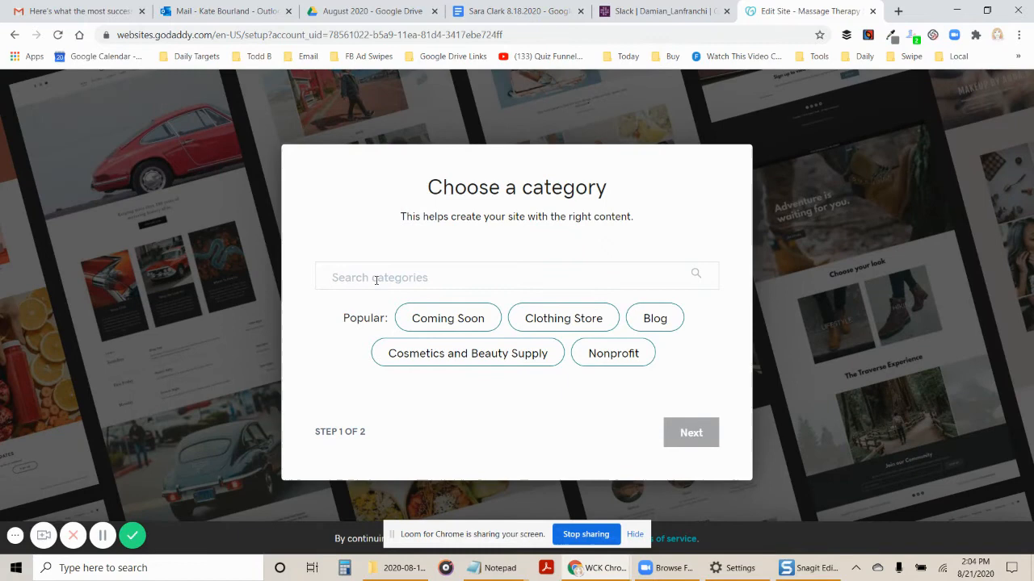
Step: Search categories for 'Wedding' and choose Wedding Service as the site category
type("Wedd")
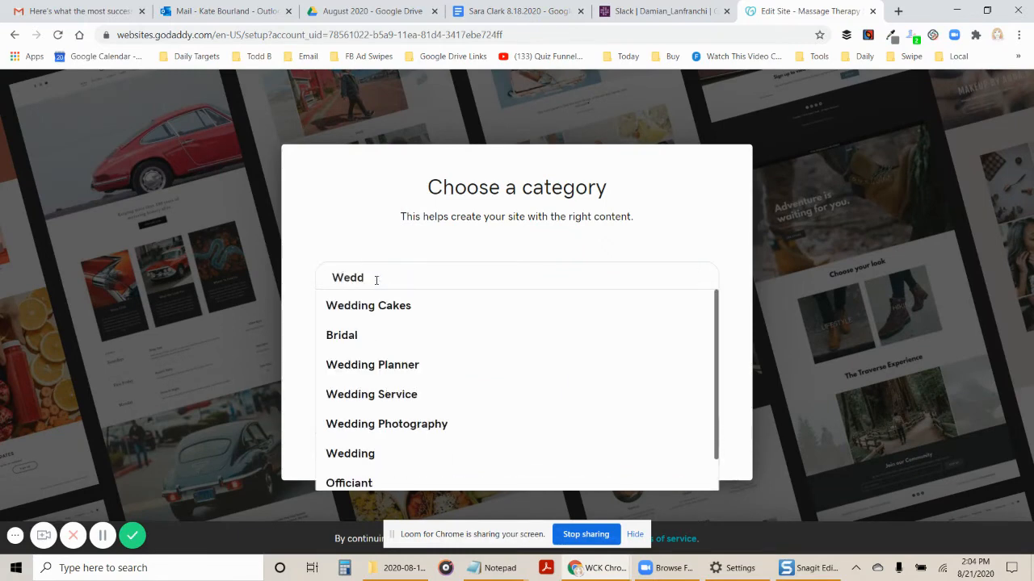
type("ing")
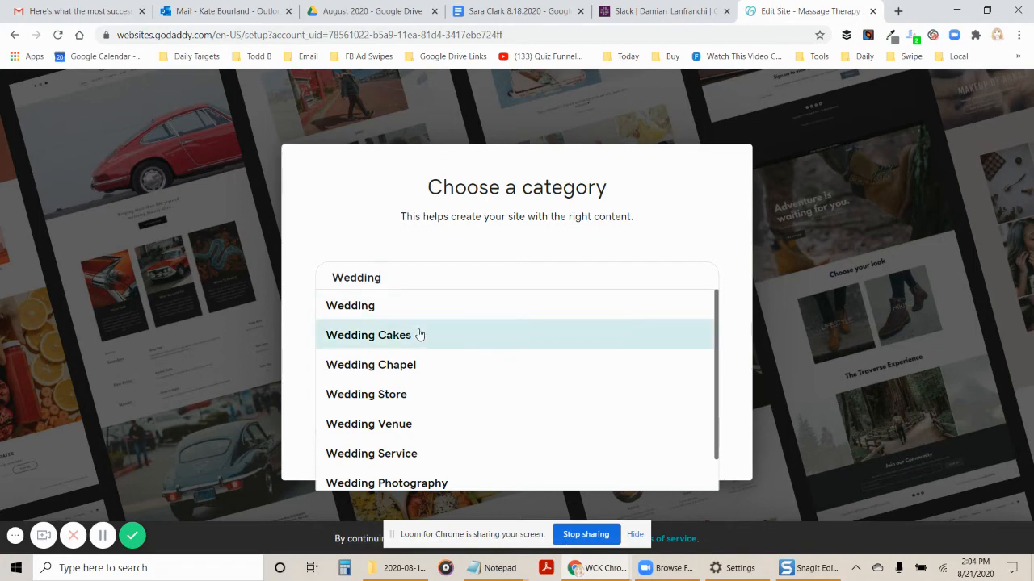
scroll("down", 3)
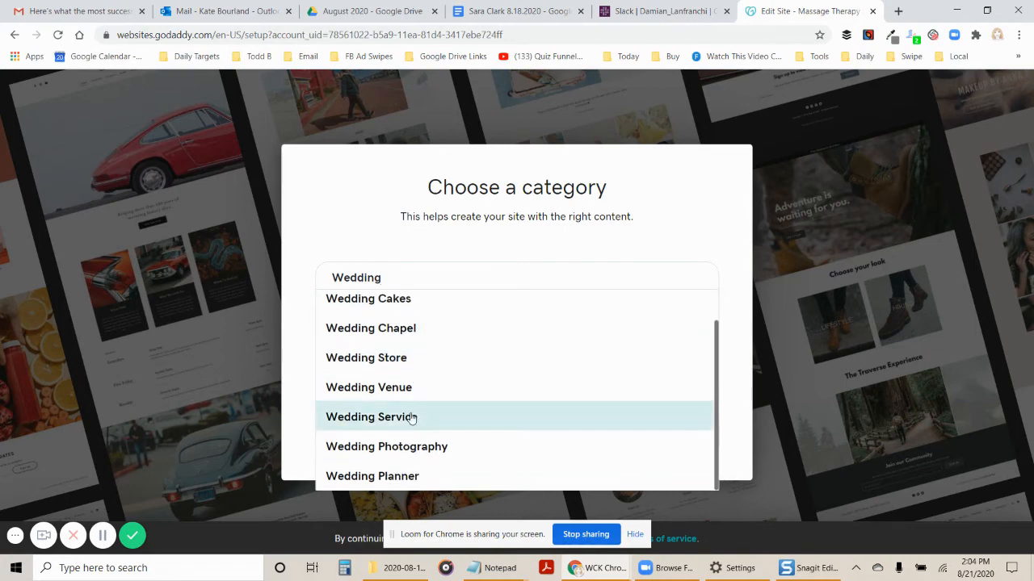
left_click(371, 416)
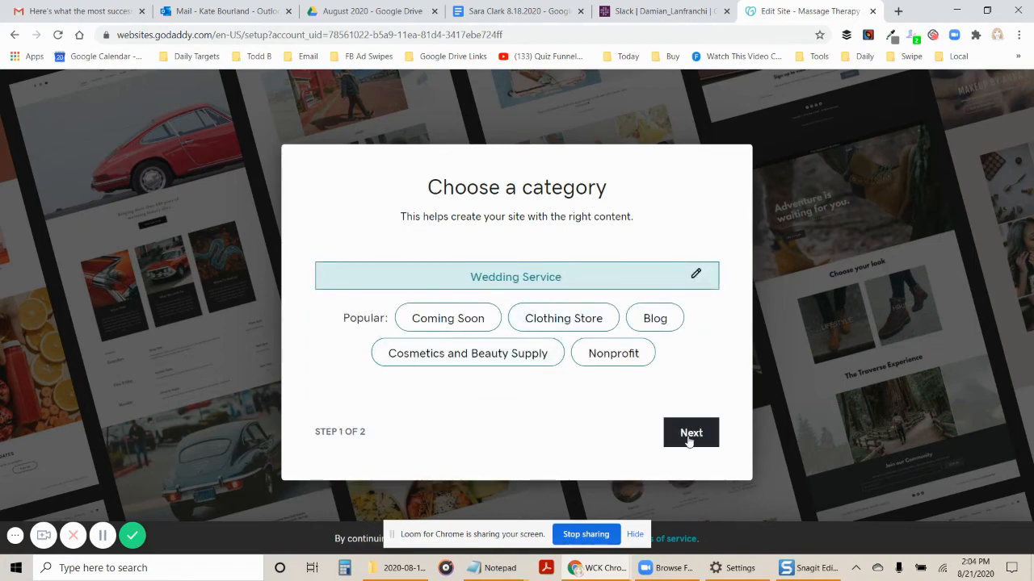
left_click(691, 432)
type("W")
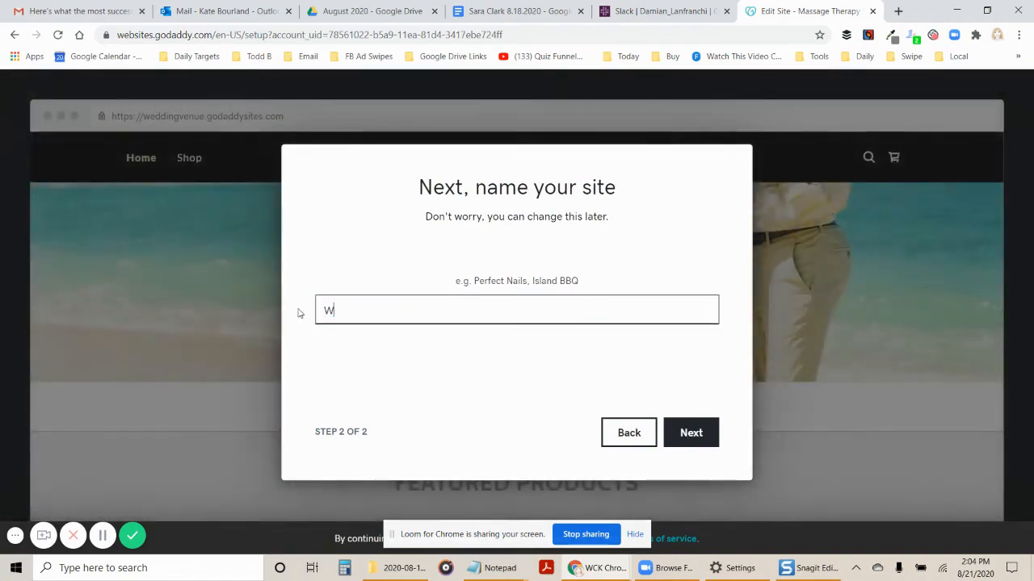
Step: Name the site 'Wedding Service' and submit setup
type("edding Servi")
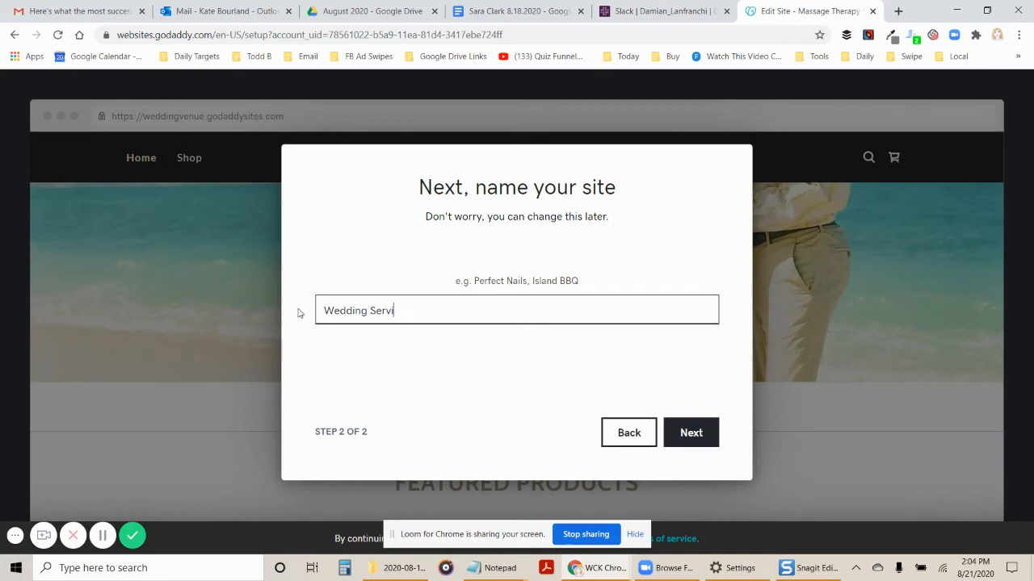
type("ce")
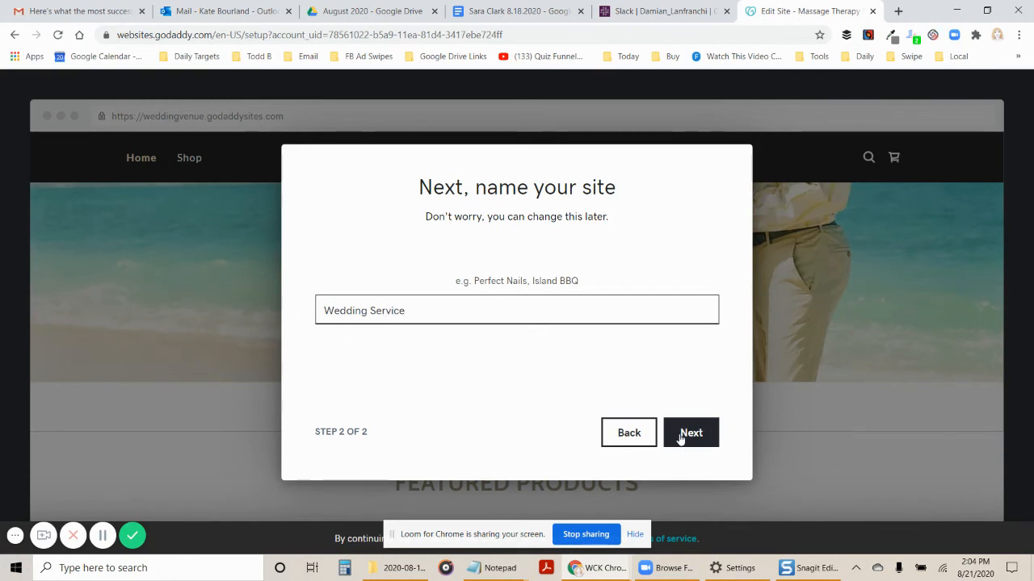
left_click(691, 432)
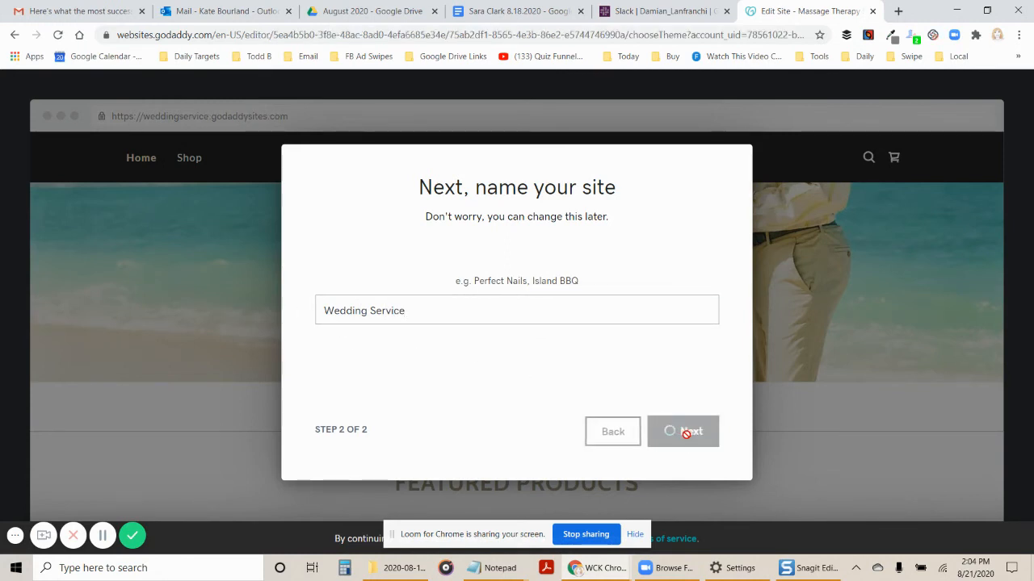
Step: Let the Wedding Service site load on the Retro theme and scroll through the page
left_click(683, 431)
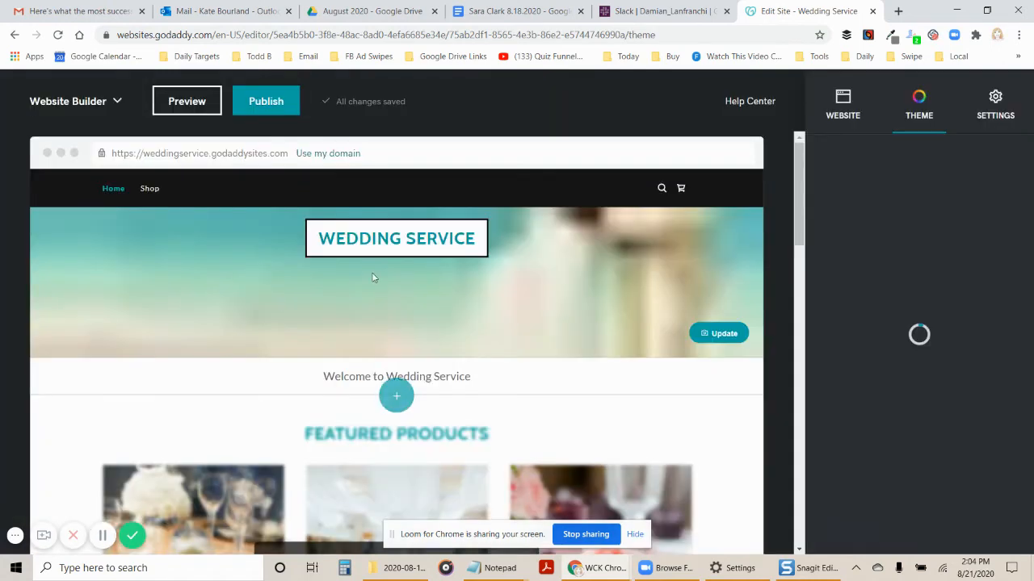
left_click(918, 105)
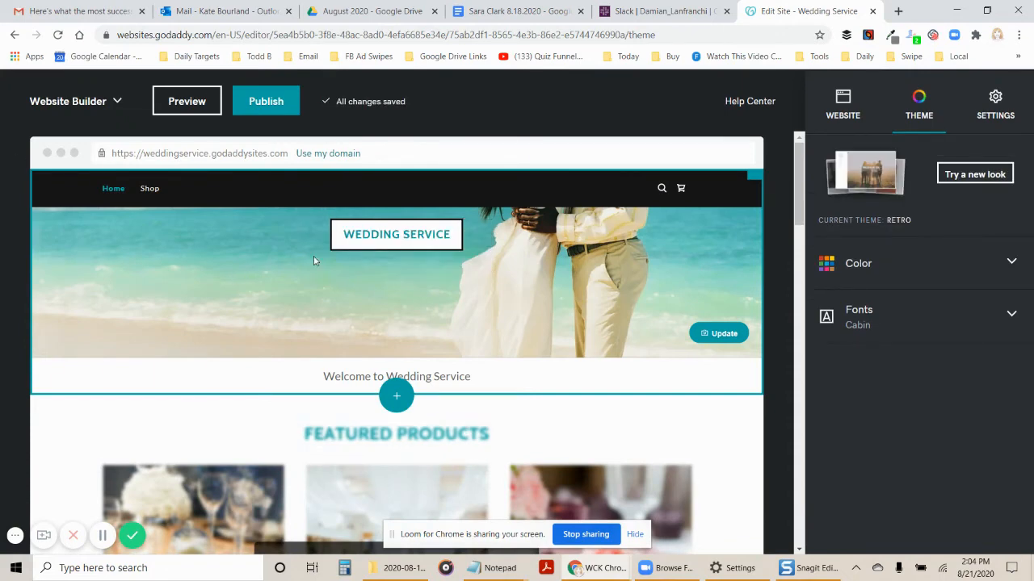
scroll("down", 3)
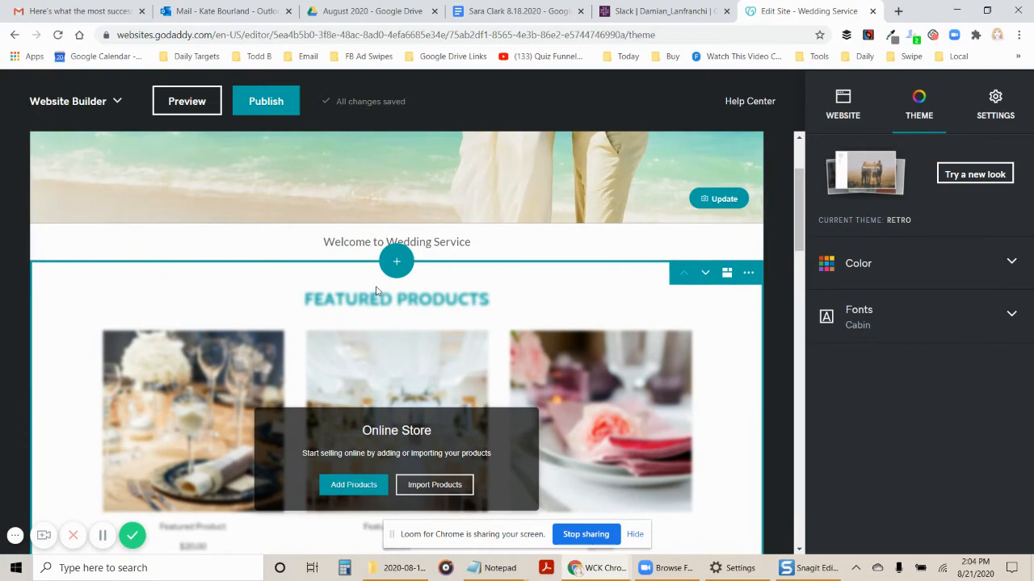
scroll("down", 3)
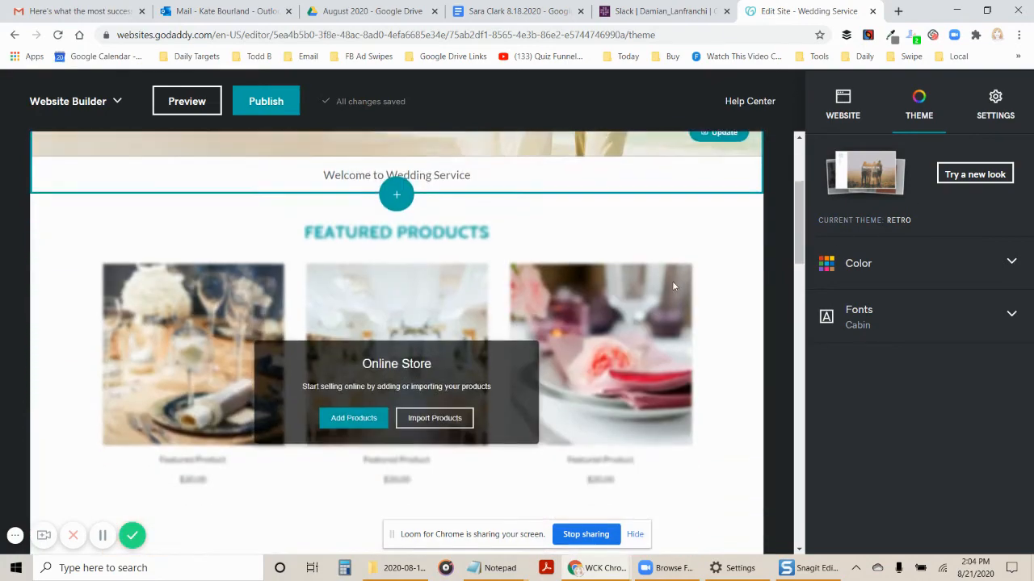
scroll("down", 3)
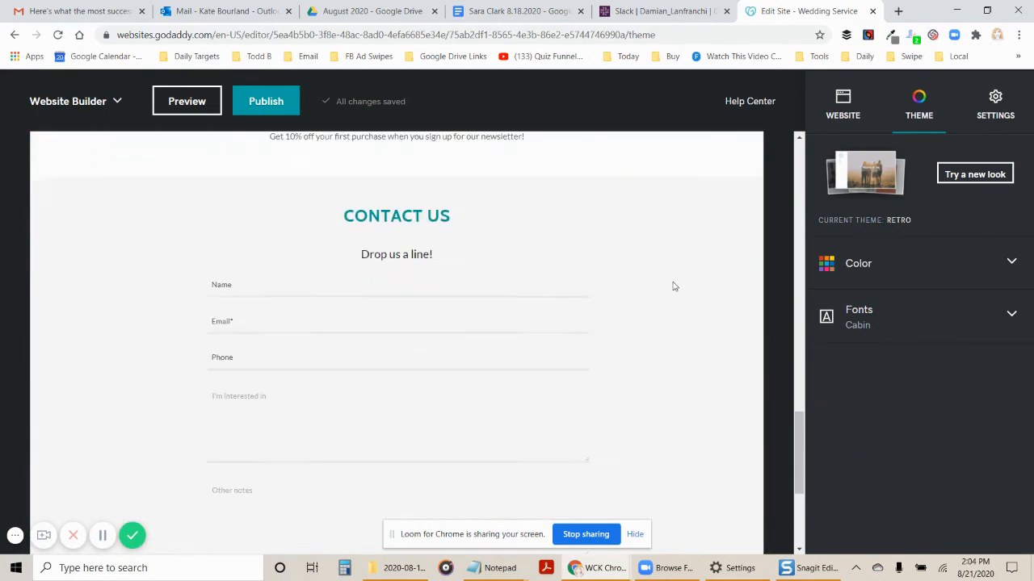
scroll("up", 3)
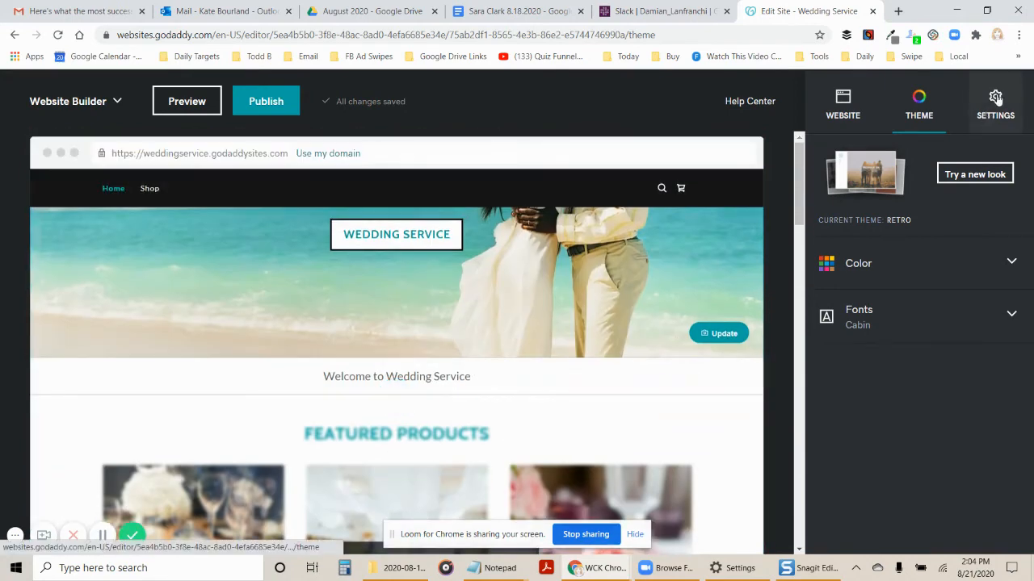
Step: Open Site History and the newest Changed Theme backup's options menu
left_click(995, 101)
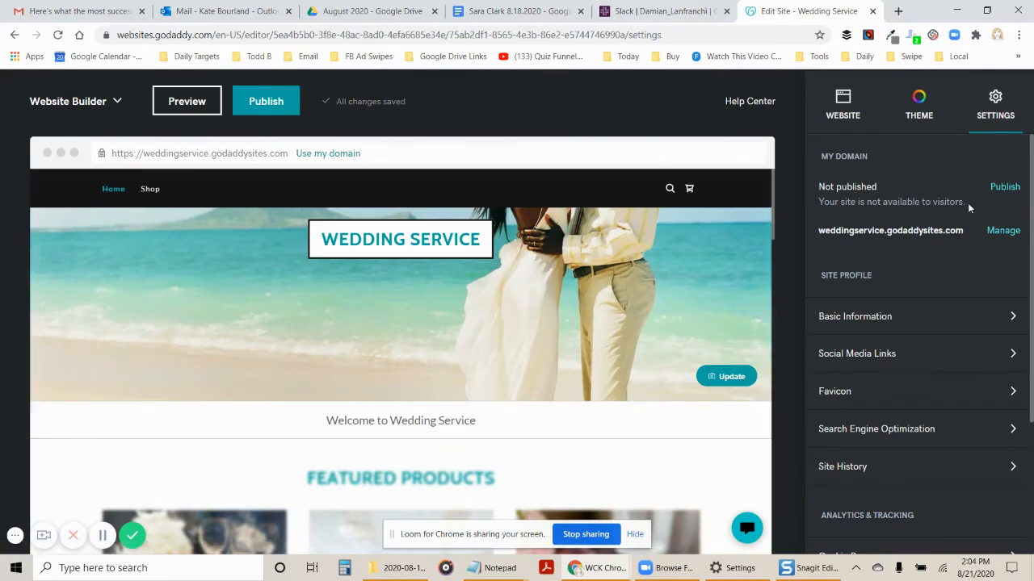
mouse_move(933, 467)
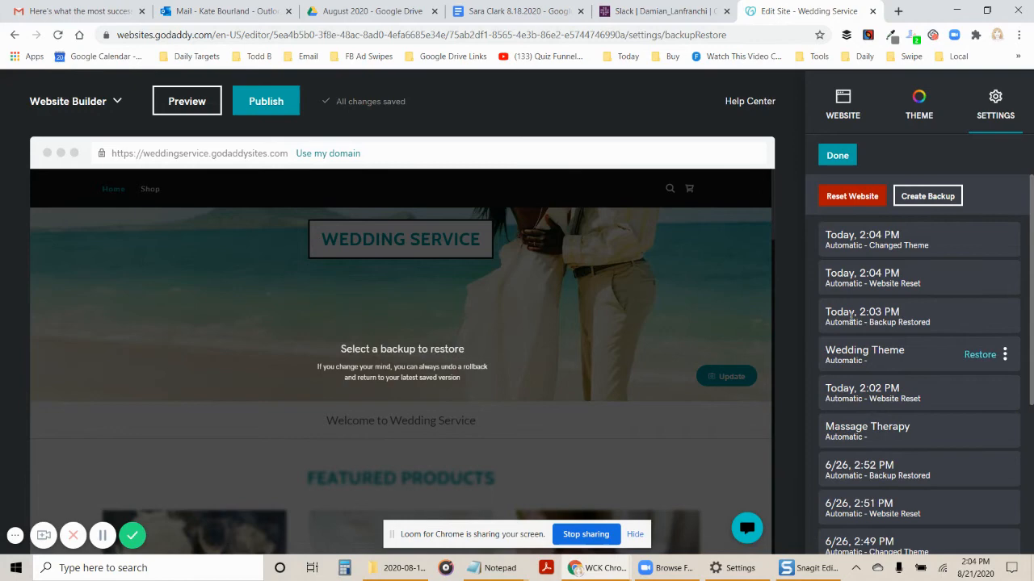
mouse_move(888, 239)
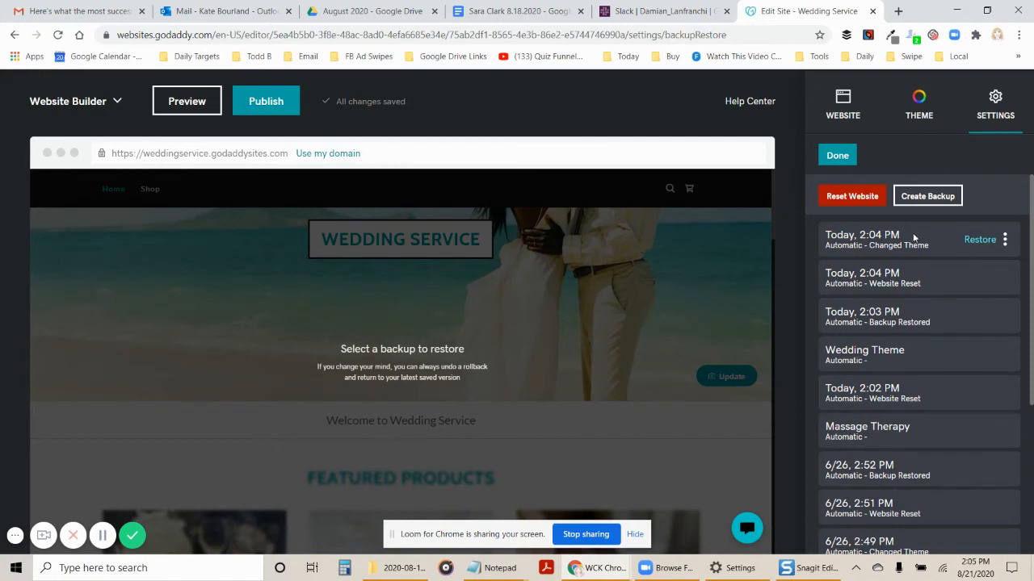
mouse_move(1005, 244)
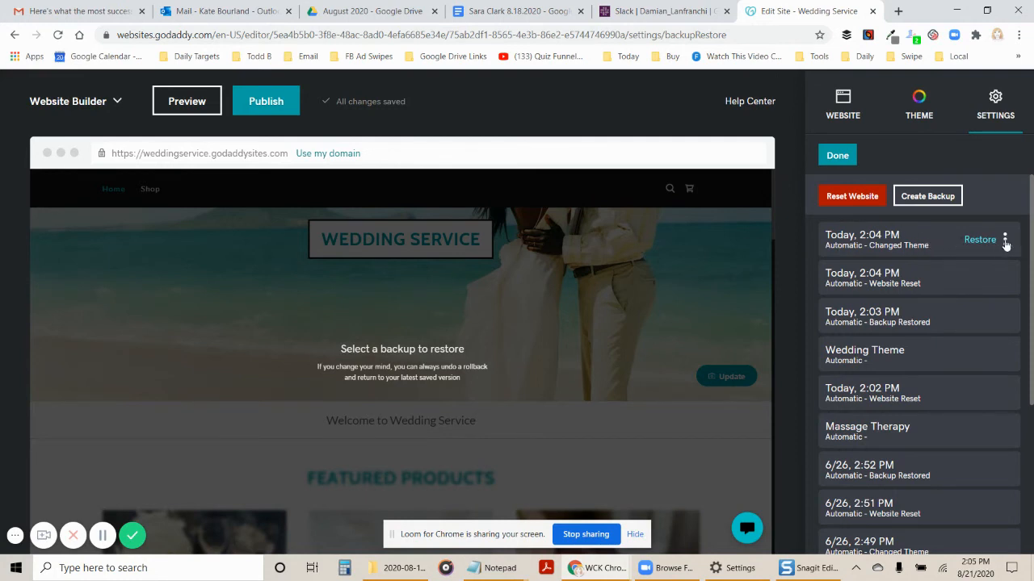
left_click(1006, 239)
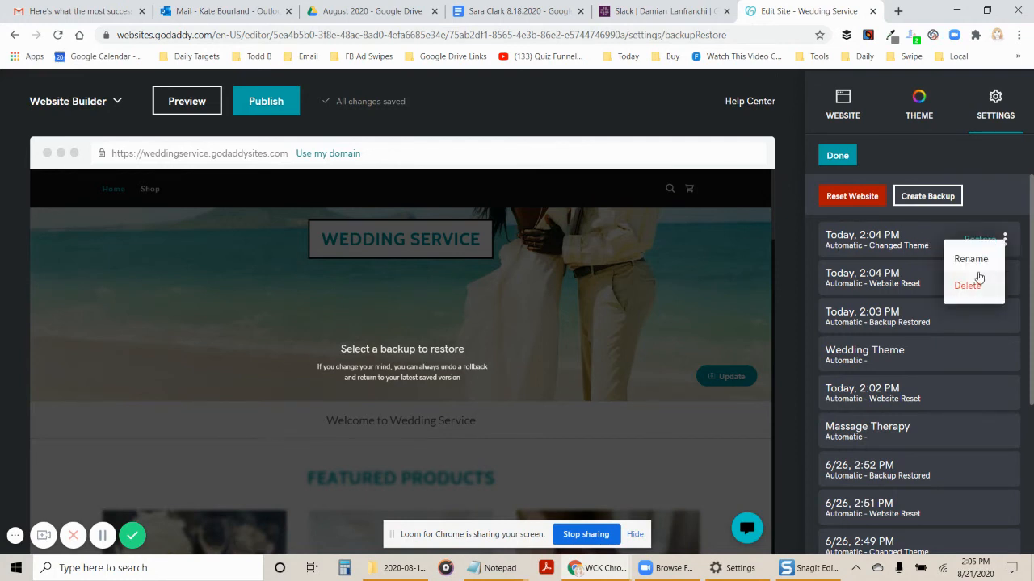
Step: Rename the top Changed Theme backup to 'Wedding Service Theme' and confirm
left_click(970, 258)
type("Wedding Servi")
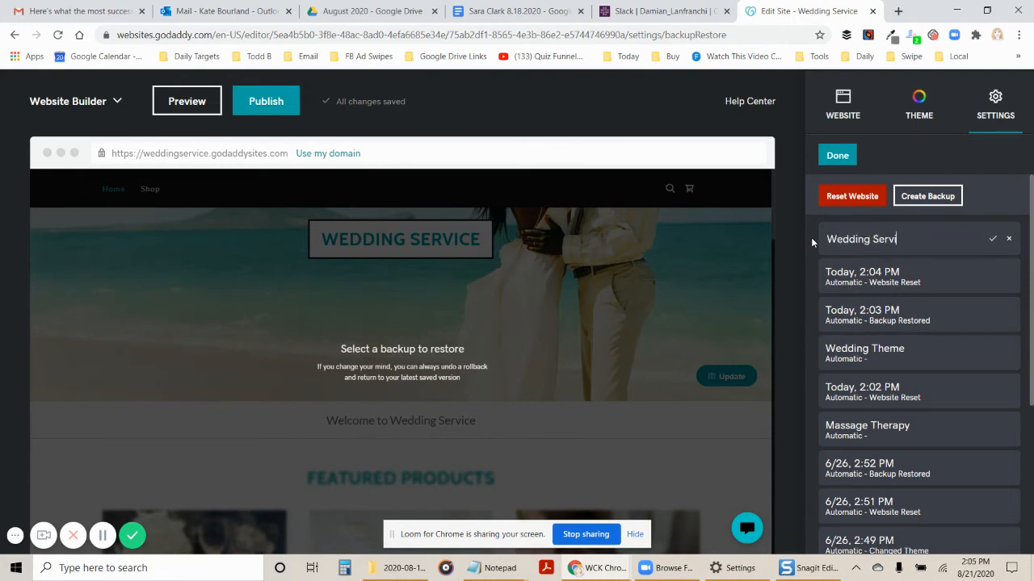
type("ce Theme")
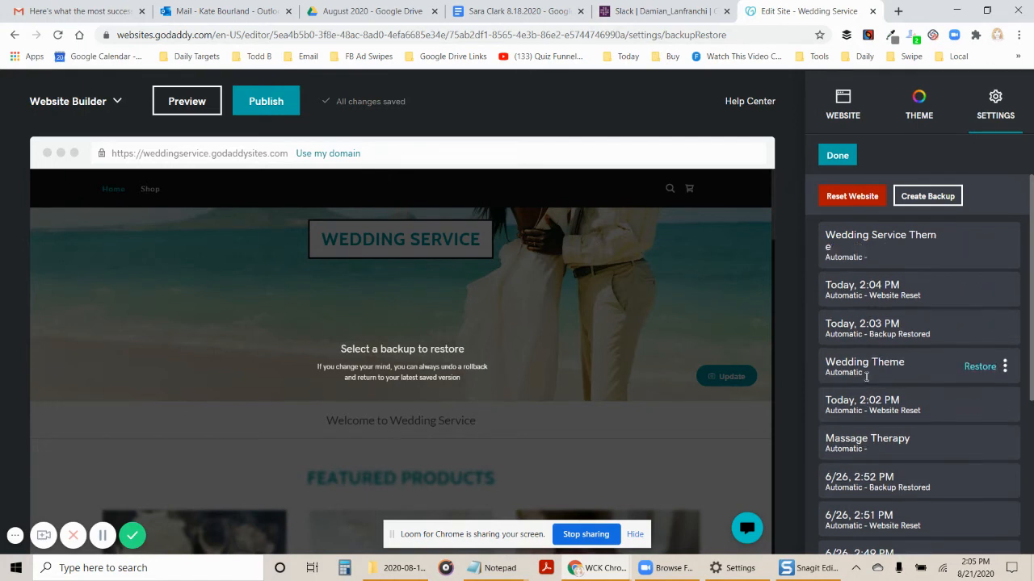
mouse_move(864, 402)
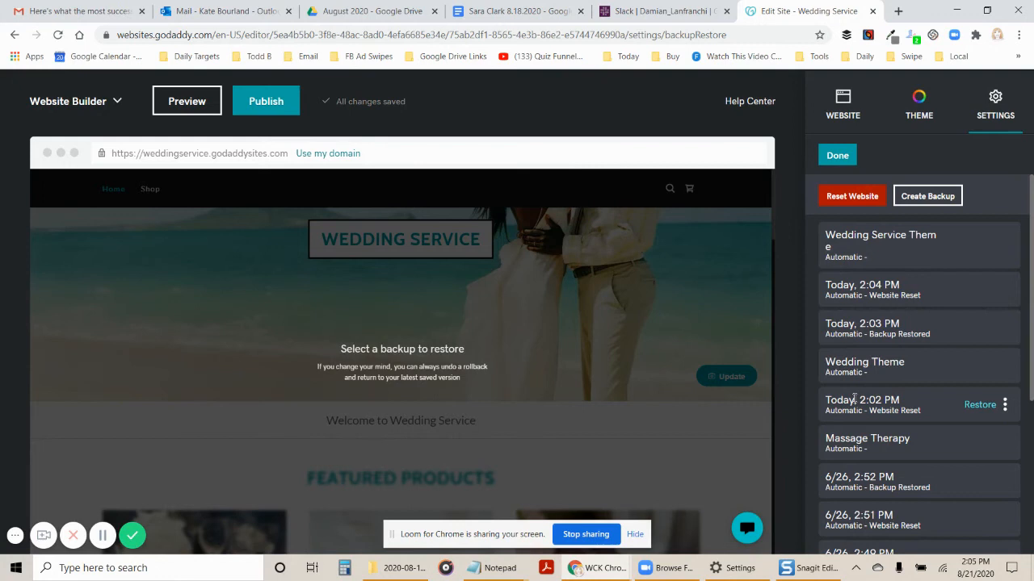
mouse_move(856, 284)
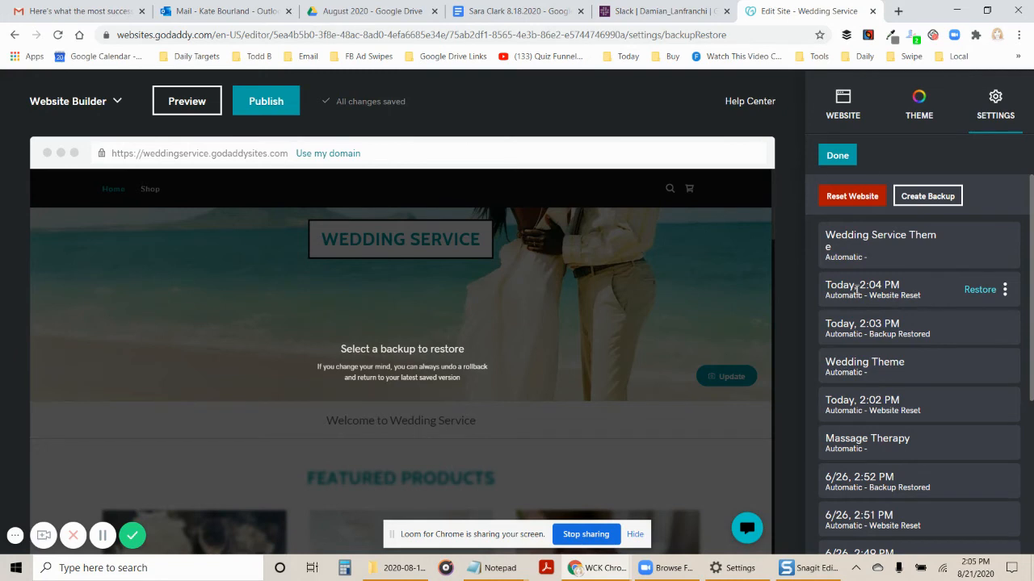
scroll("up", 3)
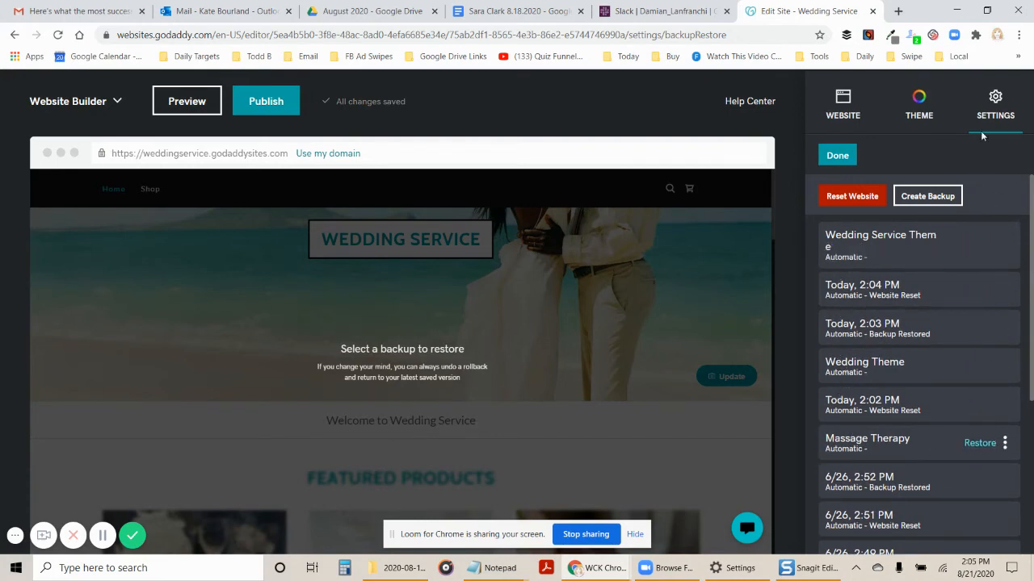
left_click(851, 195)
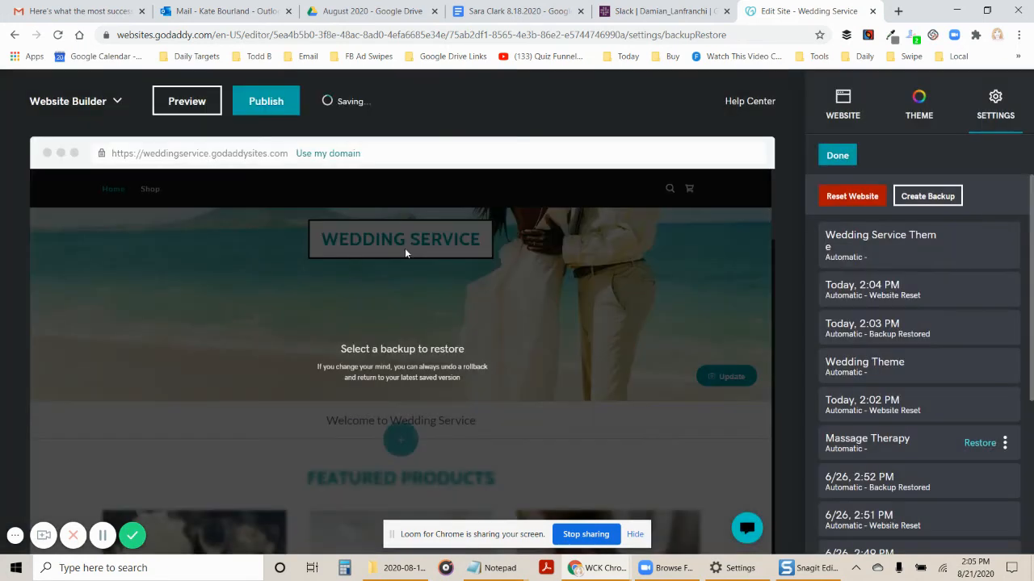
Step: Search categories for 'Music' and choose Musical as the site category
left_click(852, 195)
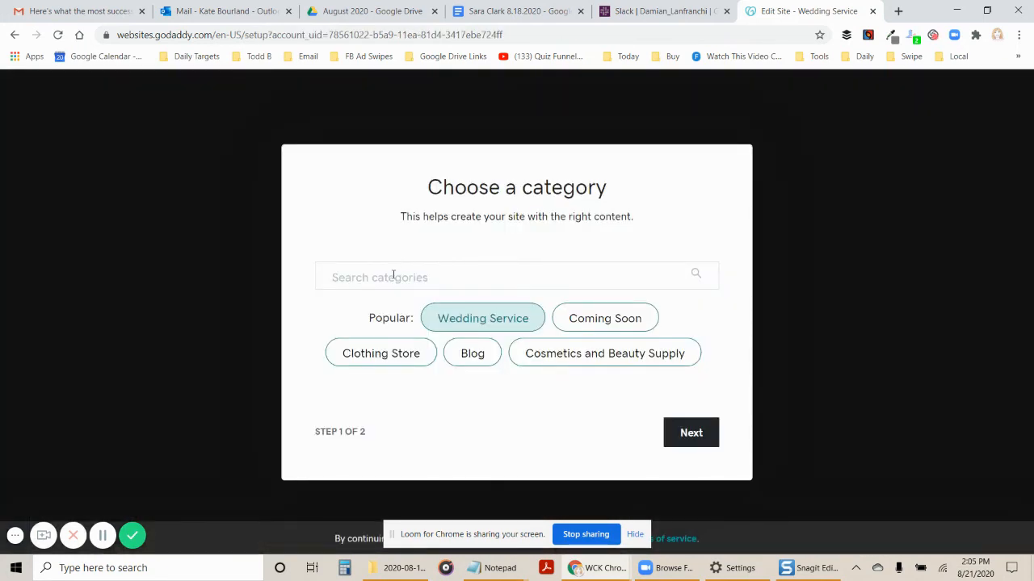
type("Muci")
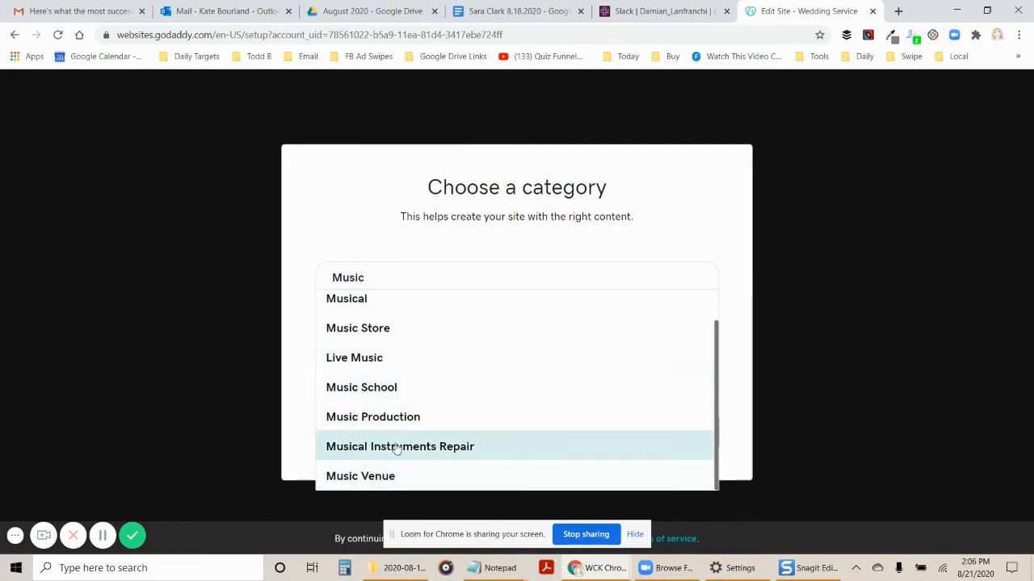
mouse_move(347, 298)
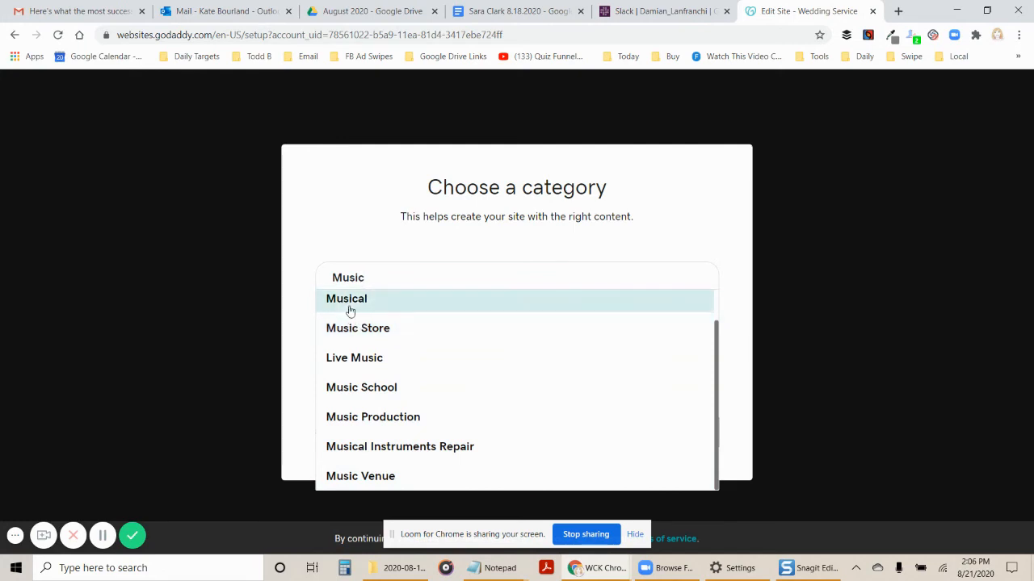
left_click(347, 298)
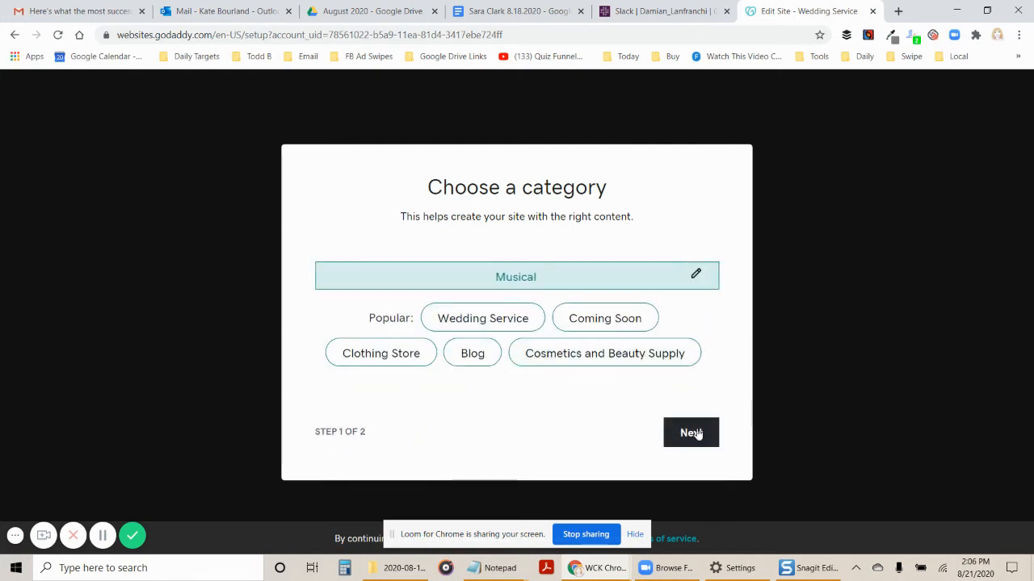
left_click(691, 432)
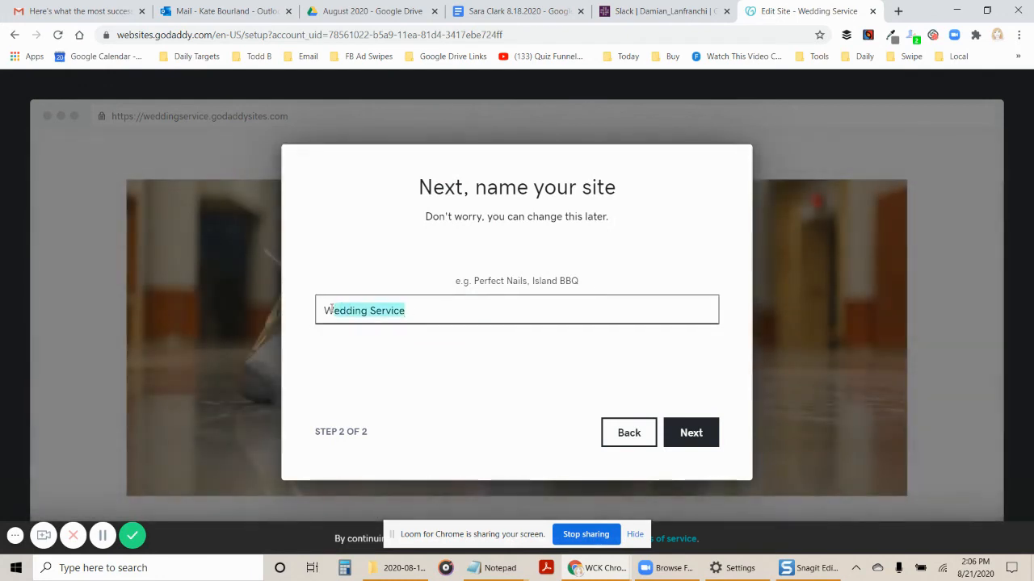
Step: Name the site 'Musical' and submit setup
type("Mus")
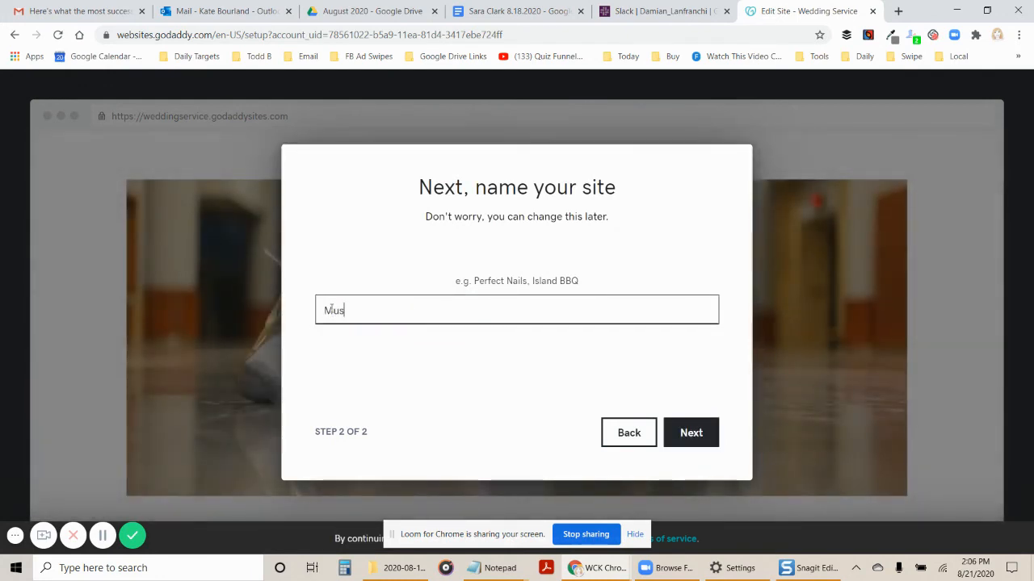
type("ical")
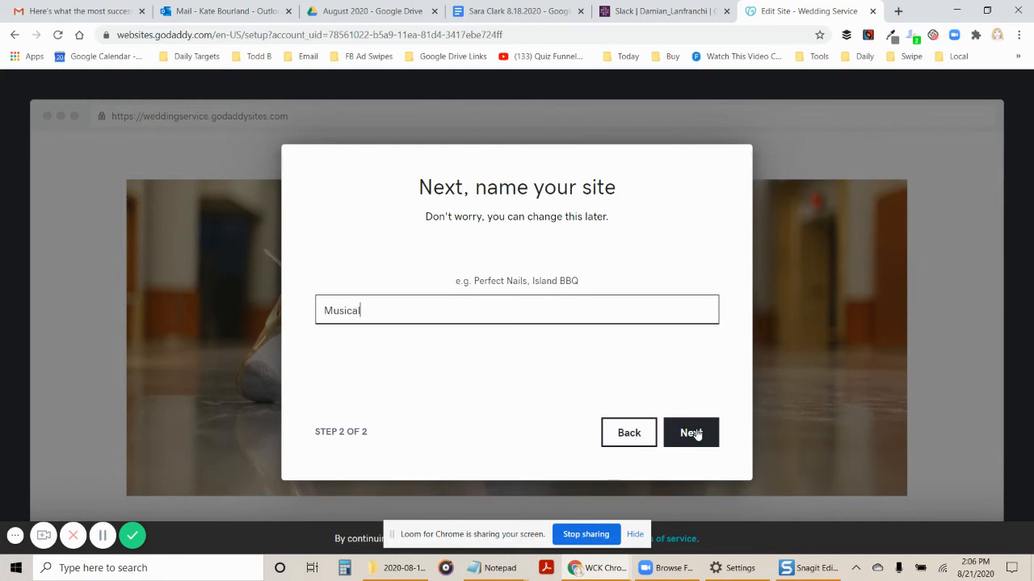
left_click(690, 432)
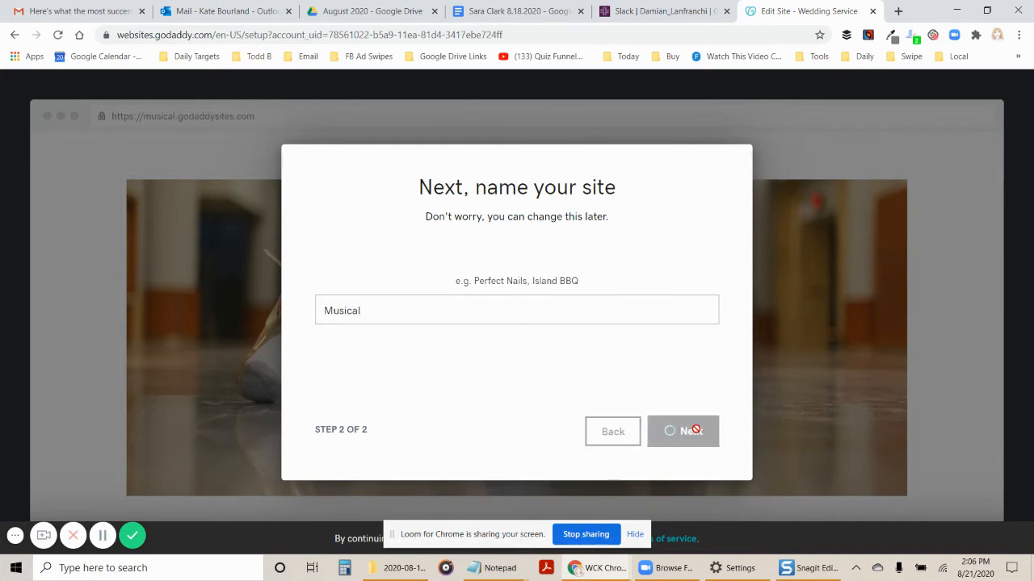
Step: Browse the Try a new look themes and select Luxe for the Musical site
left_click(682, 430)
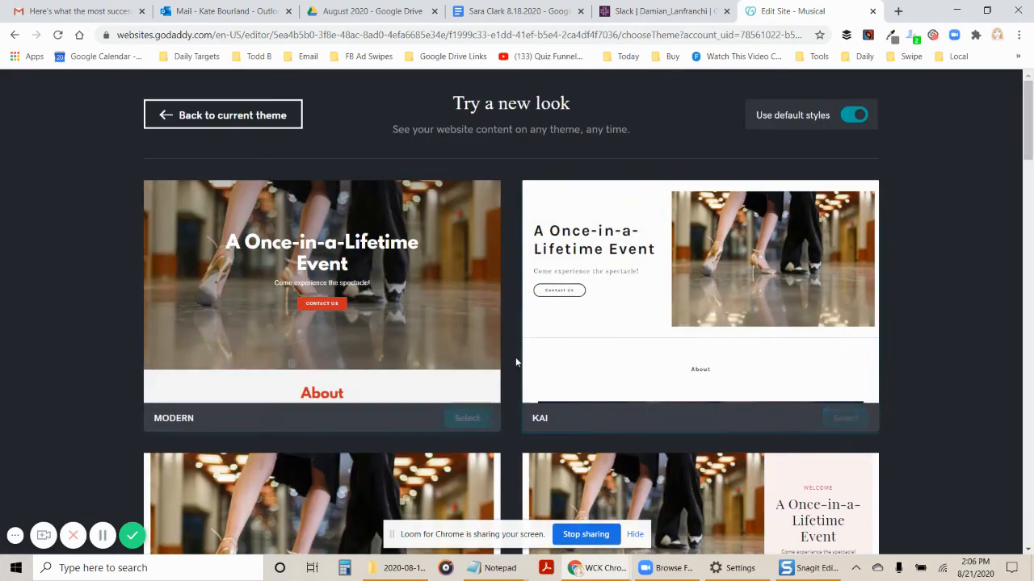
scroll("down", 3)
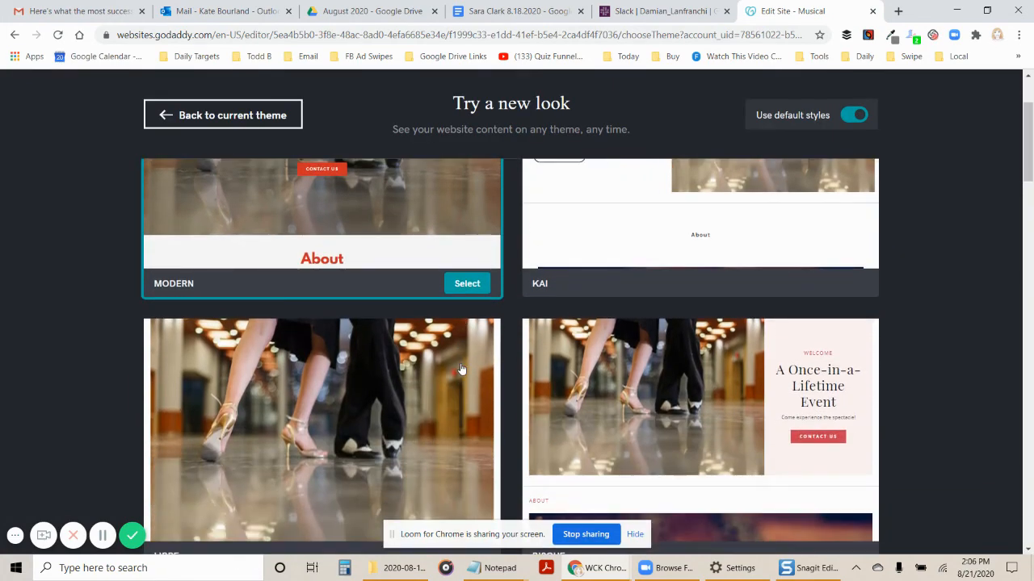
scroll("down", 3)
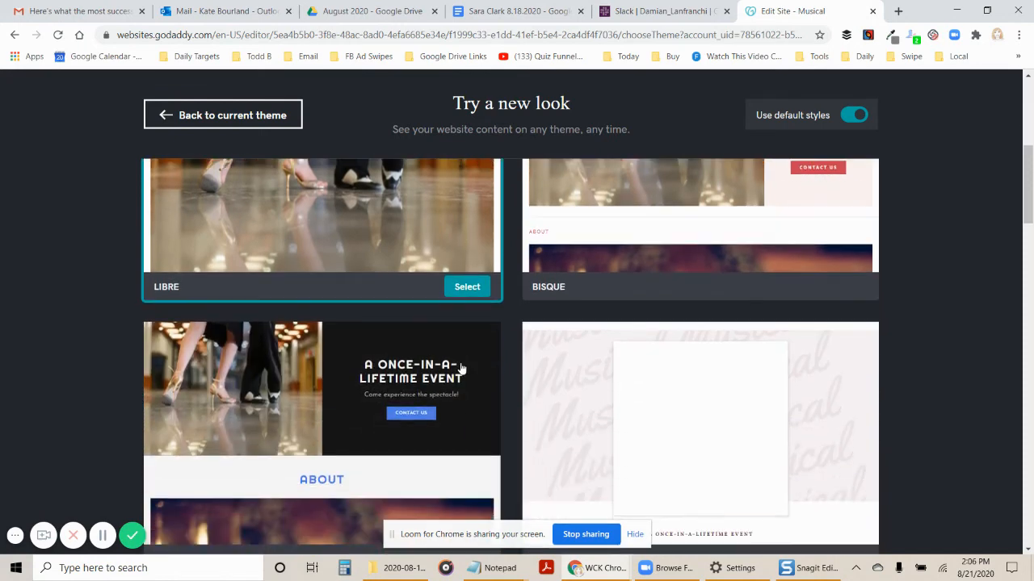
scroll("down", 3)
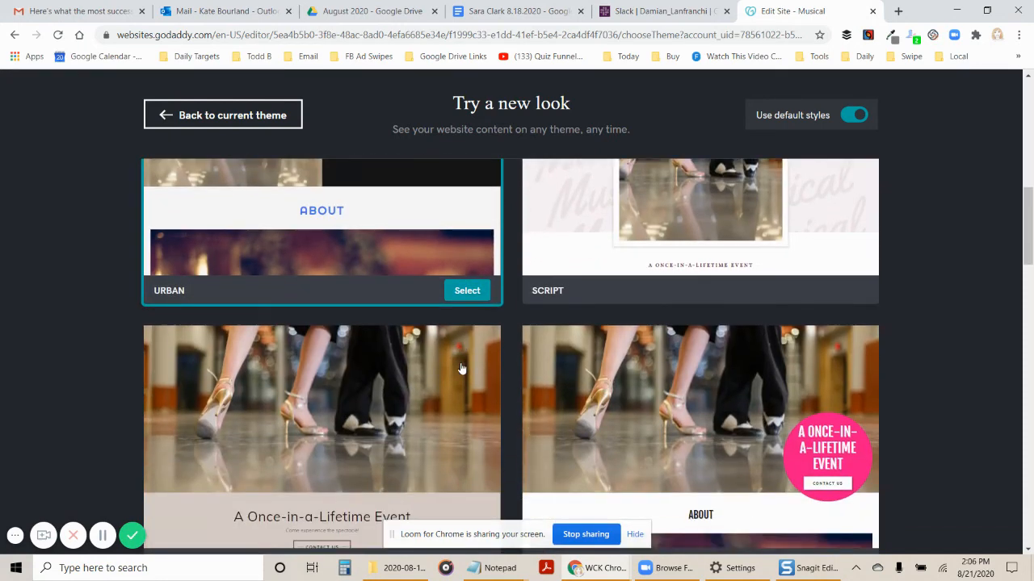
scroll("down", 3)
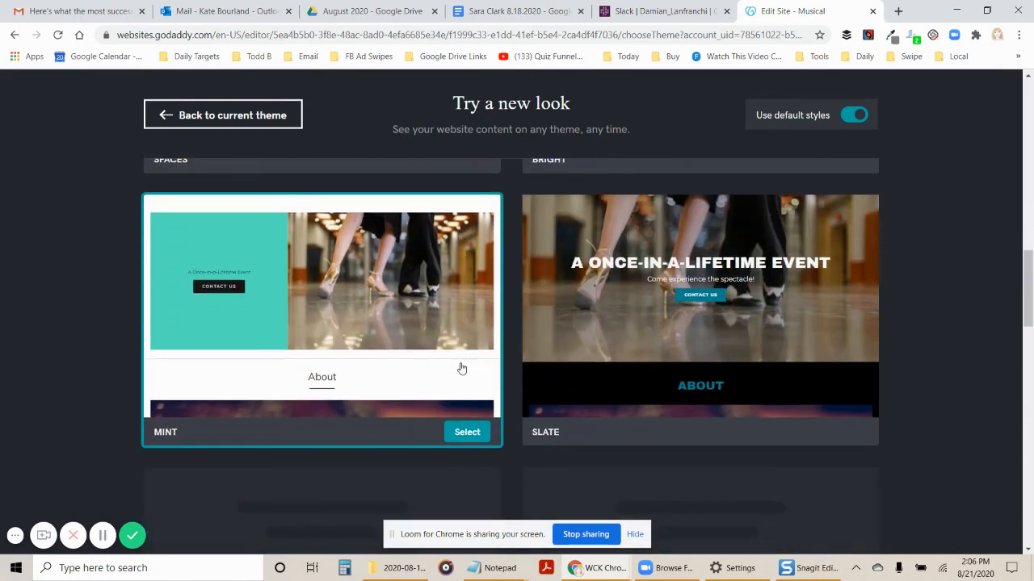
scroll("down", 3)
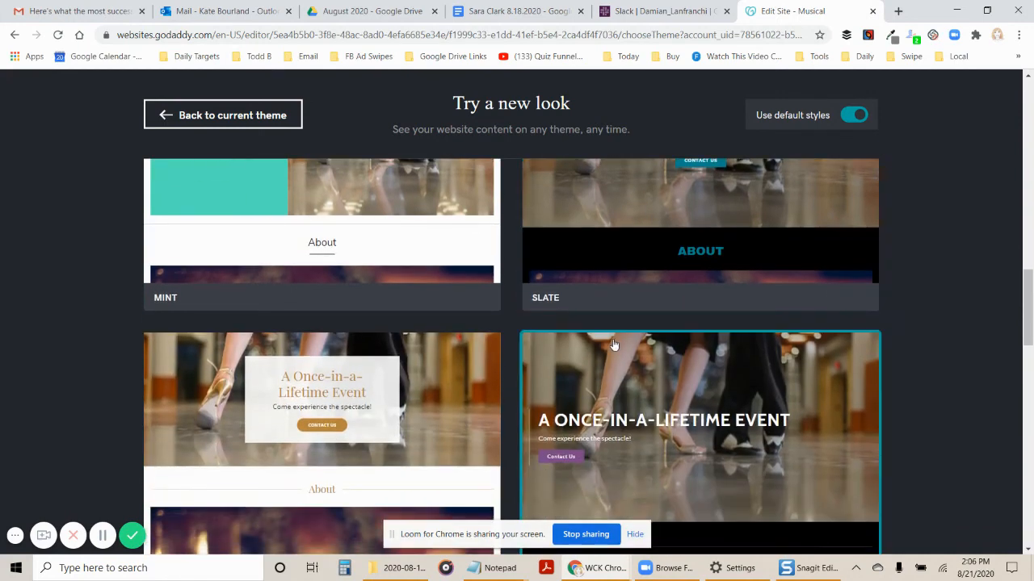
mouse_move(321, 426)
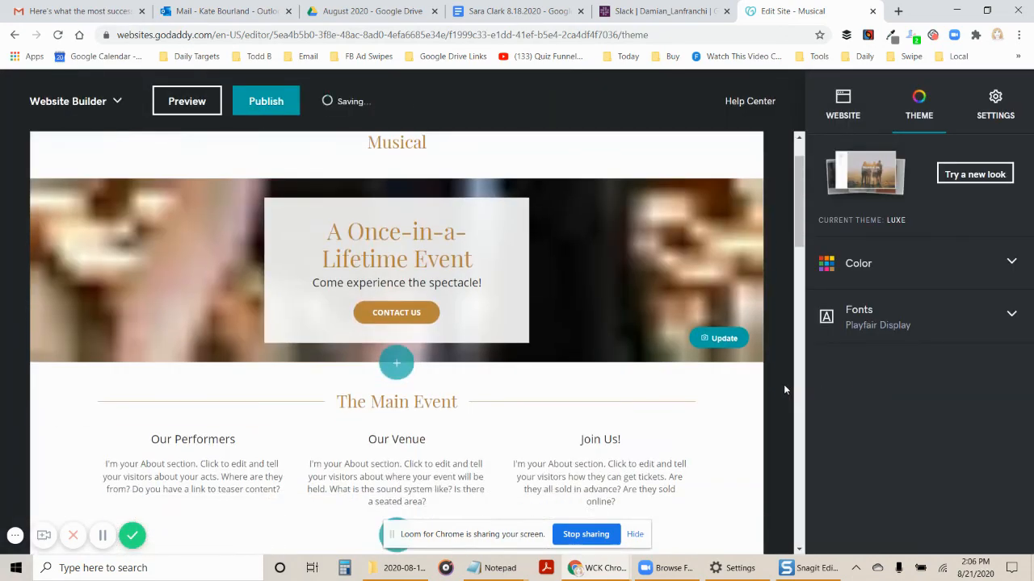
scroll("down", 3)
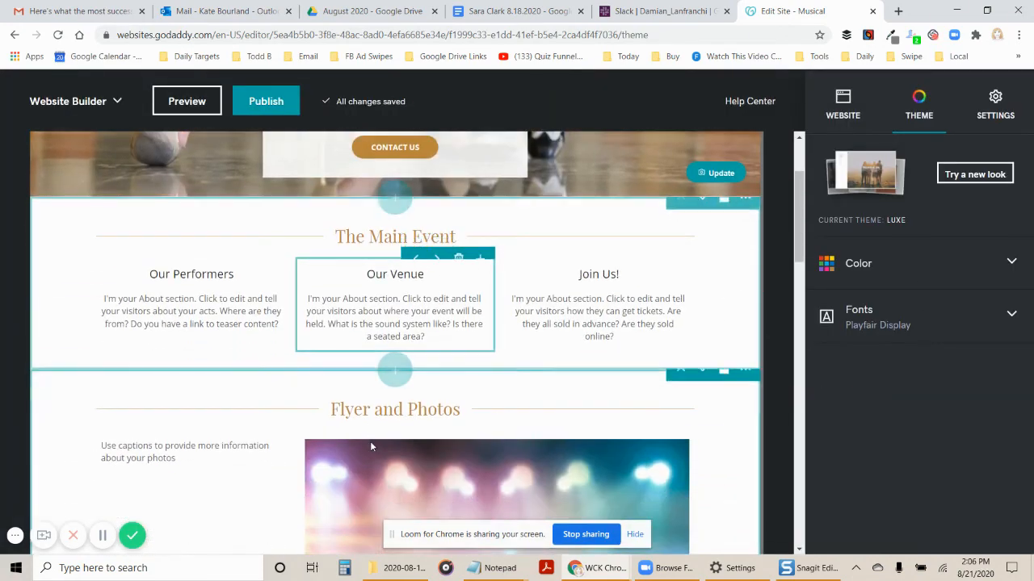
scroll("down", 3)
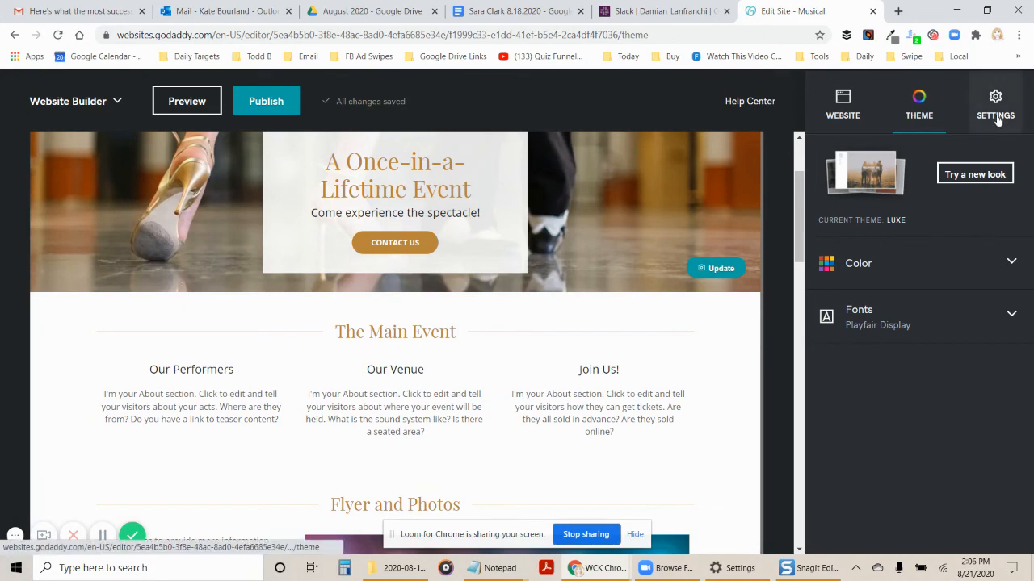
Step: In Site History, rename the newest backup to 'Musical' and confirm
left_click(994, 104)
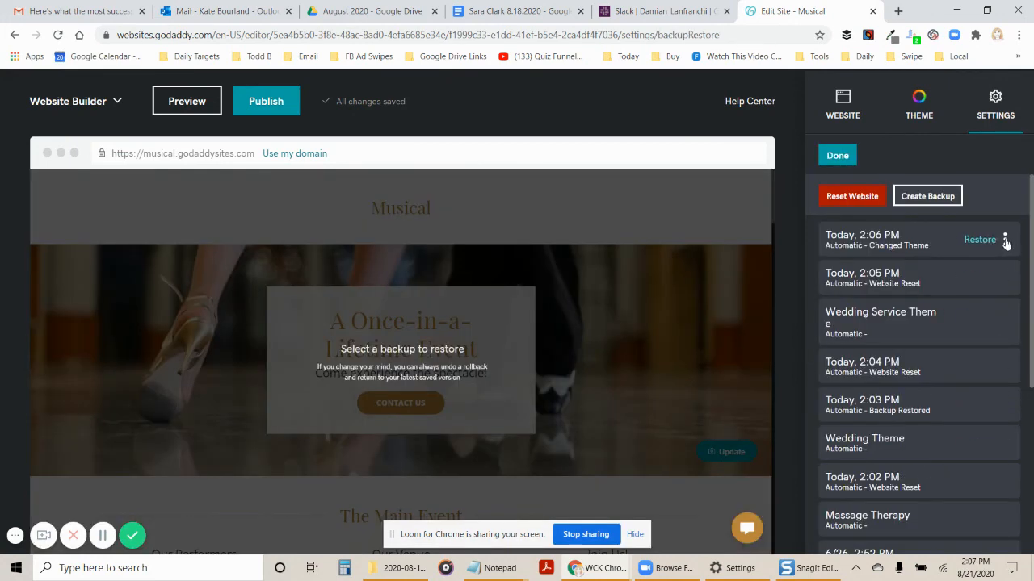
left_click(1006, 239)
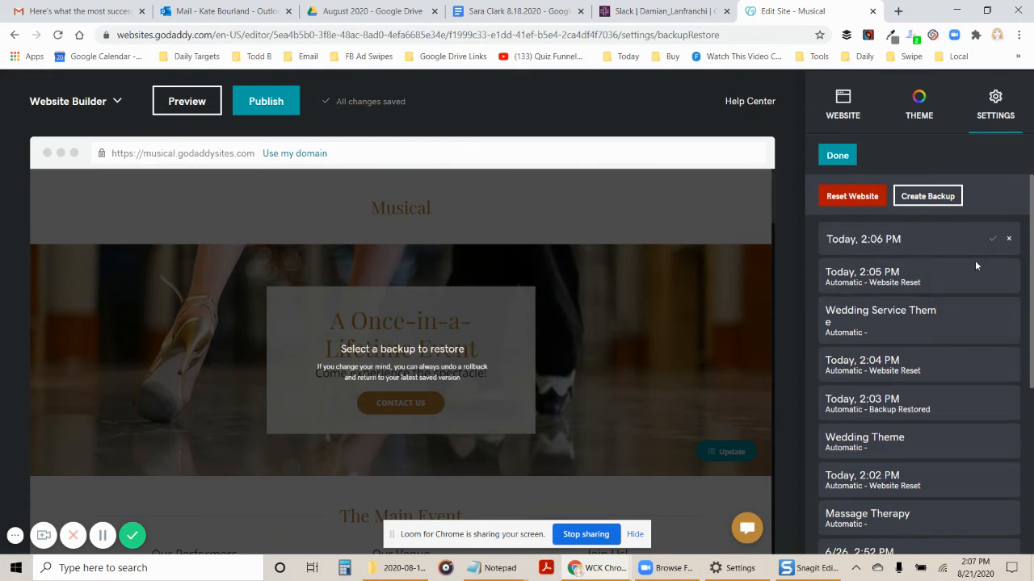
double_click(862, 239)
type("Musical")
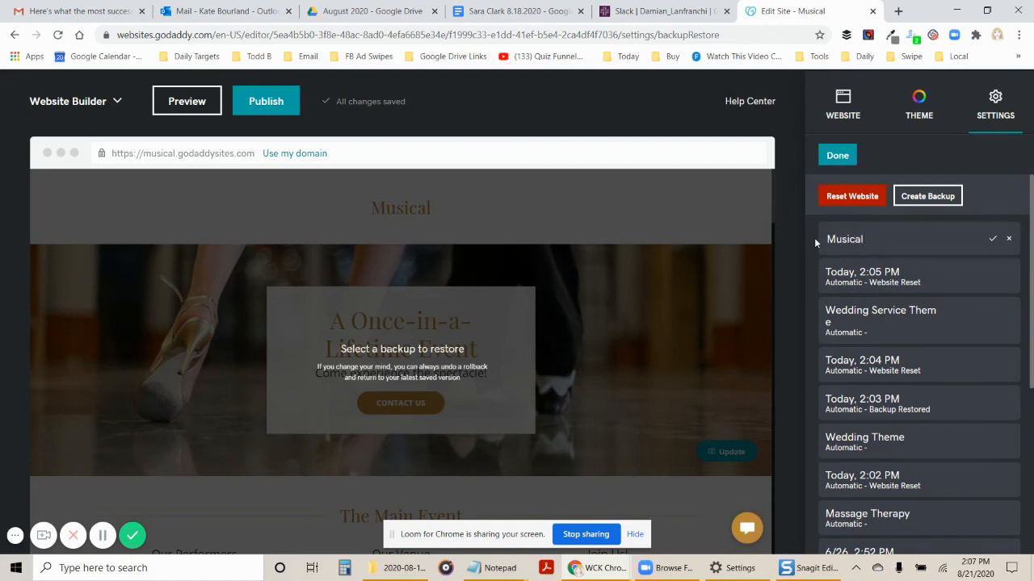
left_click(1009, 238)
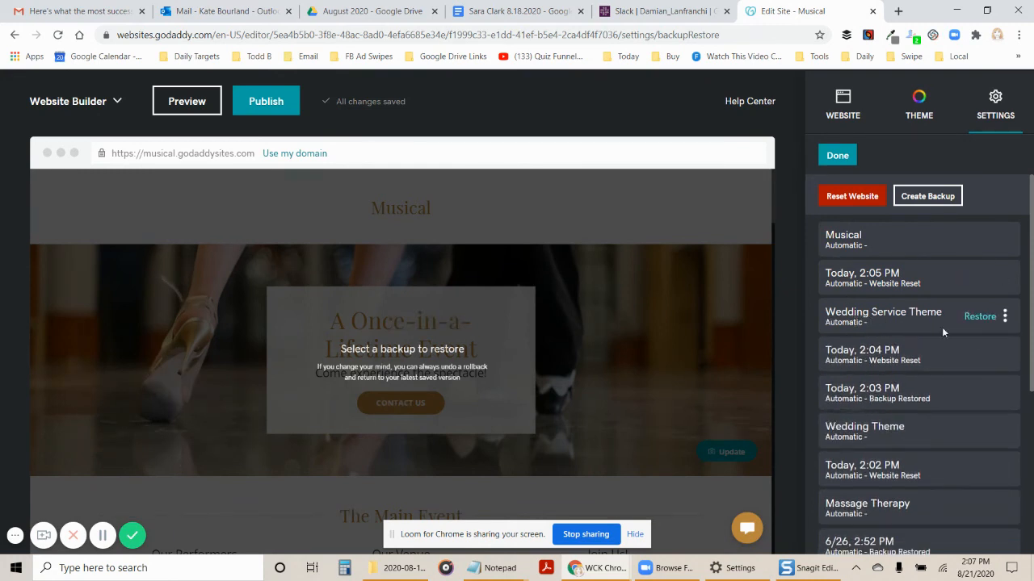
Step: Restore the Wedding Service Theme backup, then reopen site settings
left_click(979, 316)
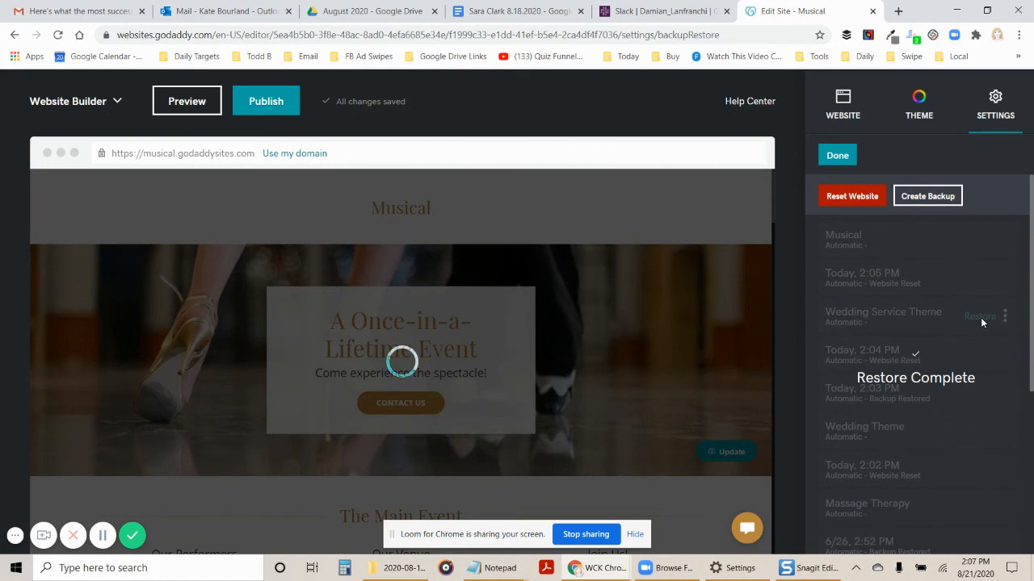
left_click(979, 316)
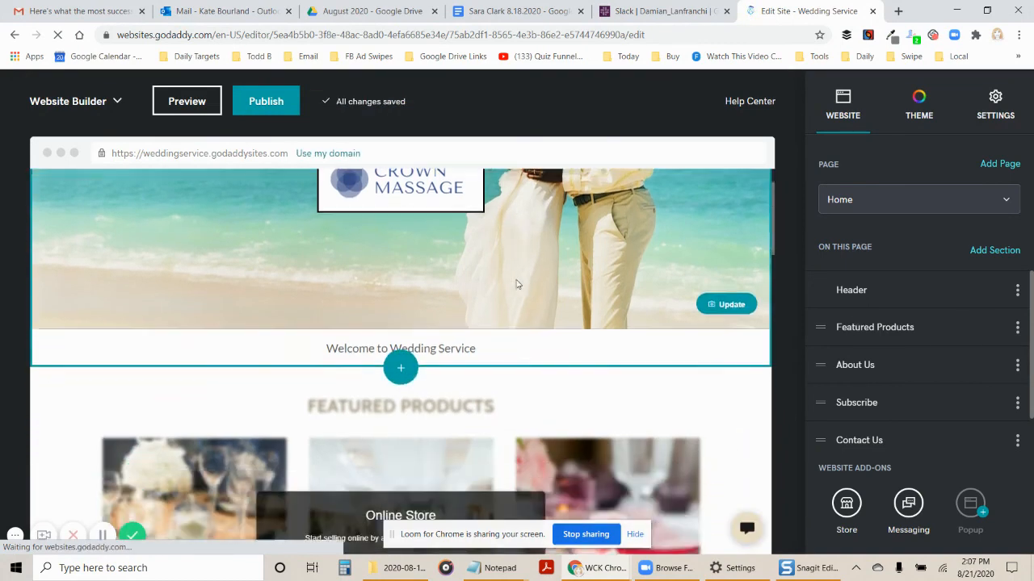
scroll("up", 3)
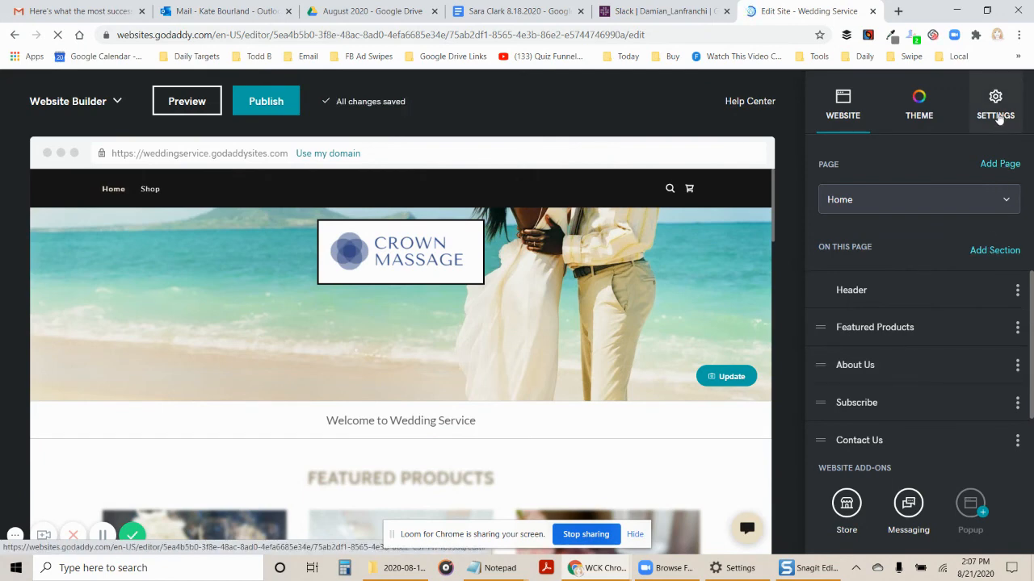
left_click(995, 102)
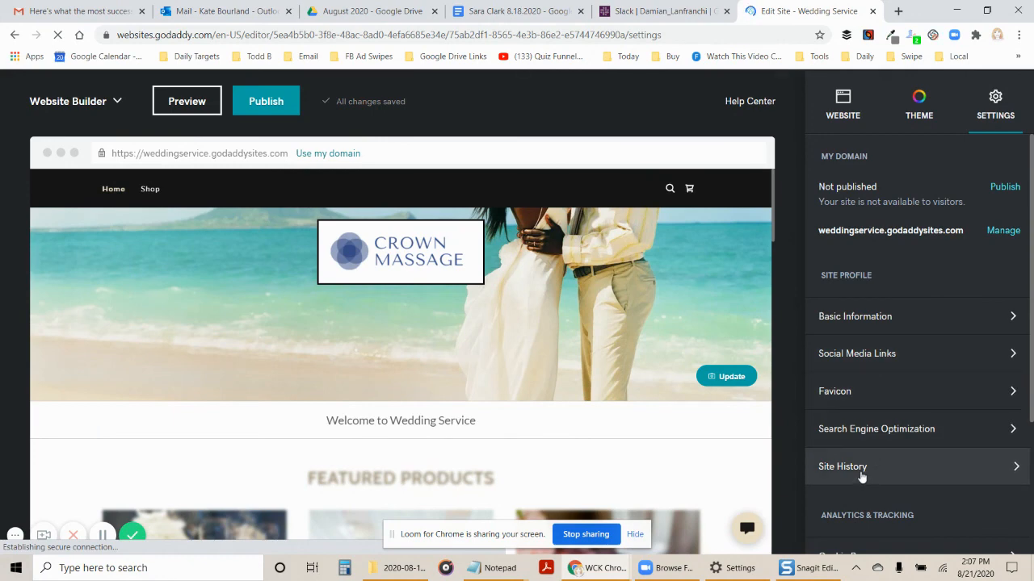
Step: Restore the older Wedding Theme backup to bring back the Wedding Venue site
left_click(843, 466)
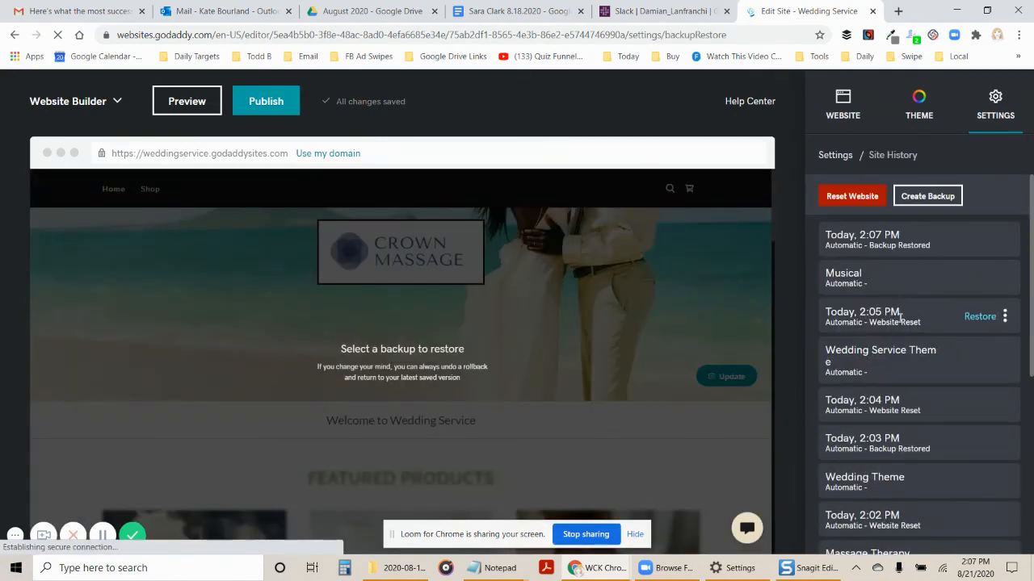
scroll("down", 3)
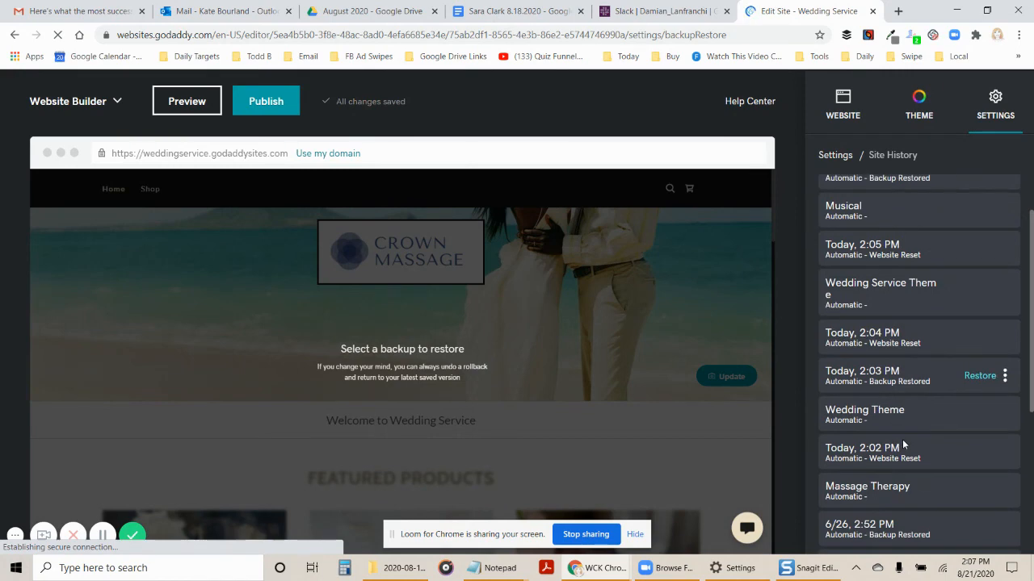
left_click(979, 375)
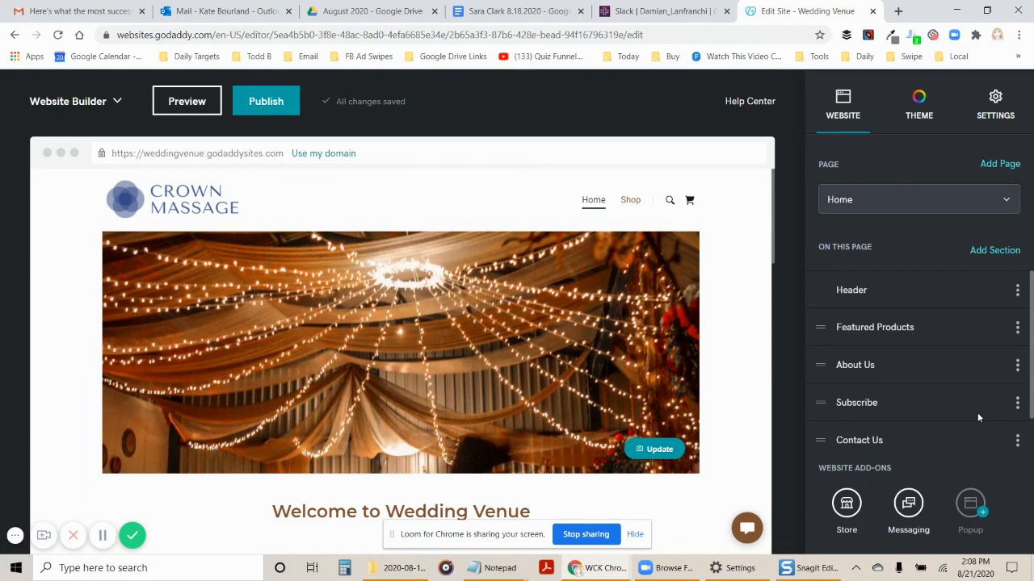
mouse_move(775, 387)
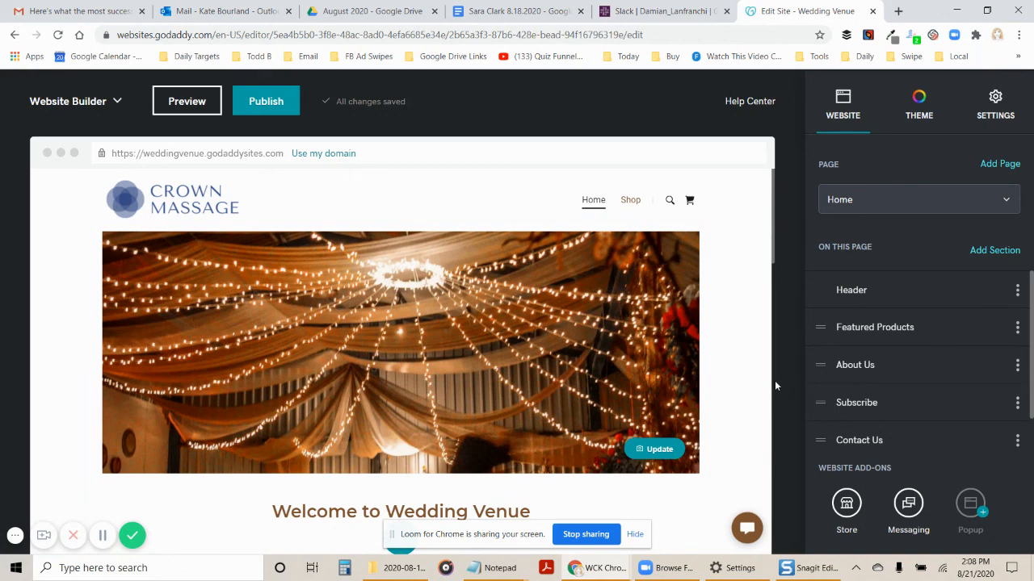
mouse_move(588, 443)
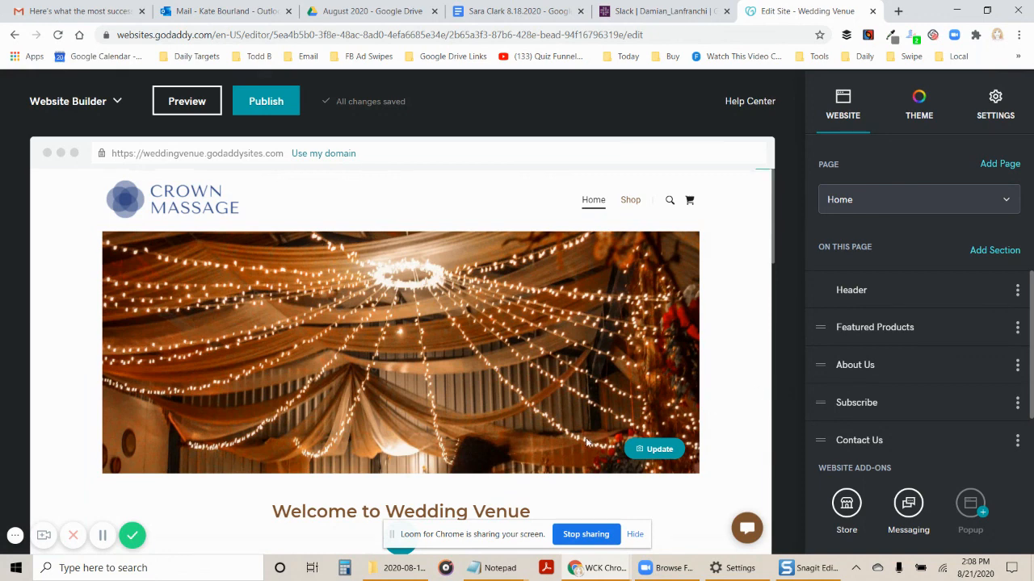